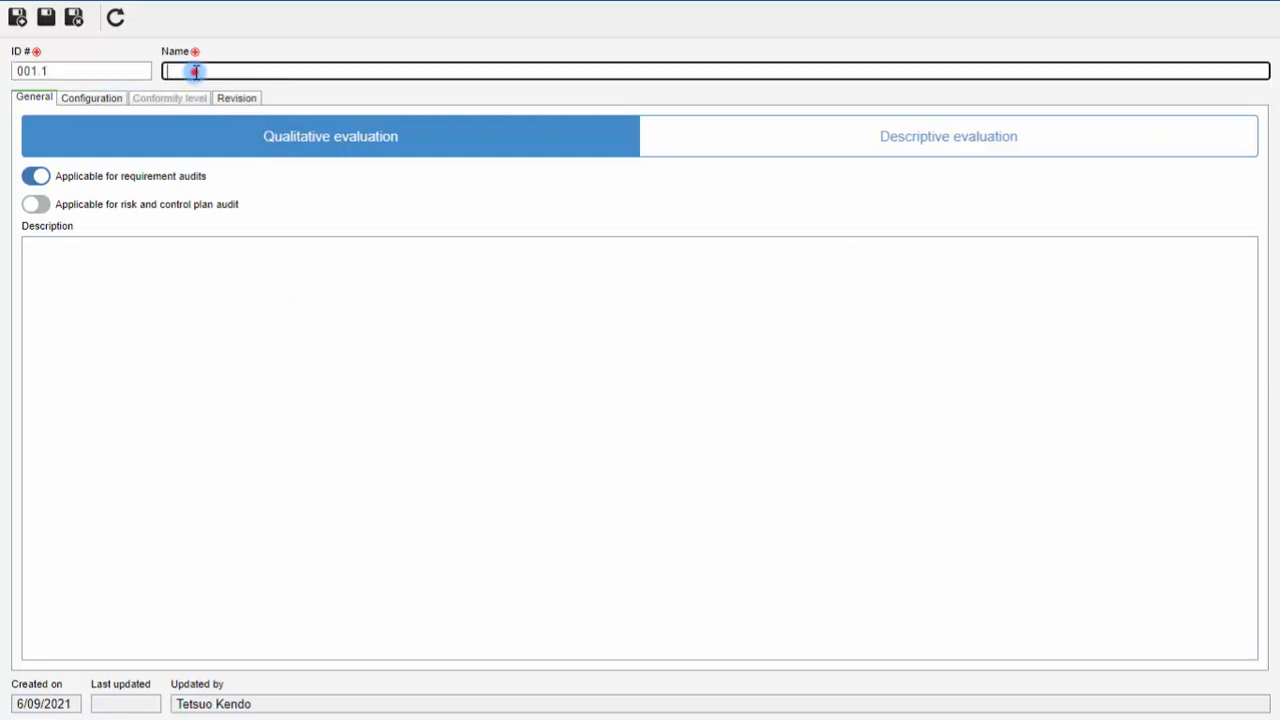
# Name the criterion 'ISO - Evaluation Criterion' and add a green Conformity level with Optional occurrence.
pyautogui.write('ISO - Evaluation Criterion')
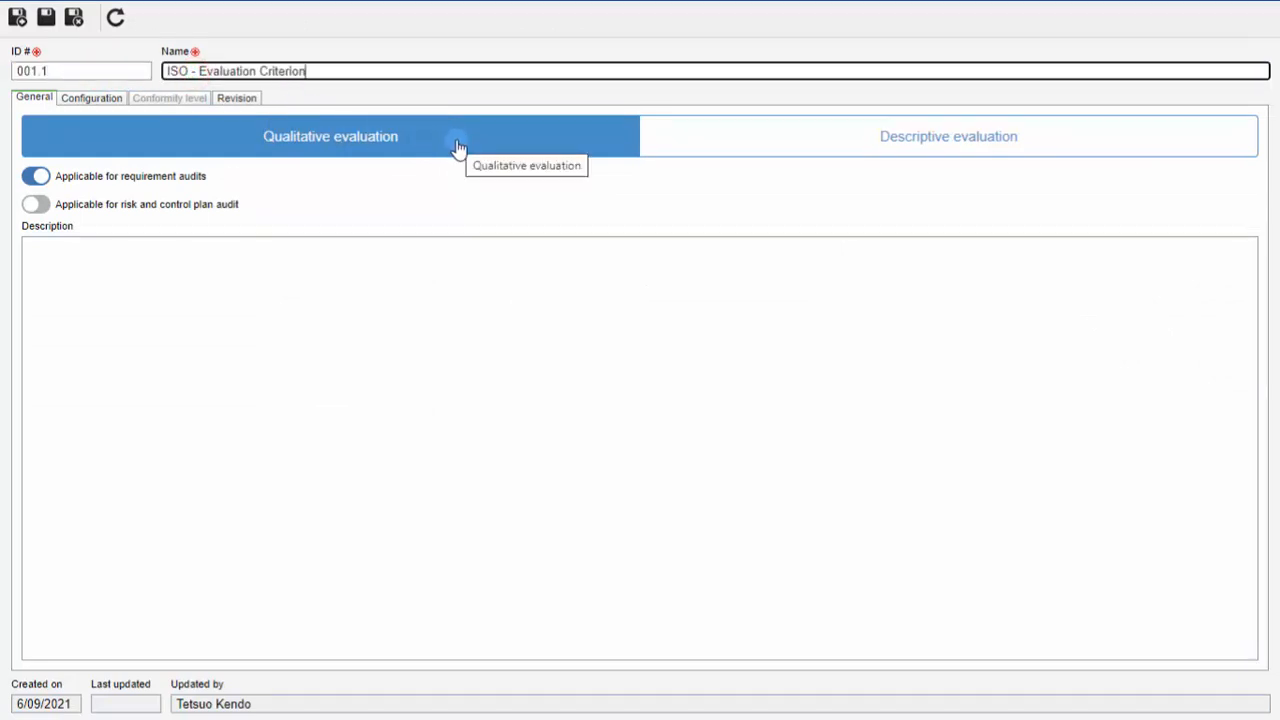
pyautogui.moveTo(714, 137)
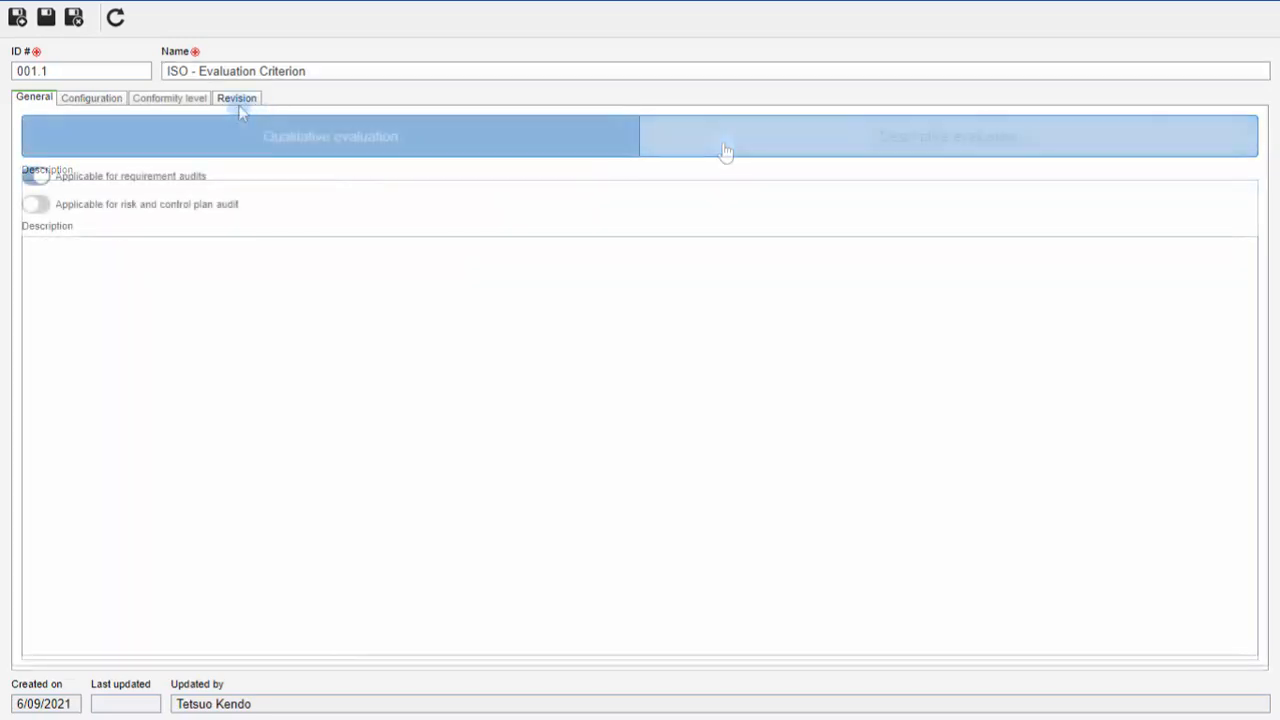
pyautogui.click(169, 98)
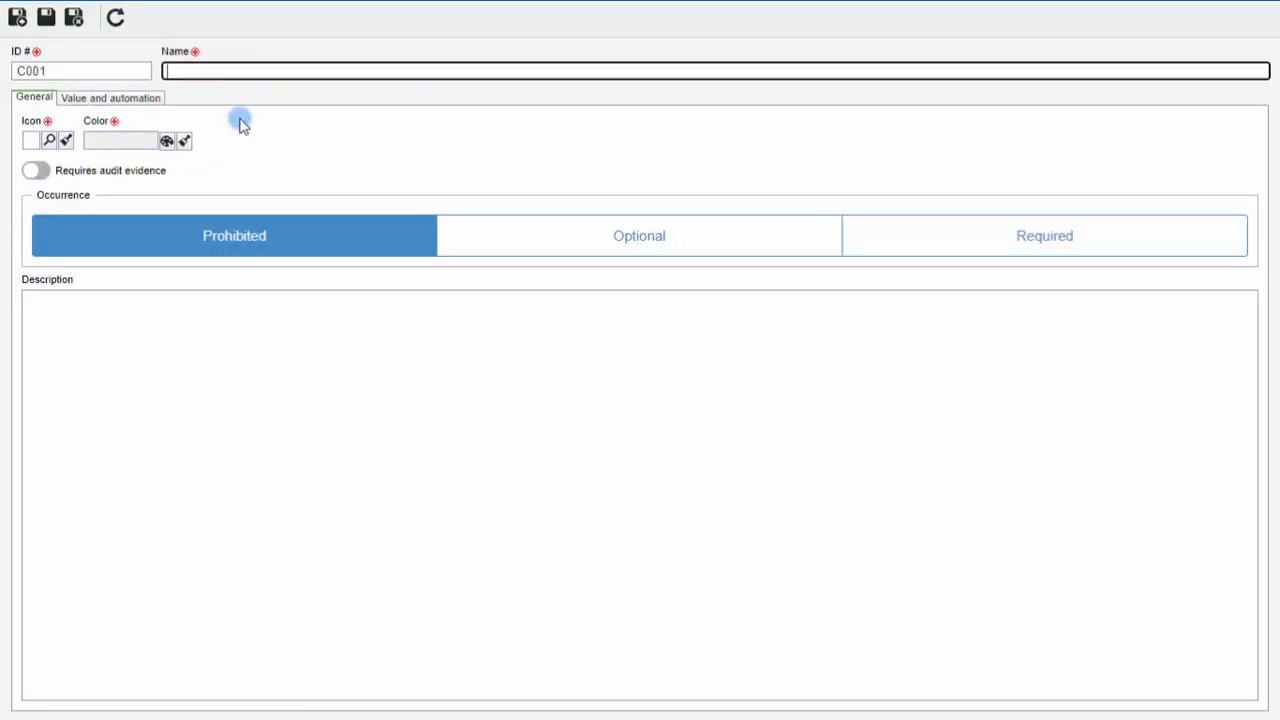
pyautogui.write('Conformity')
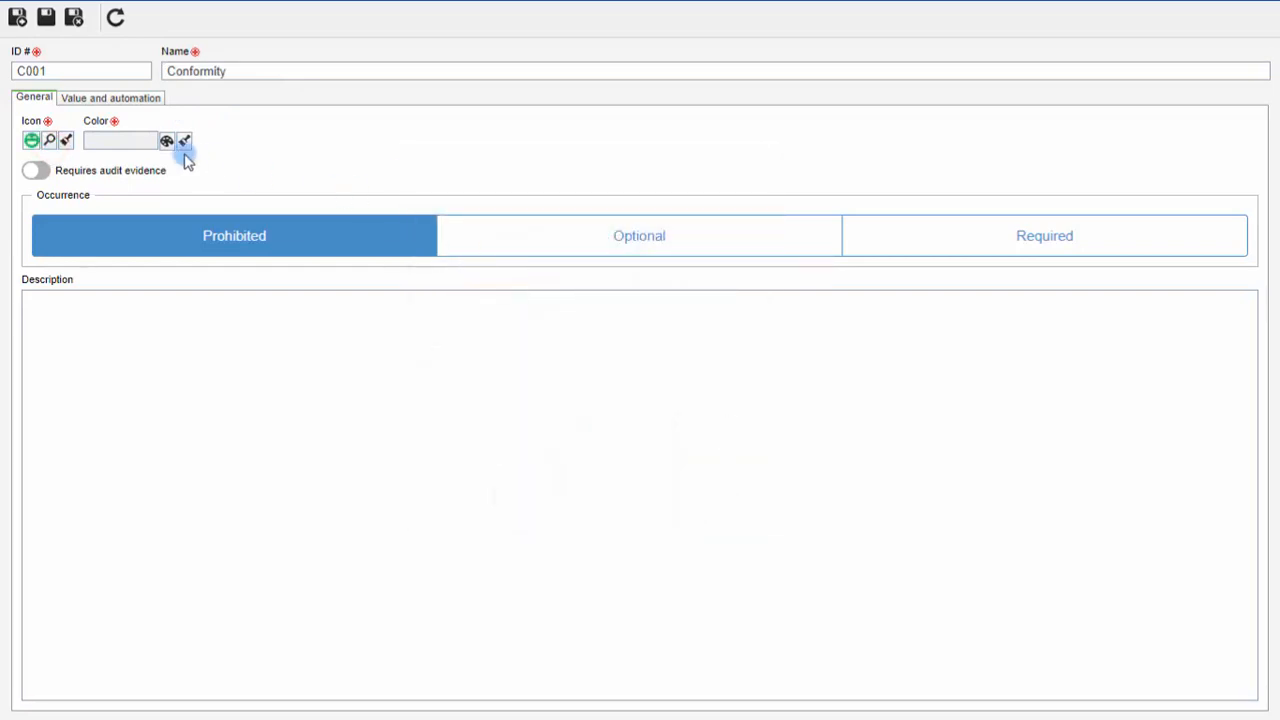
pyautogui.click(166, 140)
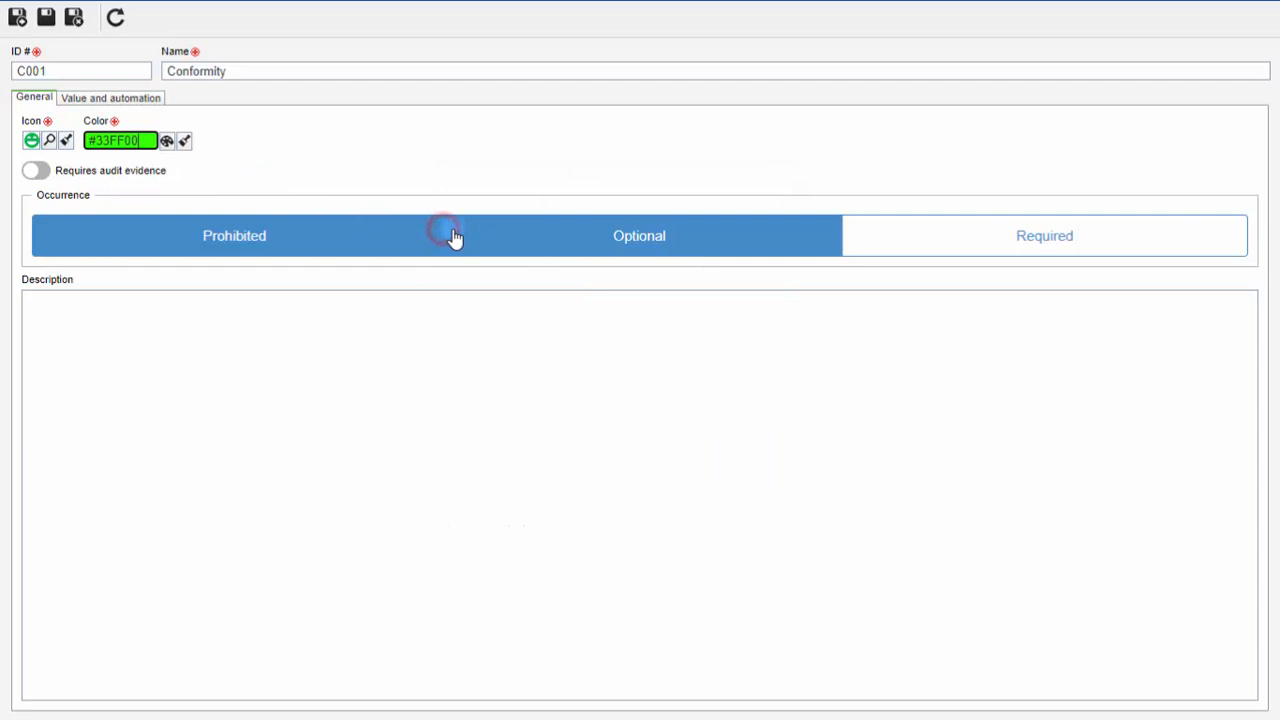
pyautogui.click(639, 235)
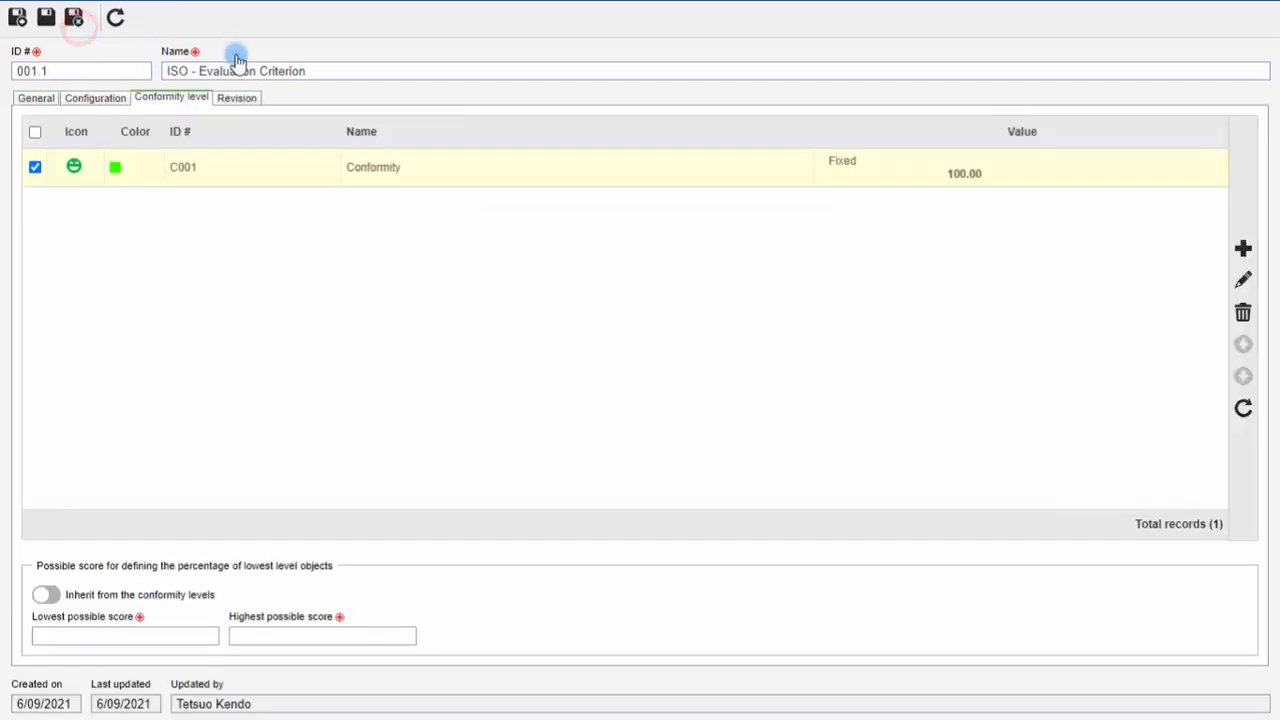
# Add a red Non Conformity level that requires audit evidence.
pyautogui.click(1243, 248)
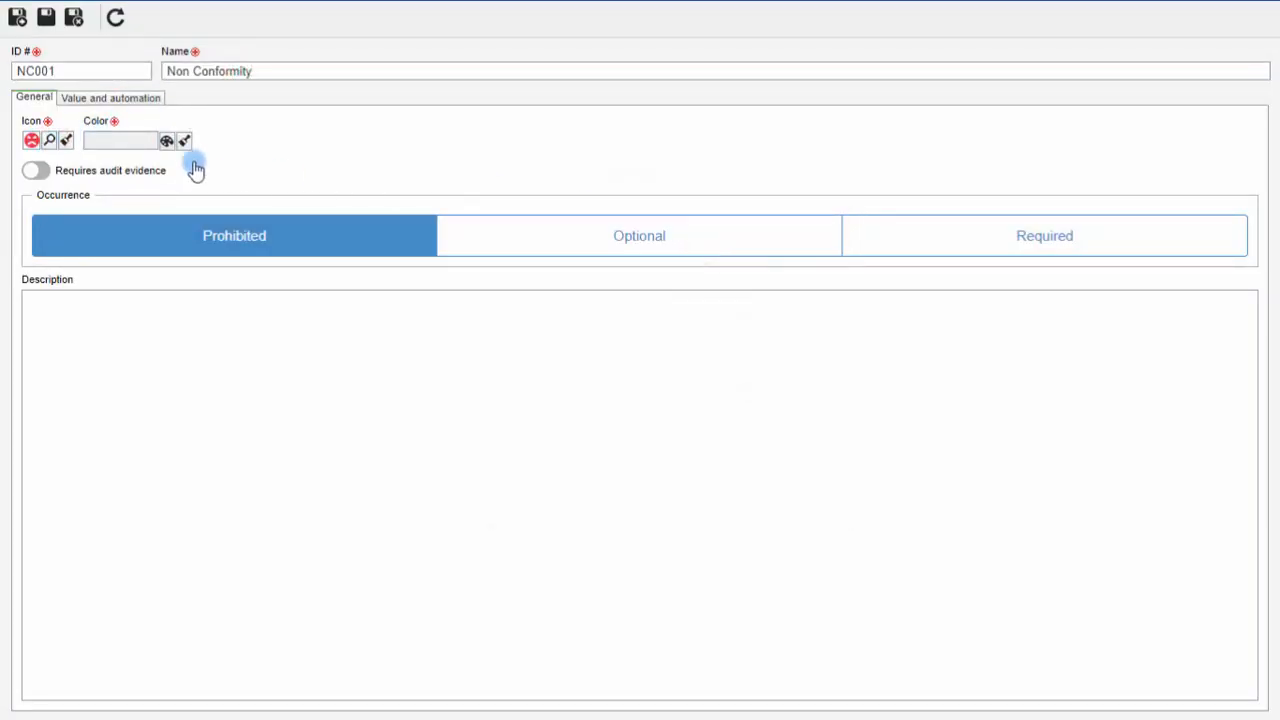
pyautogui.click(166, 140)
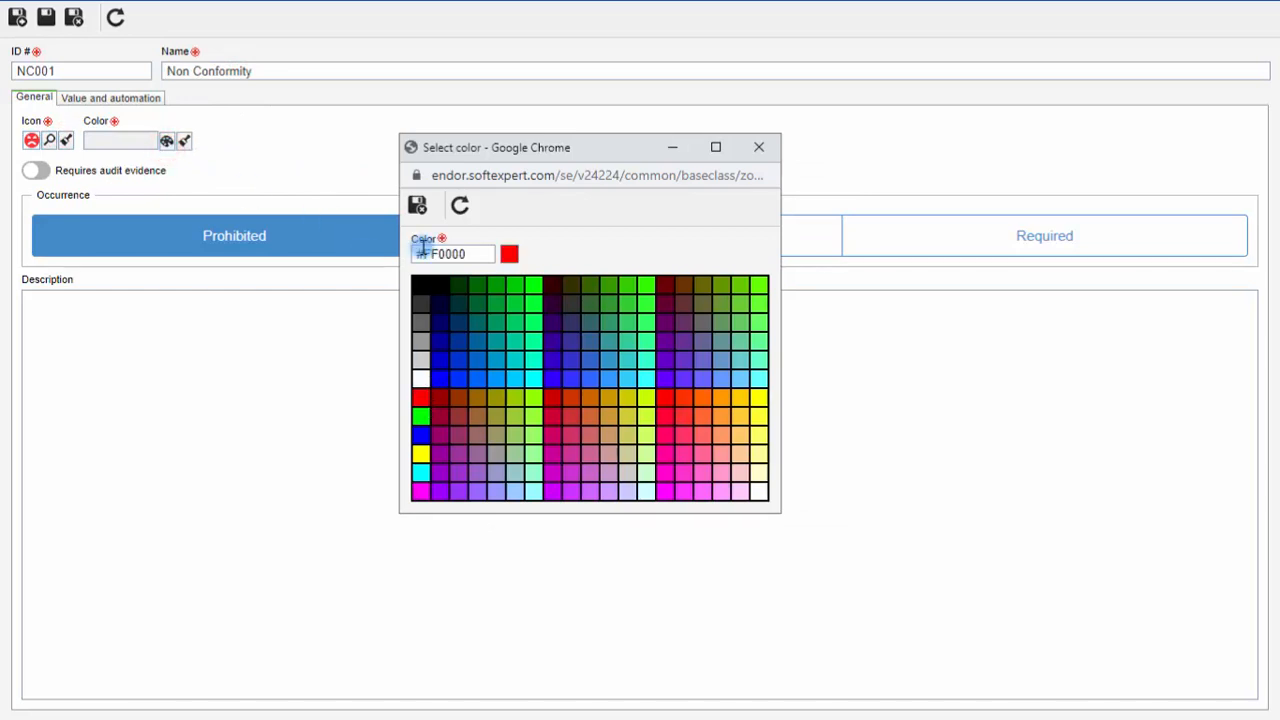
pyautogui.click(417, 205)
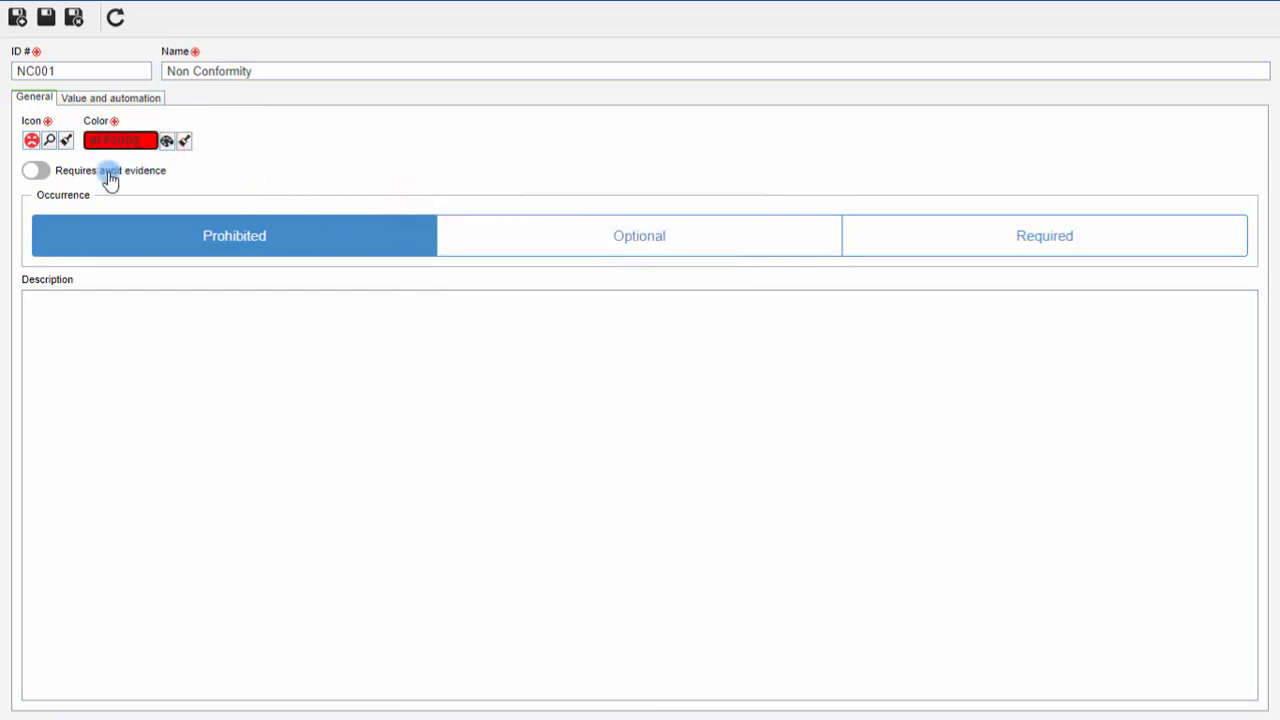
pyautogui.click(35, 170)
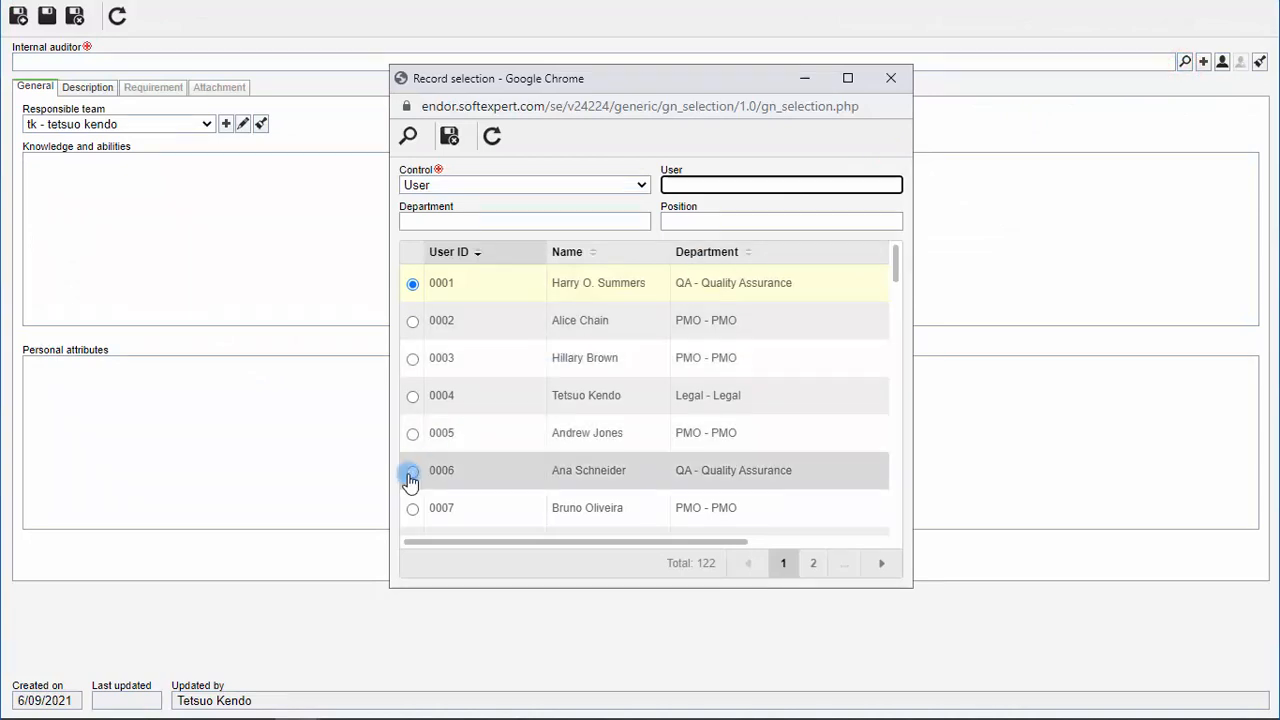
# Register the Quality Assurance user as internal auditor and associate the ISO 9001:2015 requirement.
pyautogui.click(412, 470)
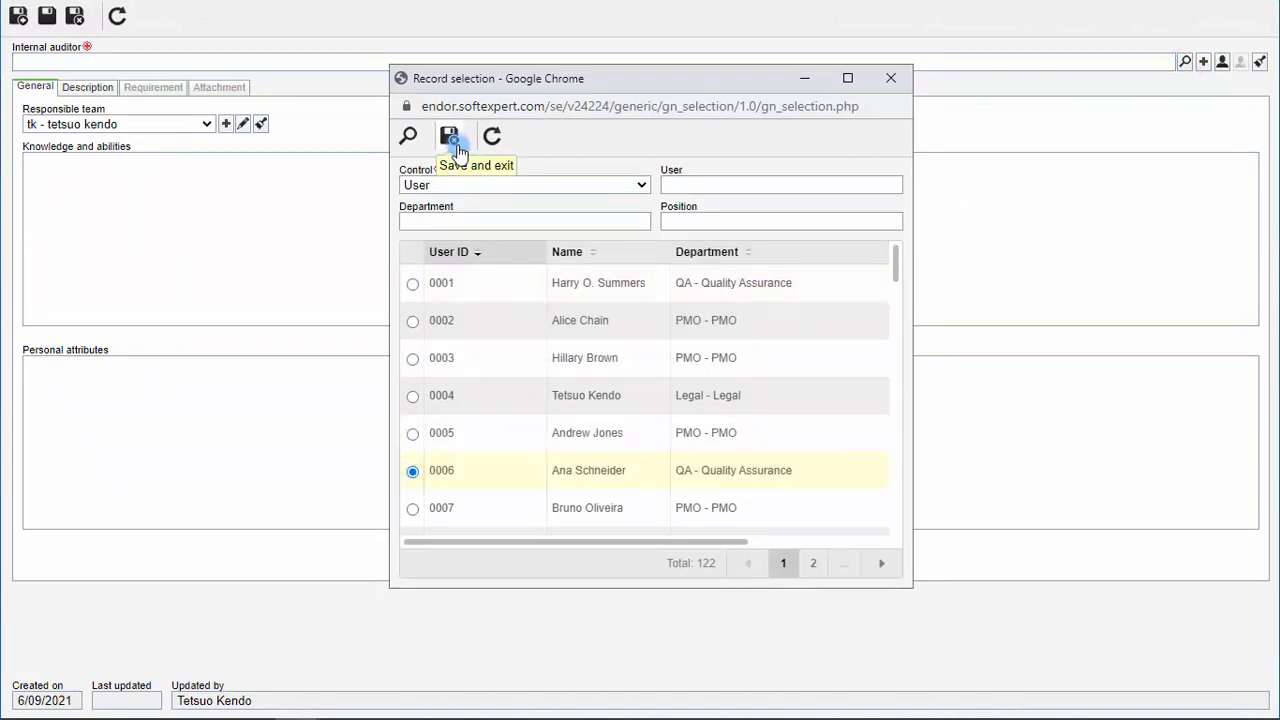
pyautogui.click(449, 137)
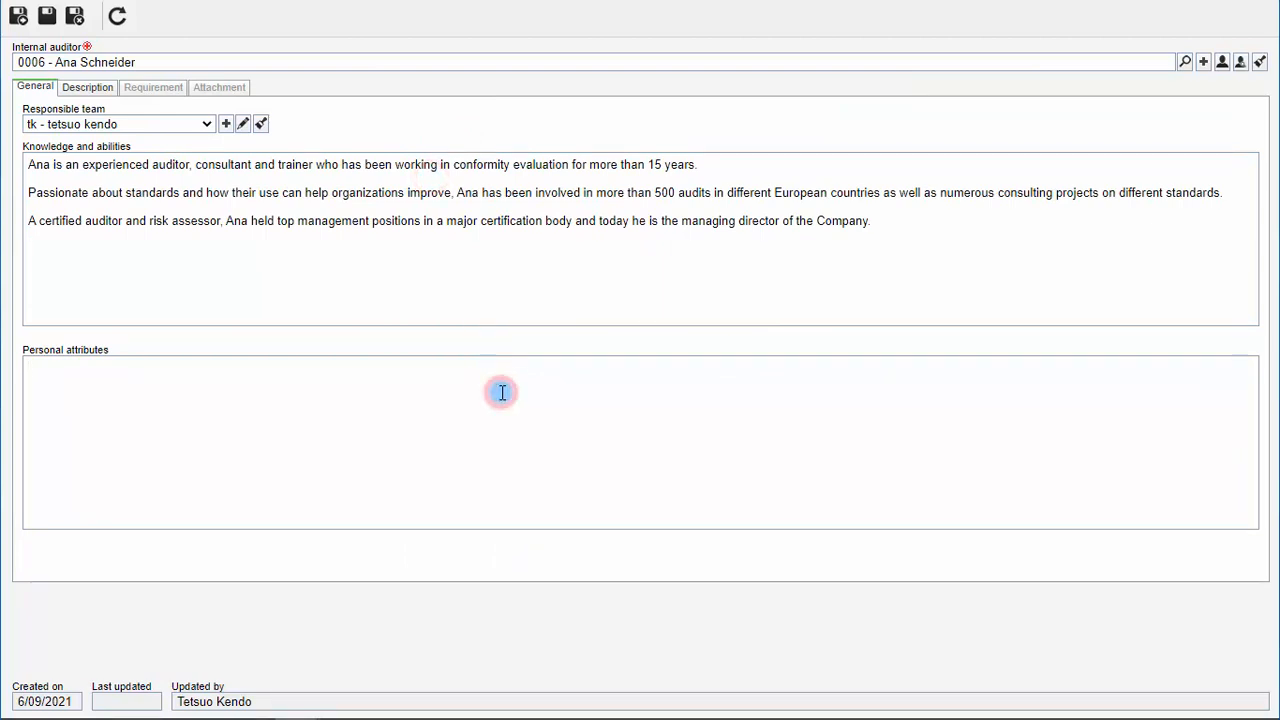
pyautogui.click(153, 87)
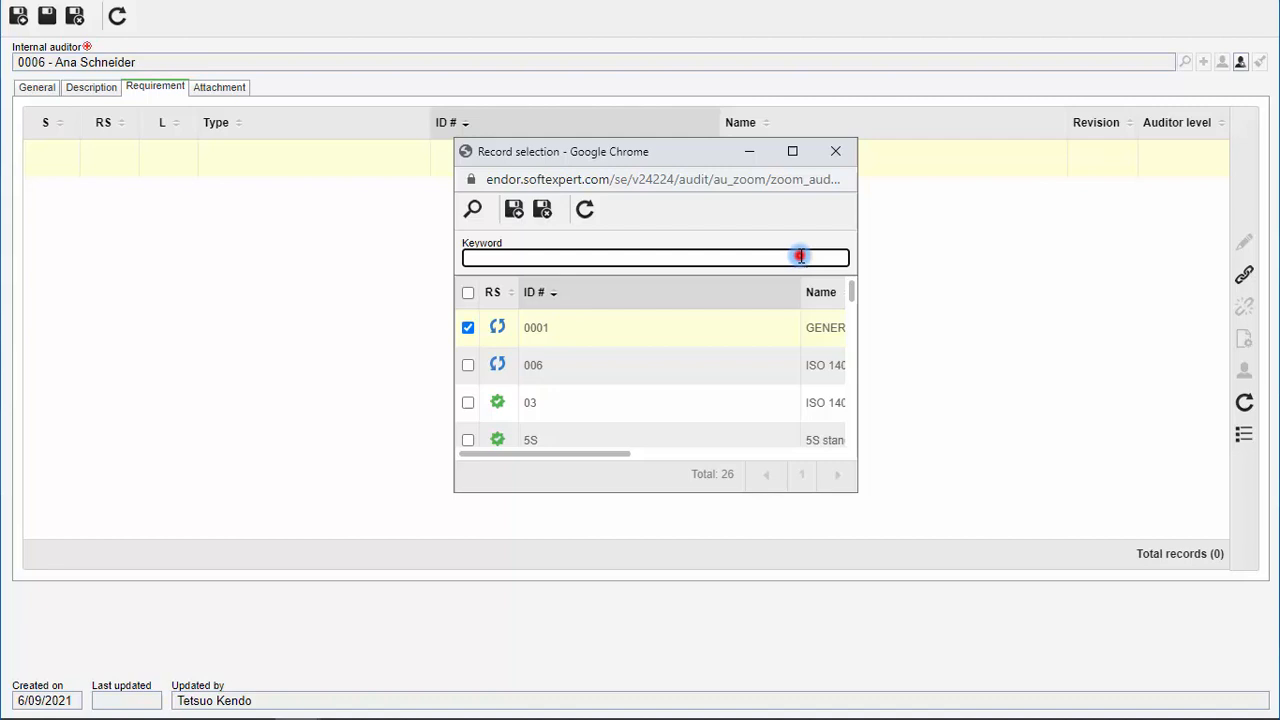
pyautogui.write('9001')
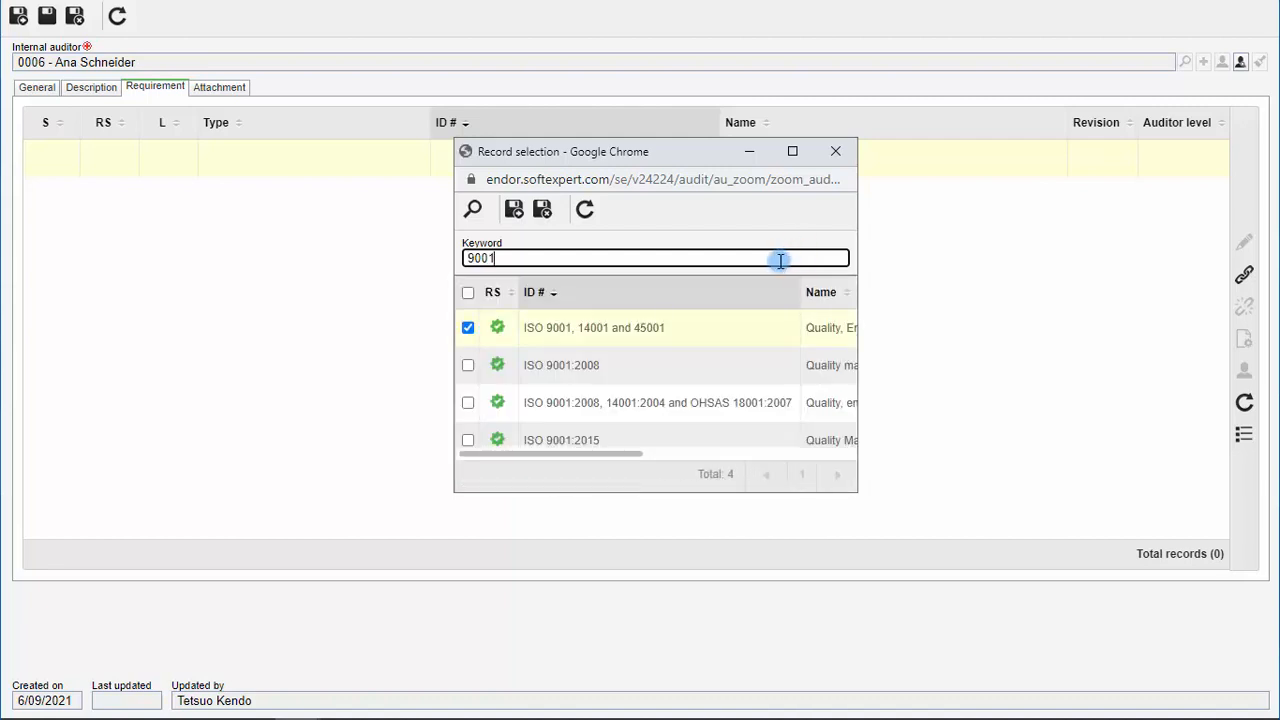
pyautogui.click(467, 440)
pyautogui.write('22000')
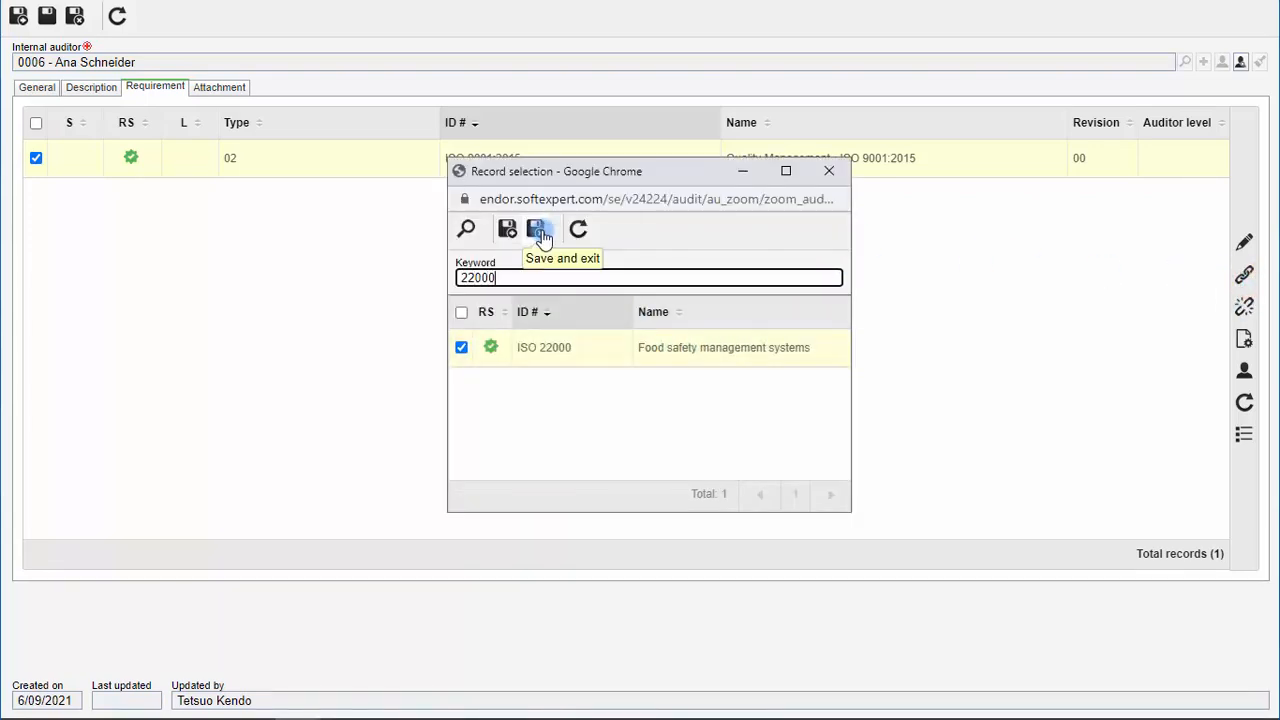
# Add ISO 22000, mark her lead auditor for both requirements, and attach a PDF document.
pyautogui.click(542, 229)
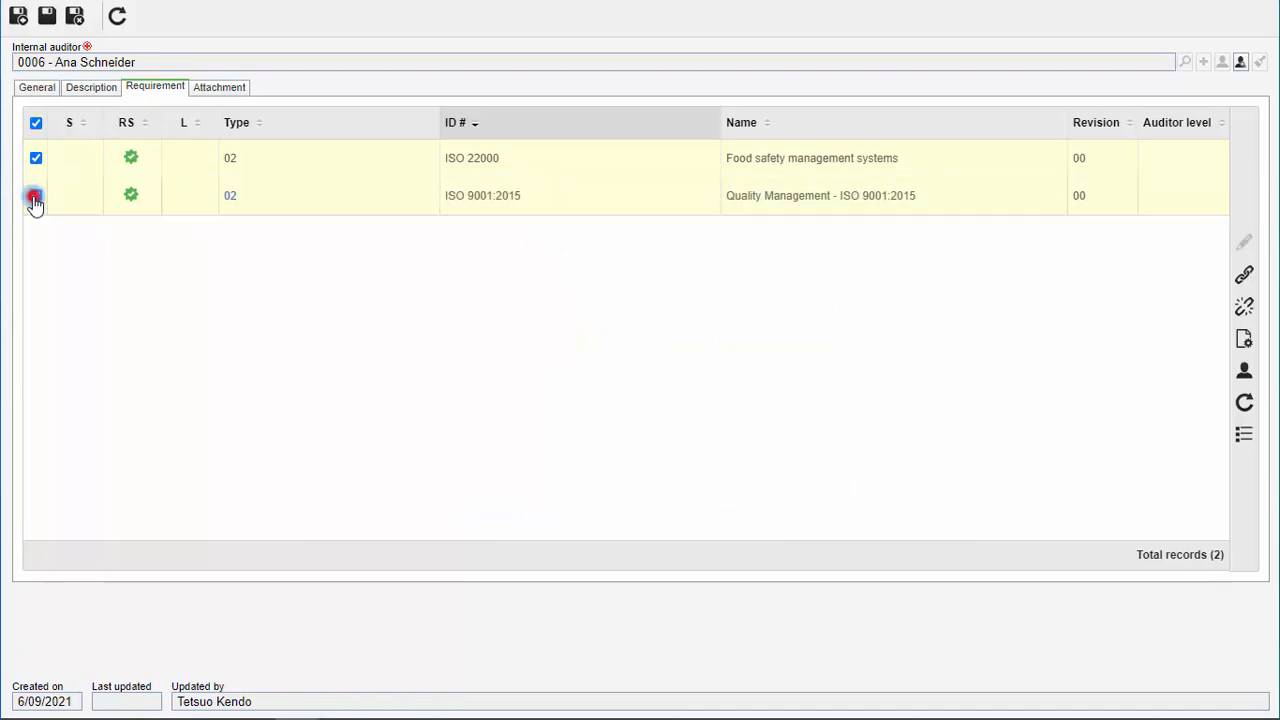
pyautogui.click(35, 195)
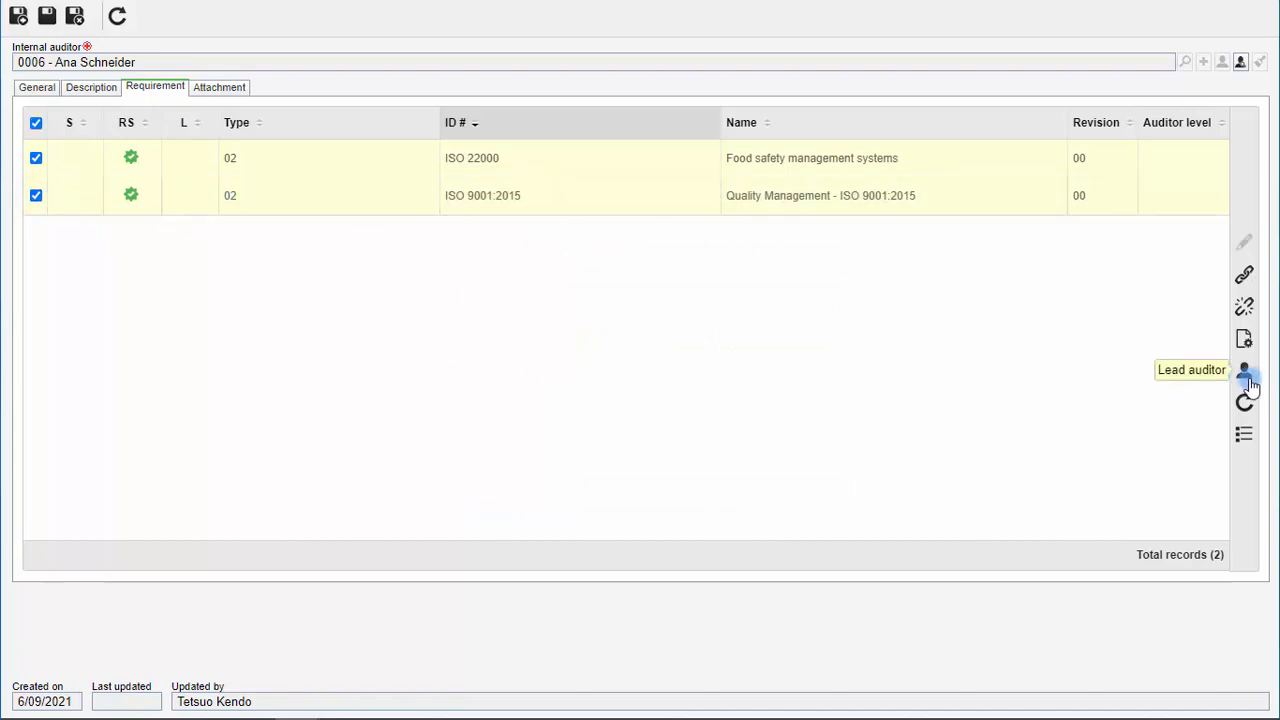
pyautogui.click(1245, 370)
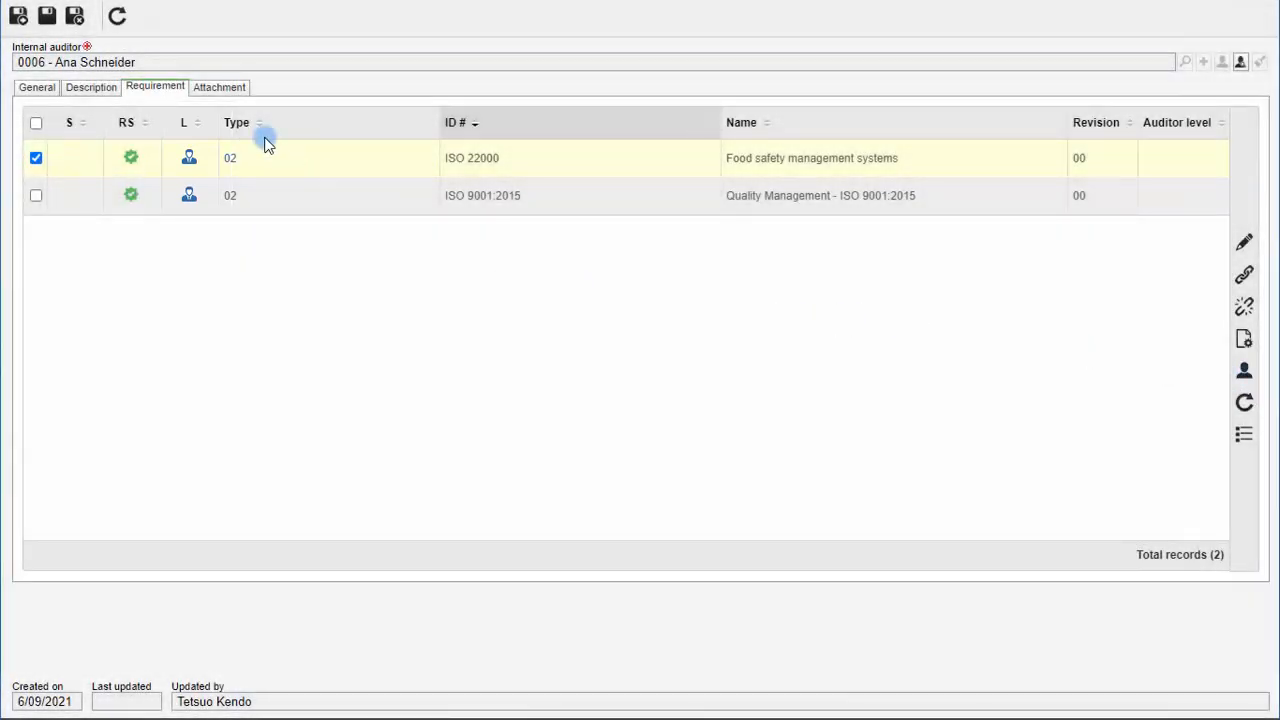
pyautogui.click(218, 87)
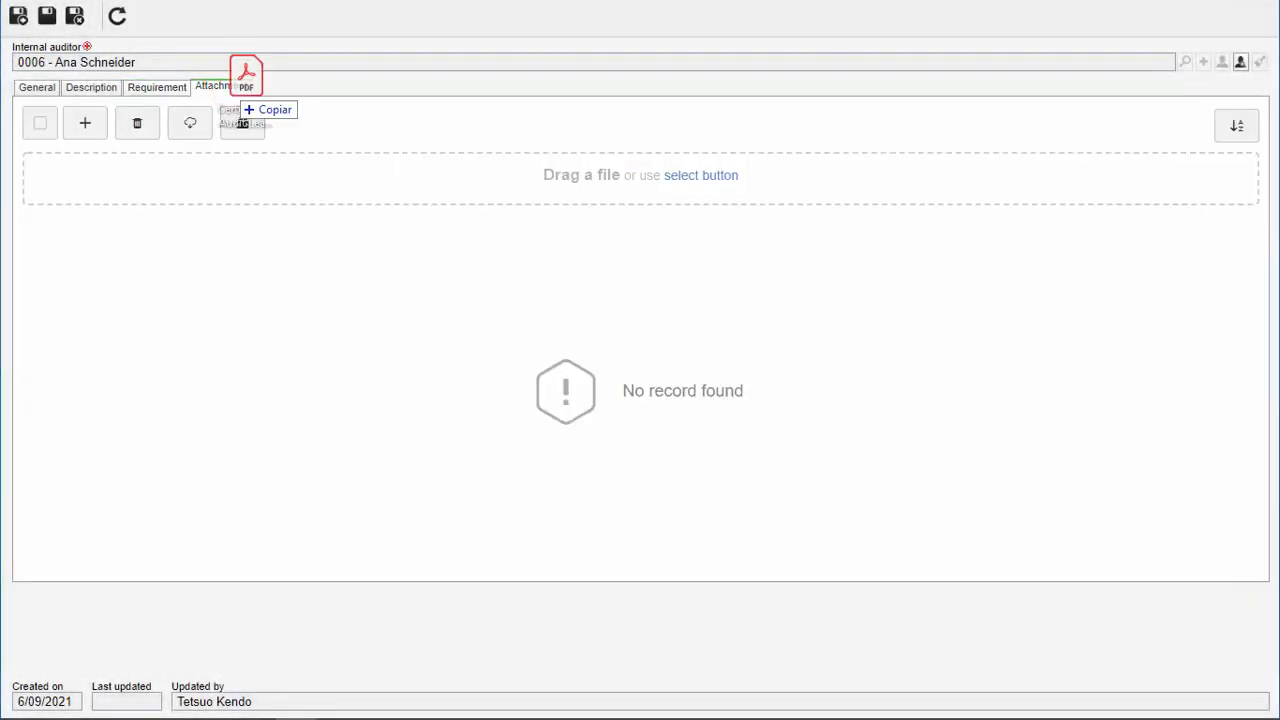
pyautogui.moveTo(246, 75); pyautogui.dragTo(714, 240)
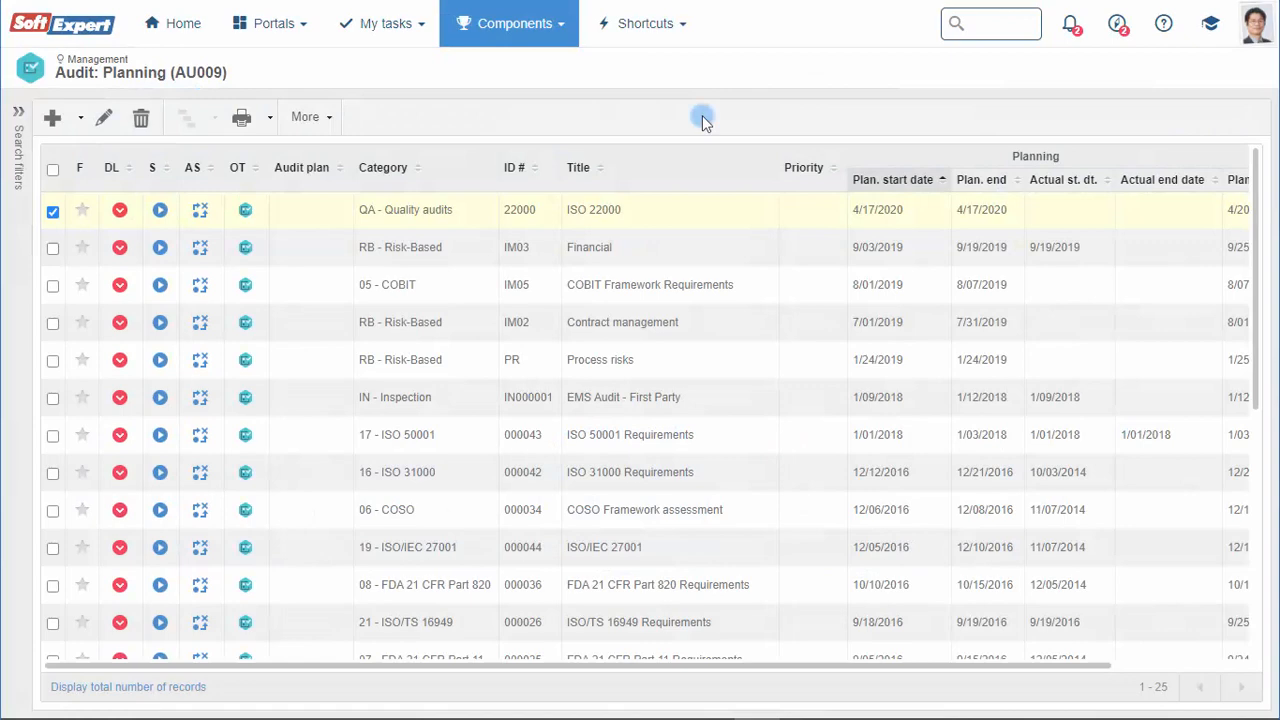
# Create a blank audit 'ISO 9001 INTERNAL AUDIT' with its ISO 9001 objective and 'June/2020' description.
pyautogui.click(79, 117)
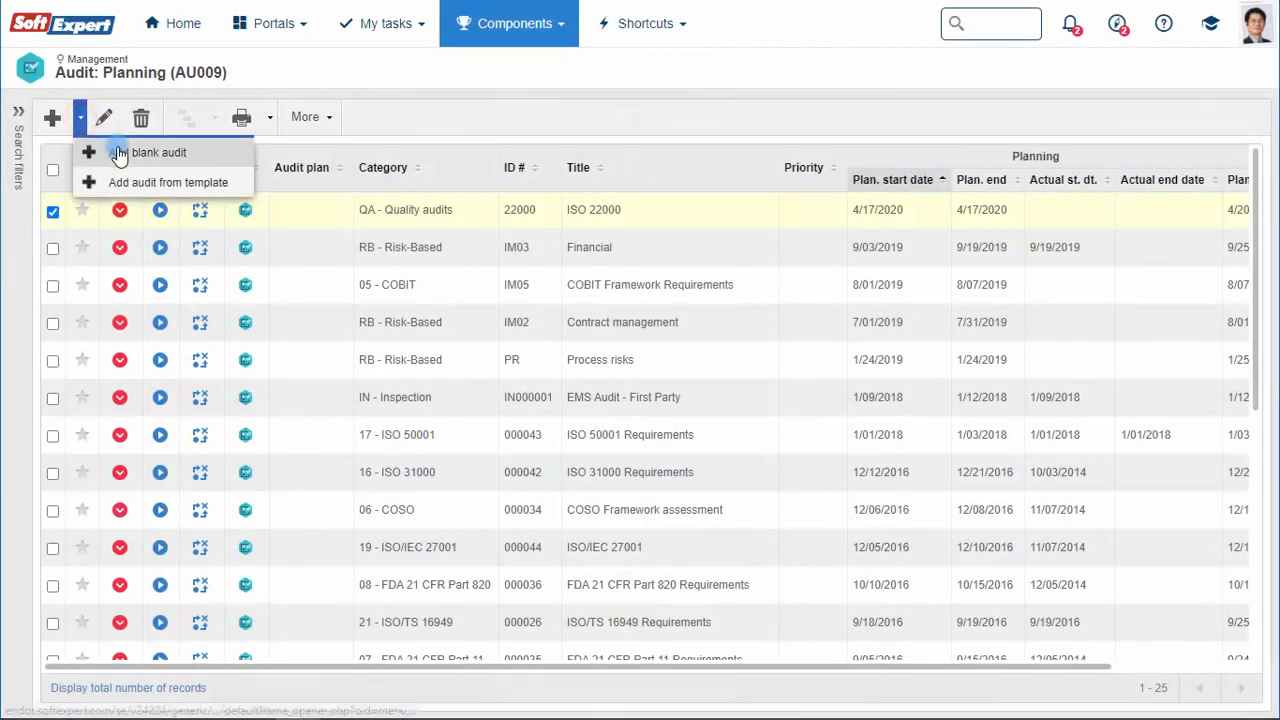
pyautogui.click(157, 152)
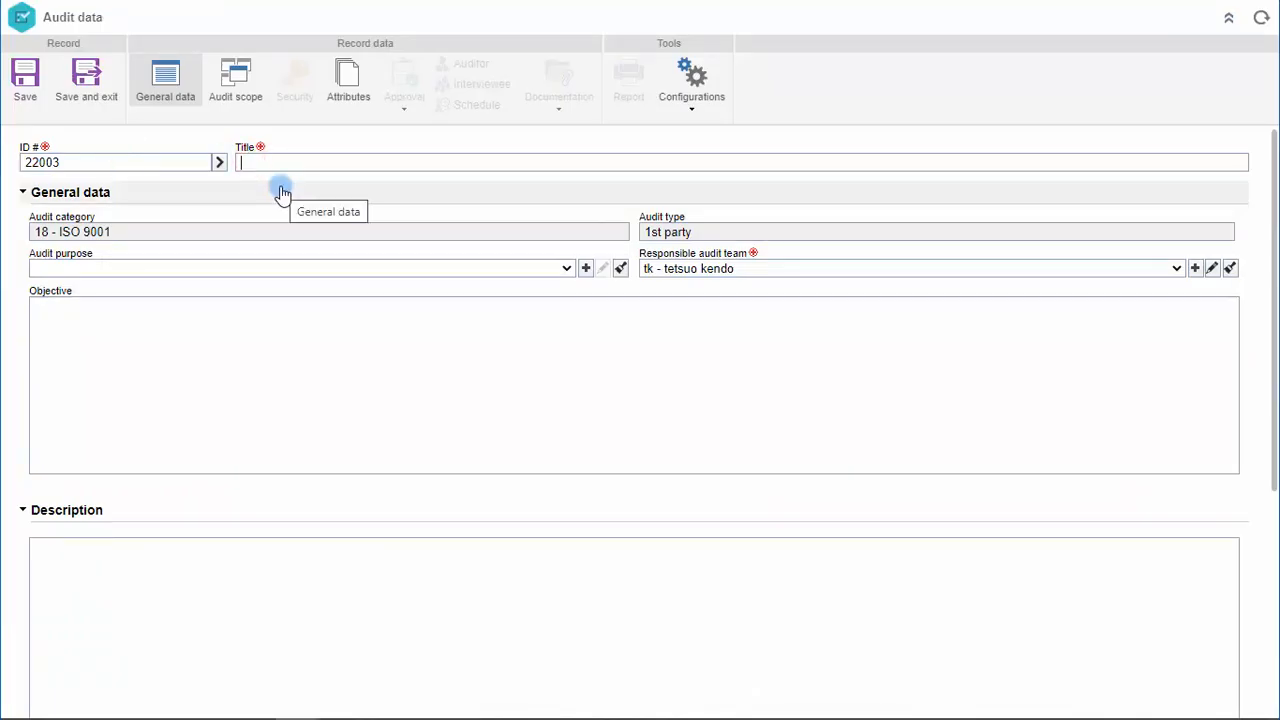
pyautogui.write('ISO 9001 INTERNAL AUDIT')
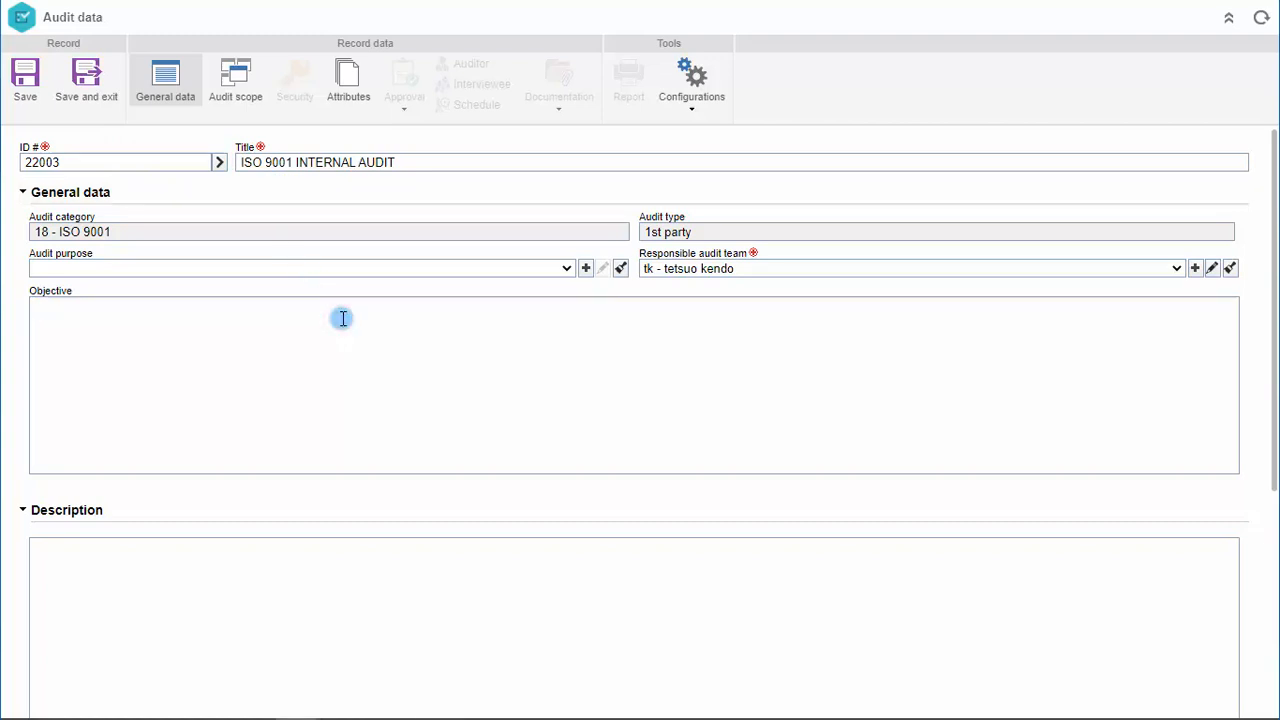
pyautogui.write('Audit the company in accordance with all ISO 9001 requirements')
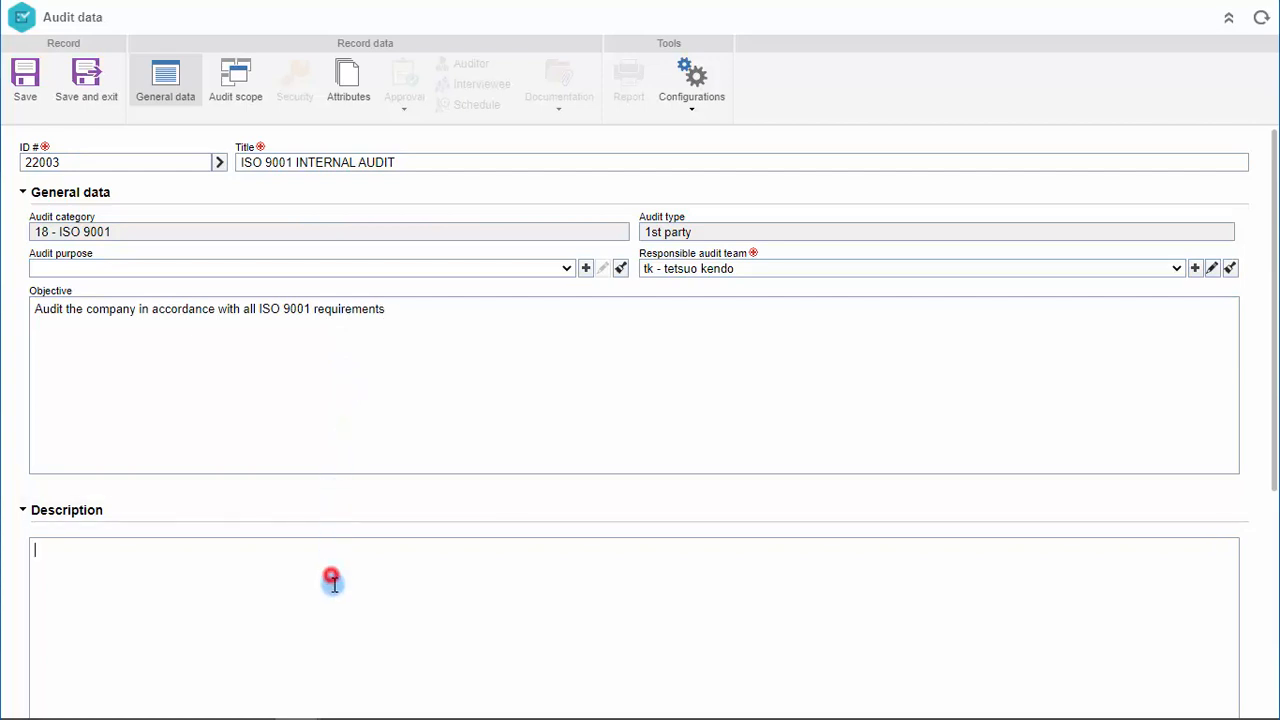
pyautogui.write('ISO 9001 internal audit - June/2020')
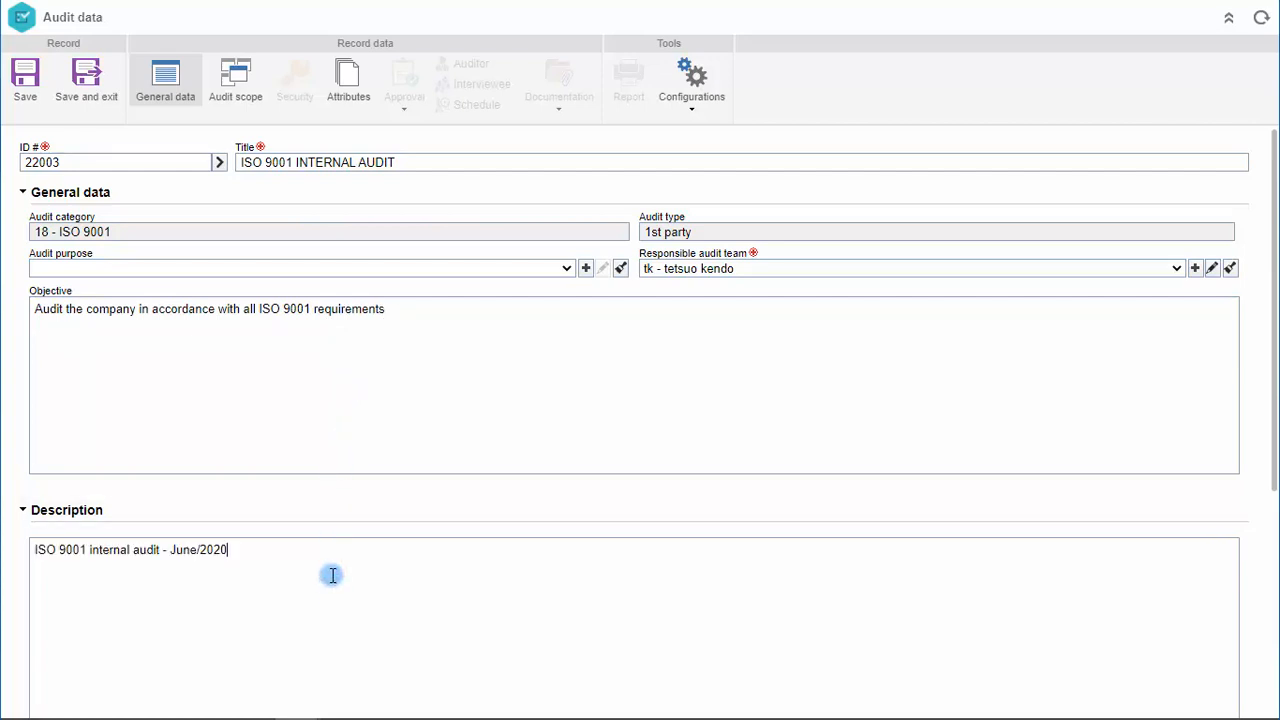
# Set the planning planned start and execution planned end dates in June 2021.
pyautogui.scroll(-3)
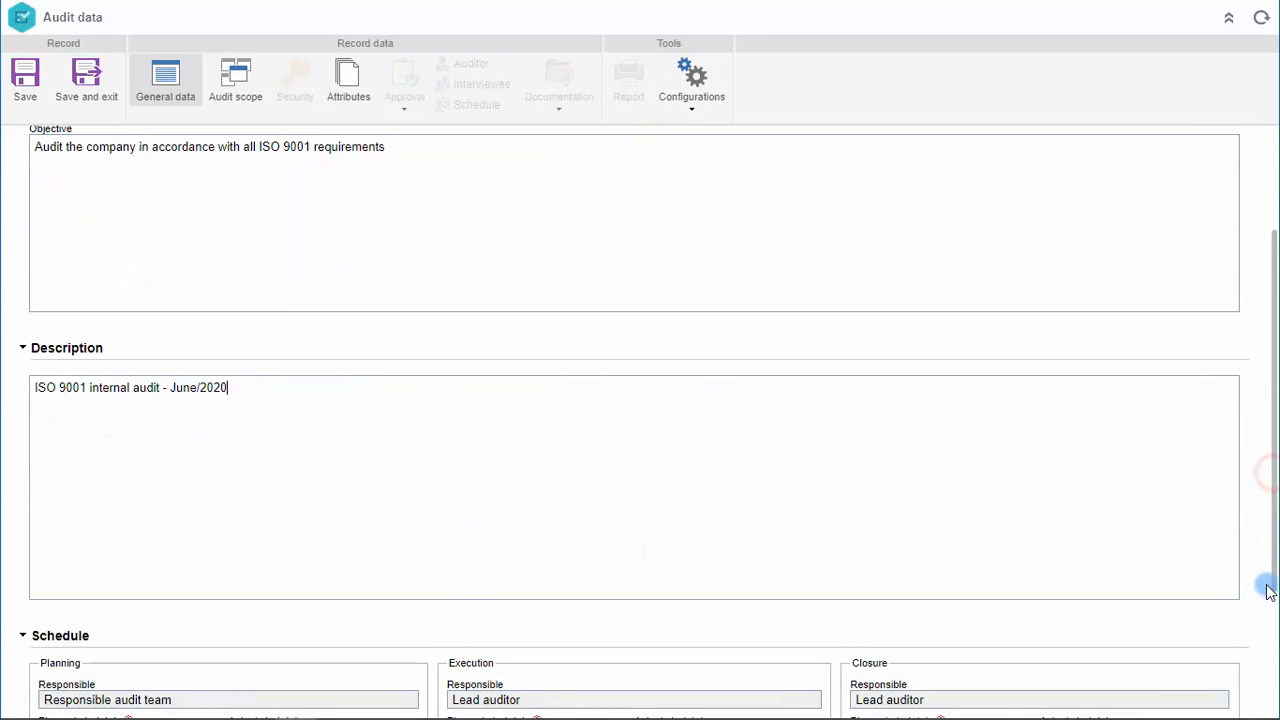
pyautogui.scroll(-3)
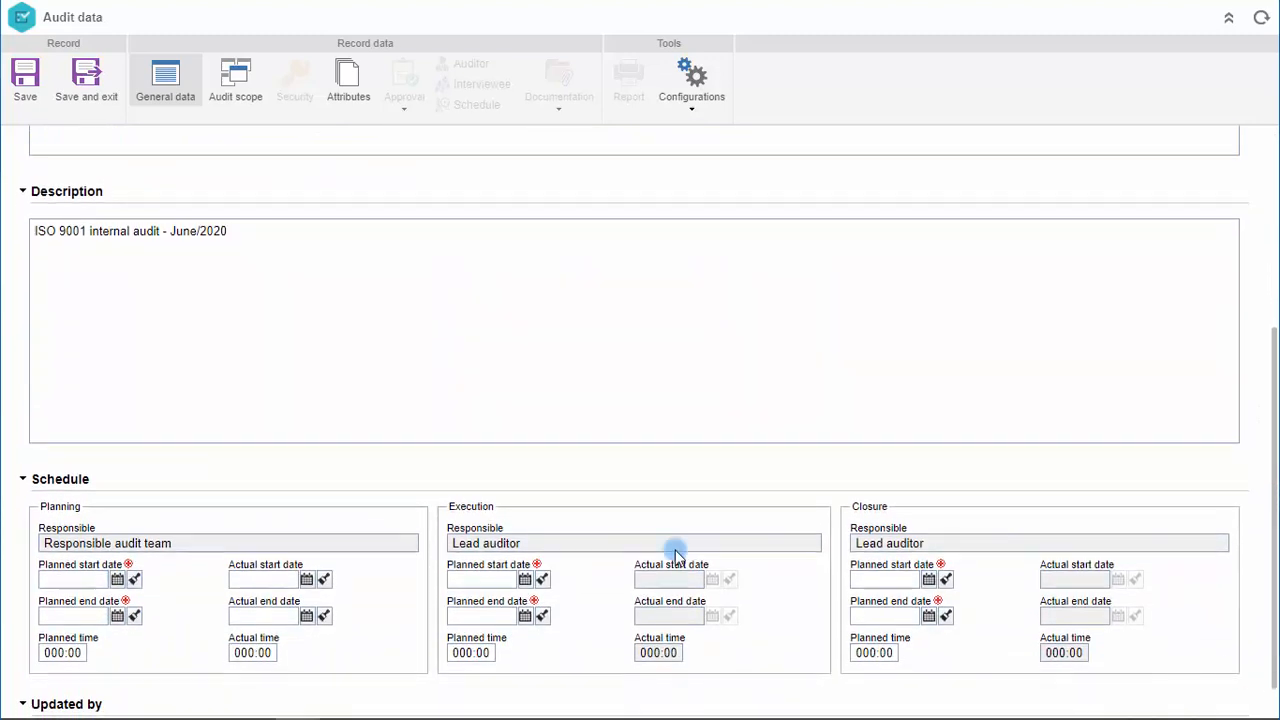
pyautogui.click(116, 579)
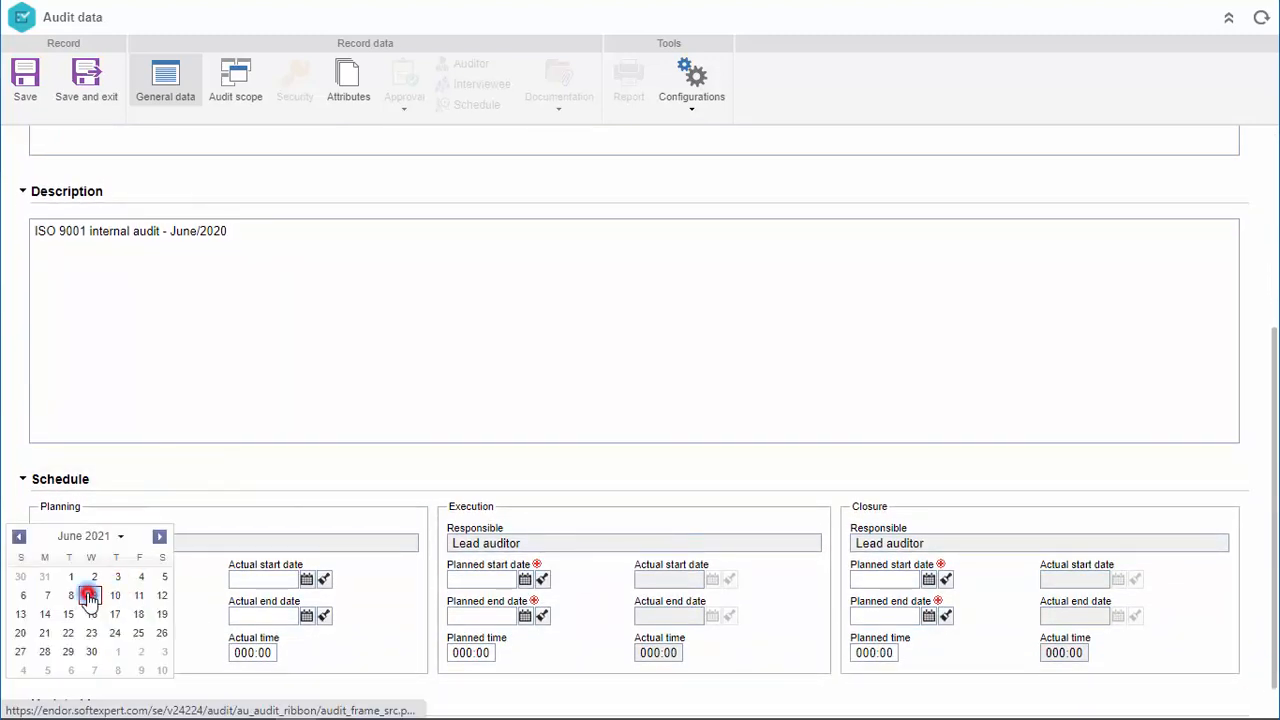
pyautogui.click(138, 595)
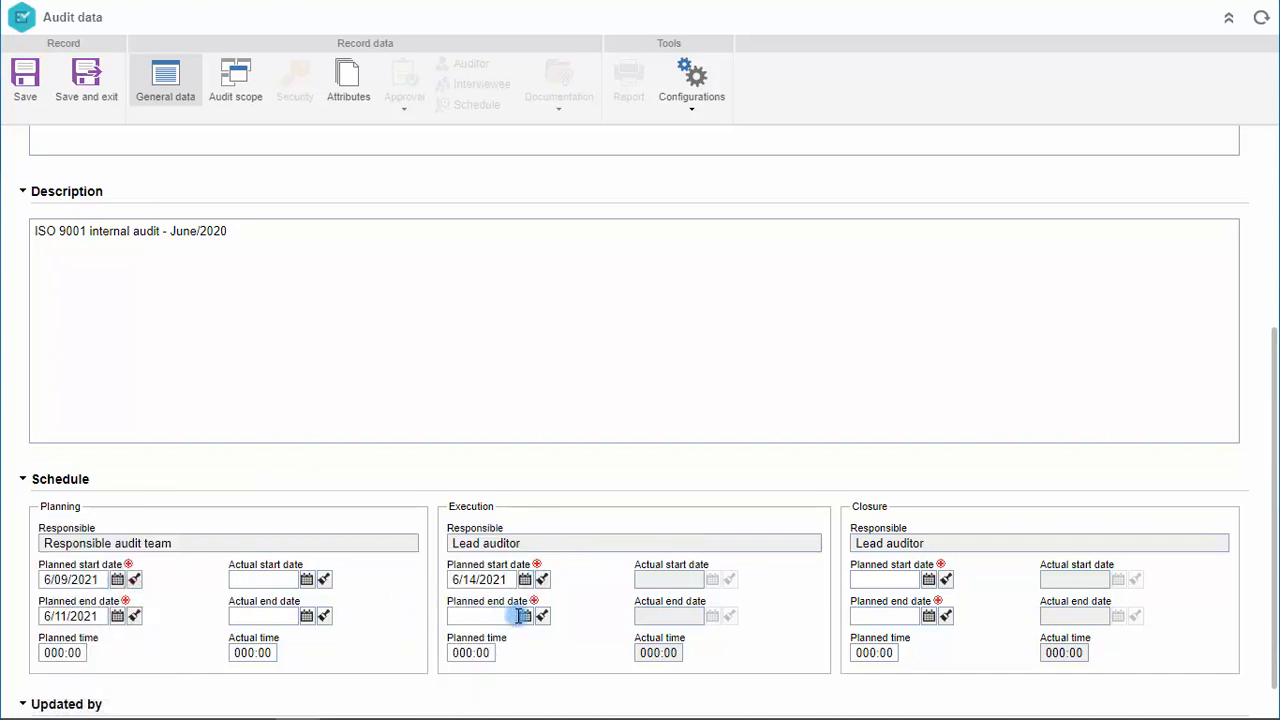
pyautogui.click(526, 615)
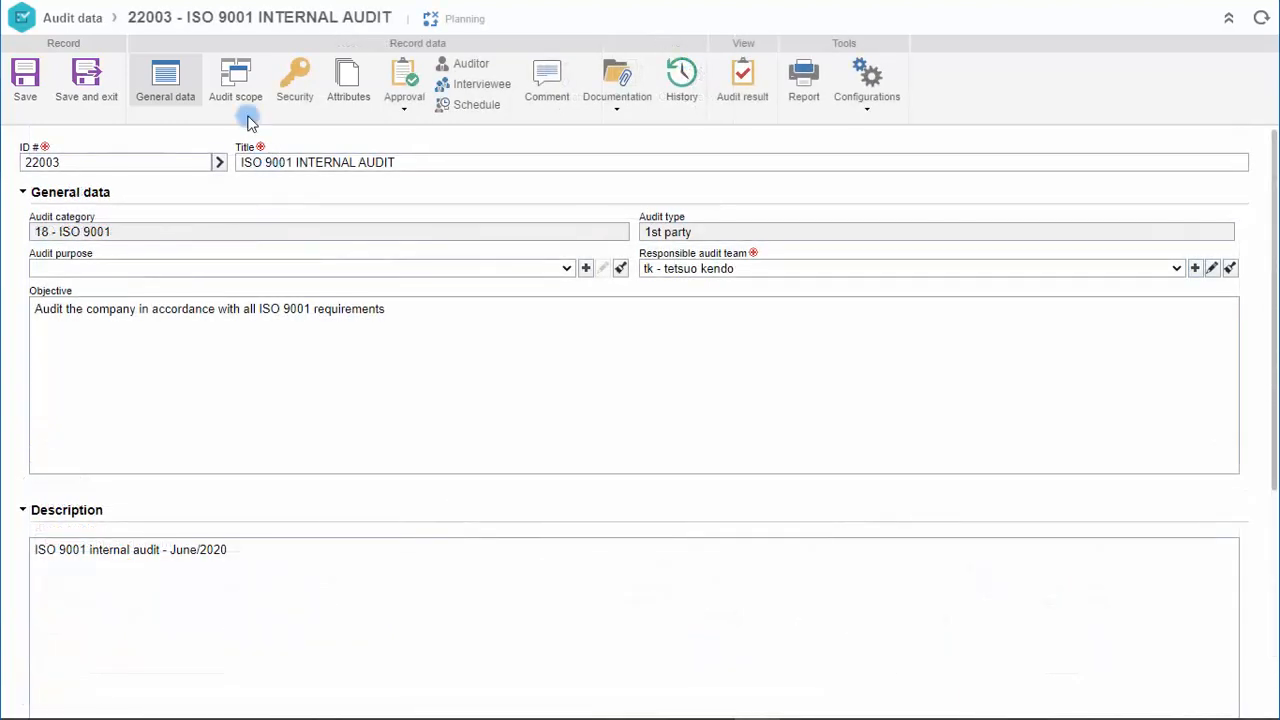
# Associate ISO 9001:2015 as the audit scope's reference requirement in the wizard.
pyautogui.click(235, 80)
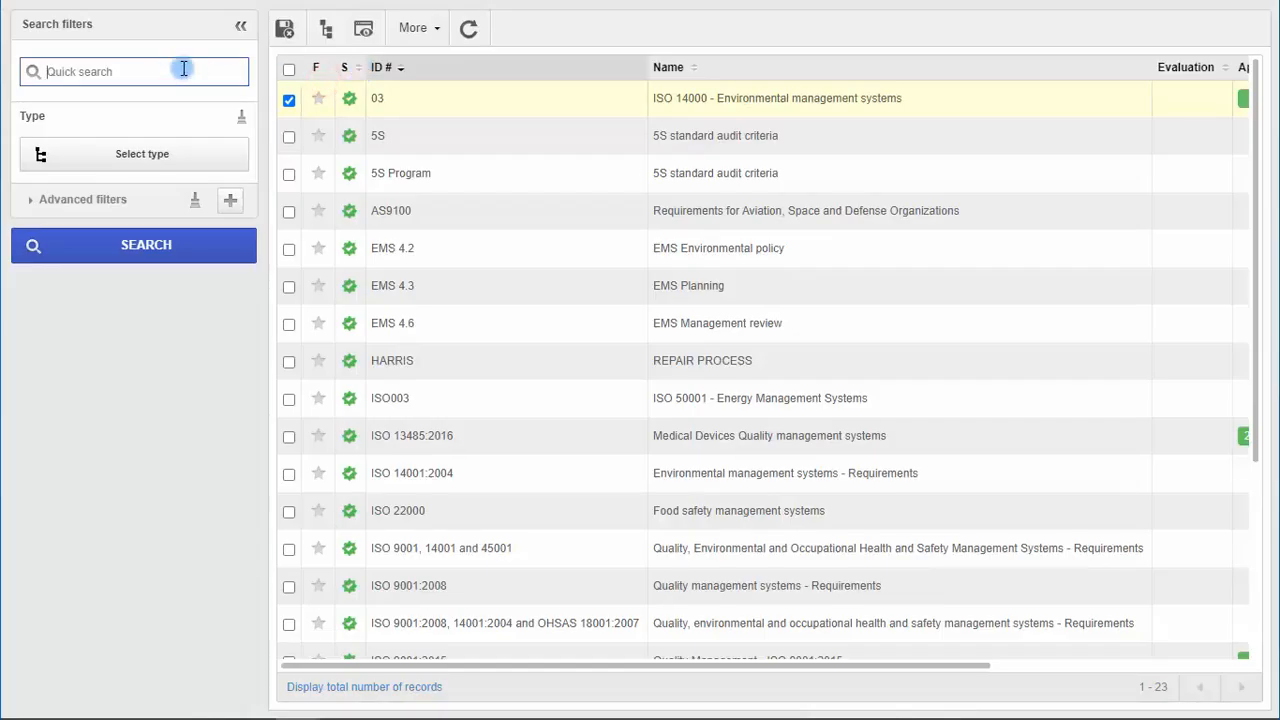
pyautogui.write('9001')
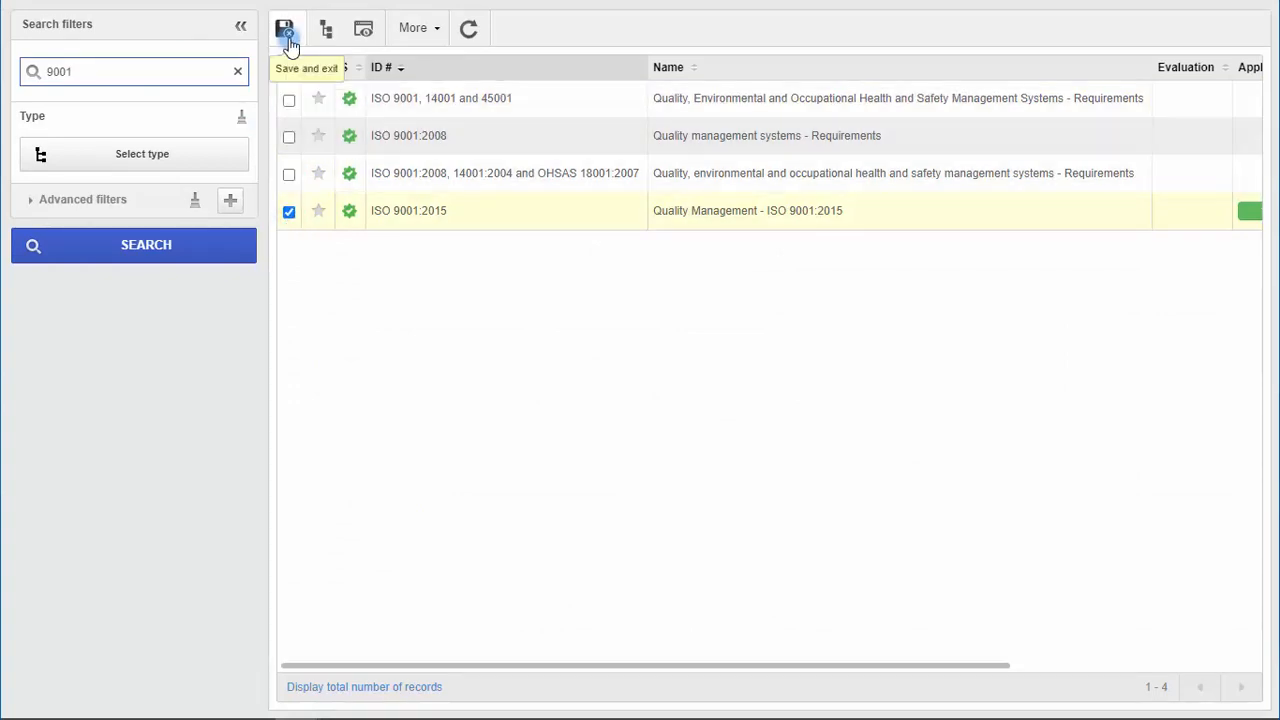
pyautogui.click(286, 28)
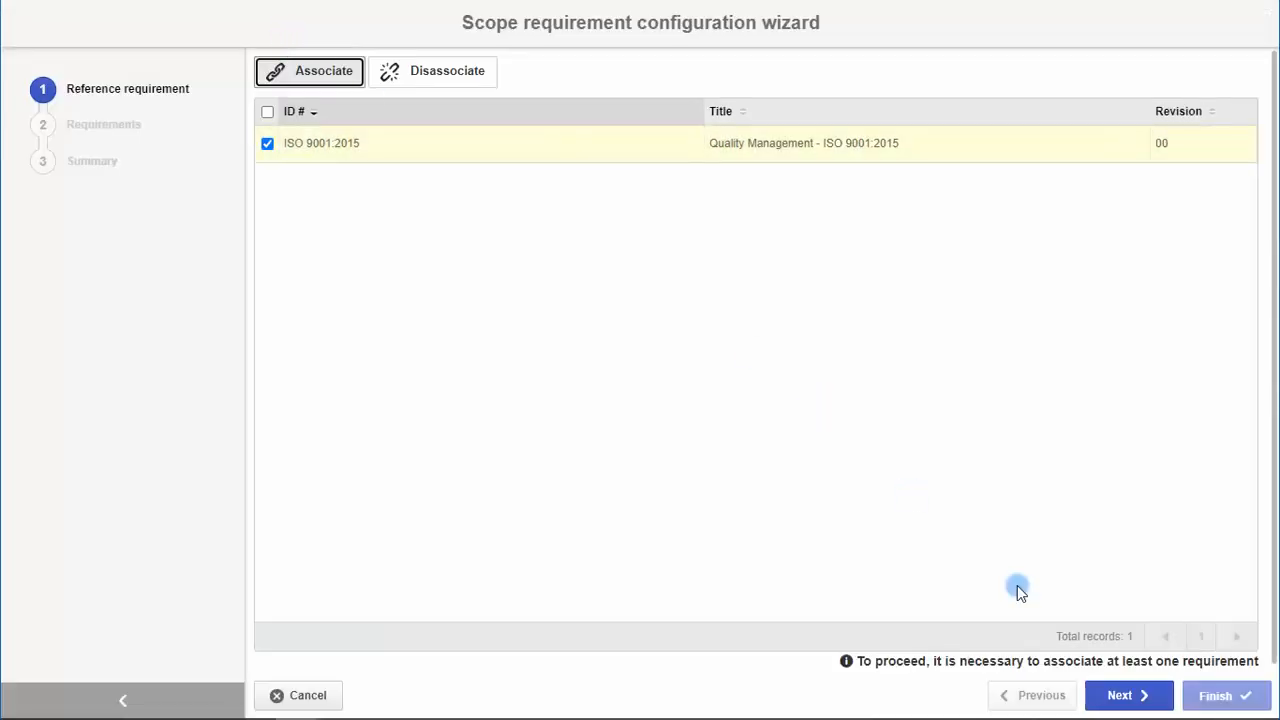
pyautogui.click(1128, 695)
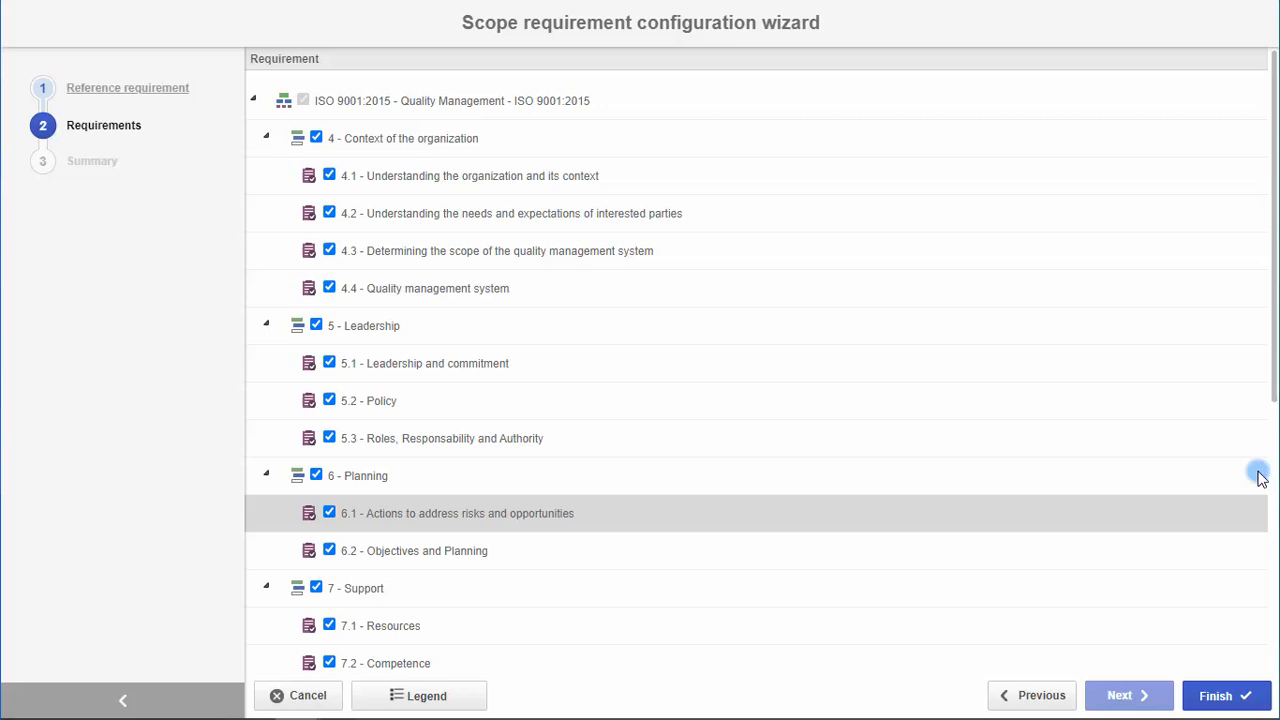
pyautogui.scroll(-3)
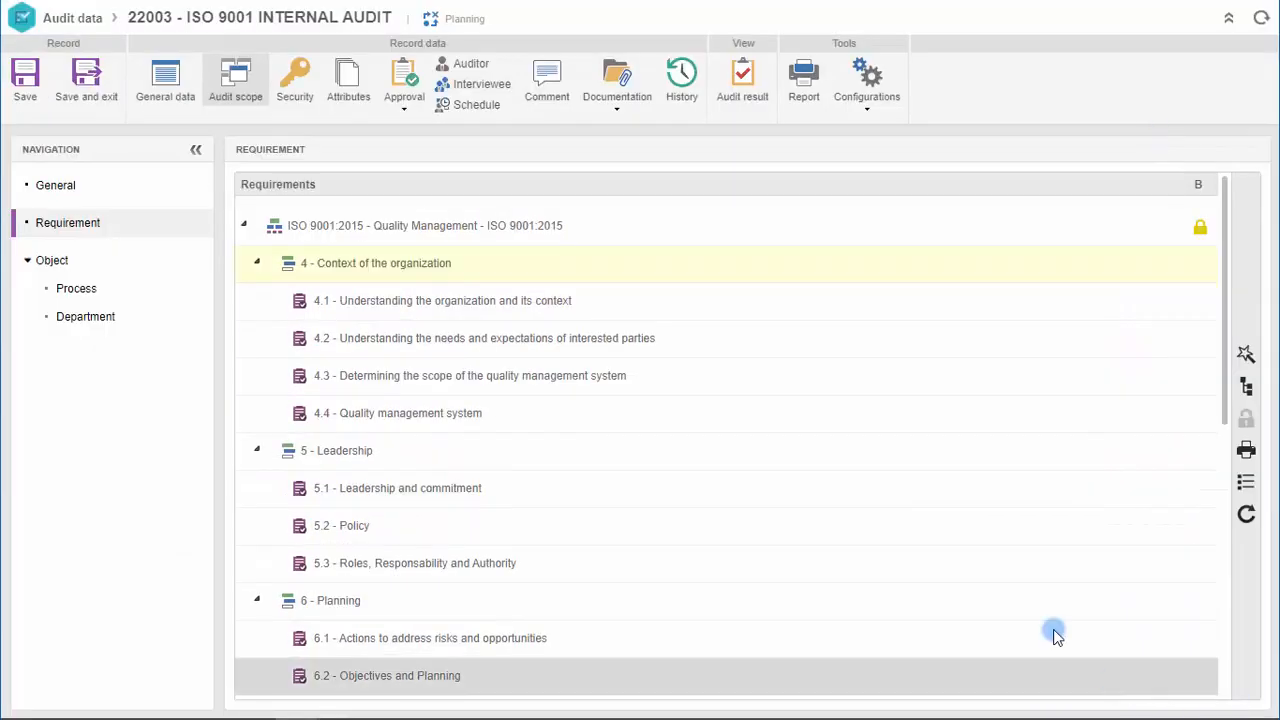
# Fill the general scope description and associate the Quality Assurance and other departments.
pyautogui.click(55, 185)
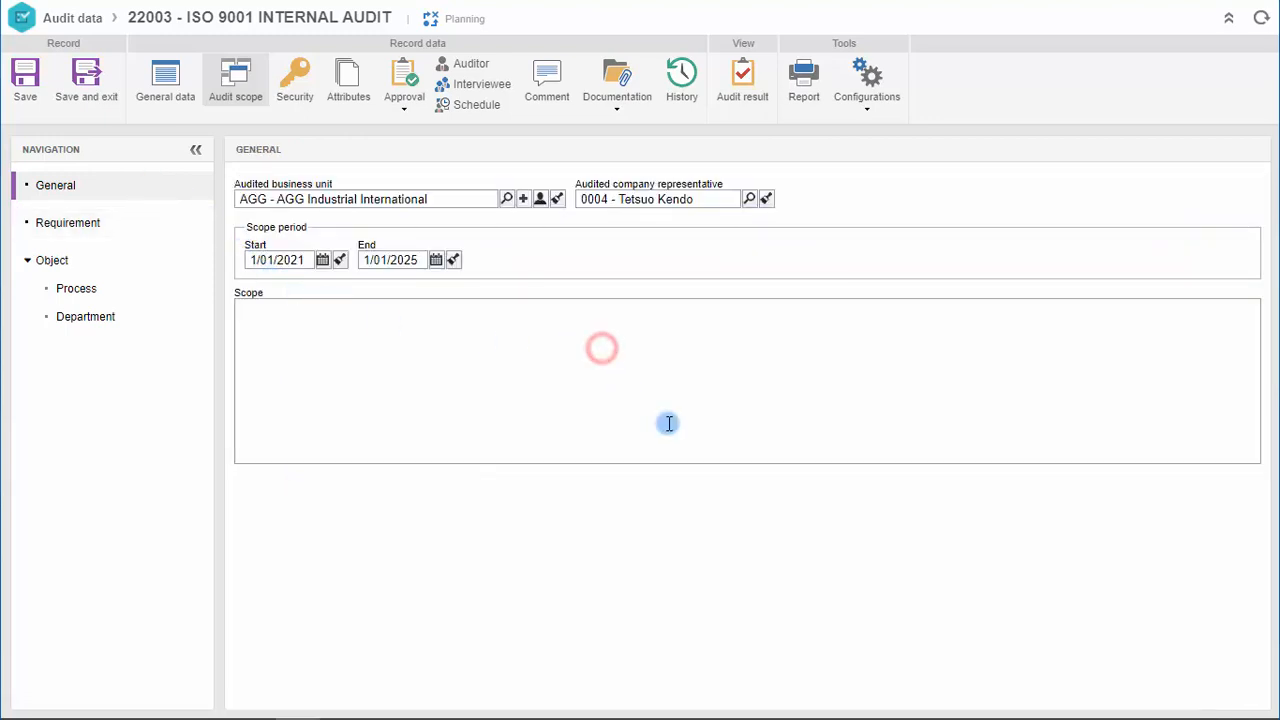
pyautogui.write('The scope is: provision of marketing, sales, support, development and implementation of software solutions for emergency services.')
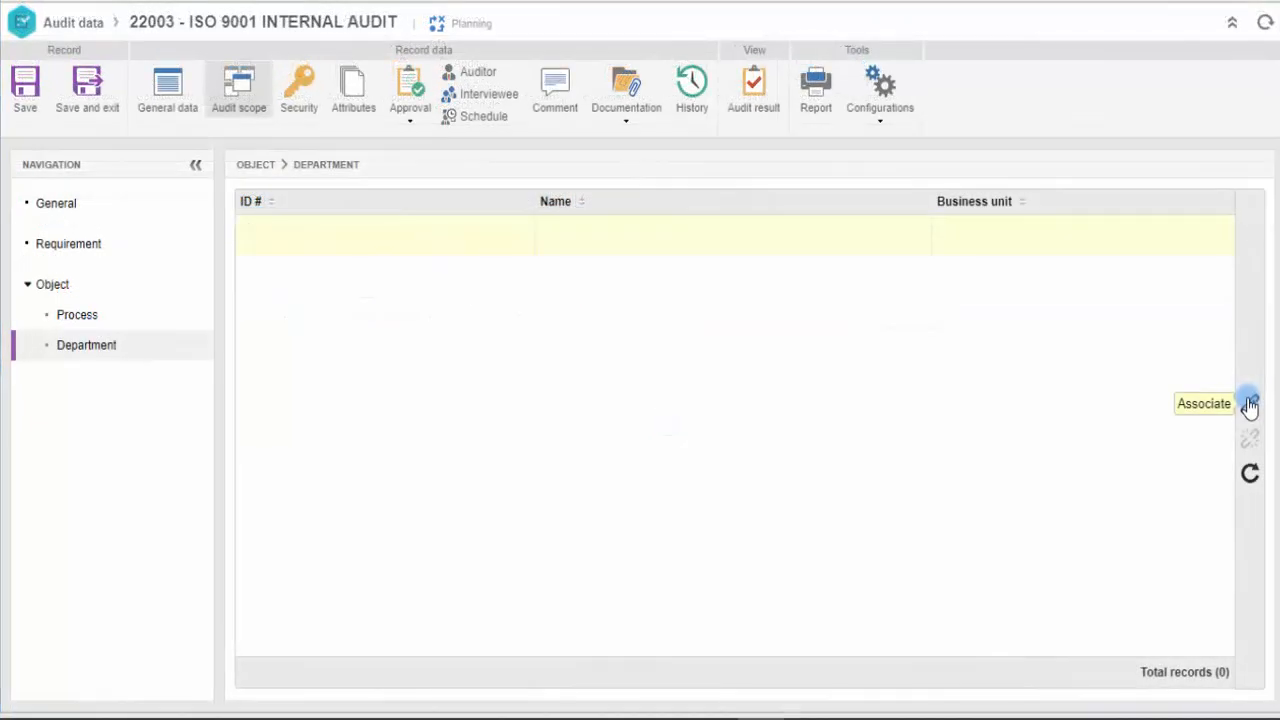
pyautogui.click(1249, 404)
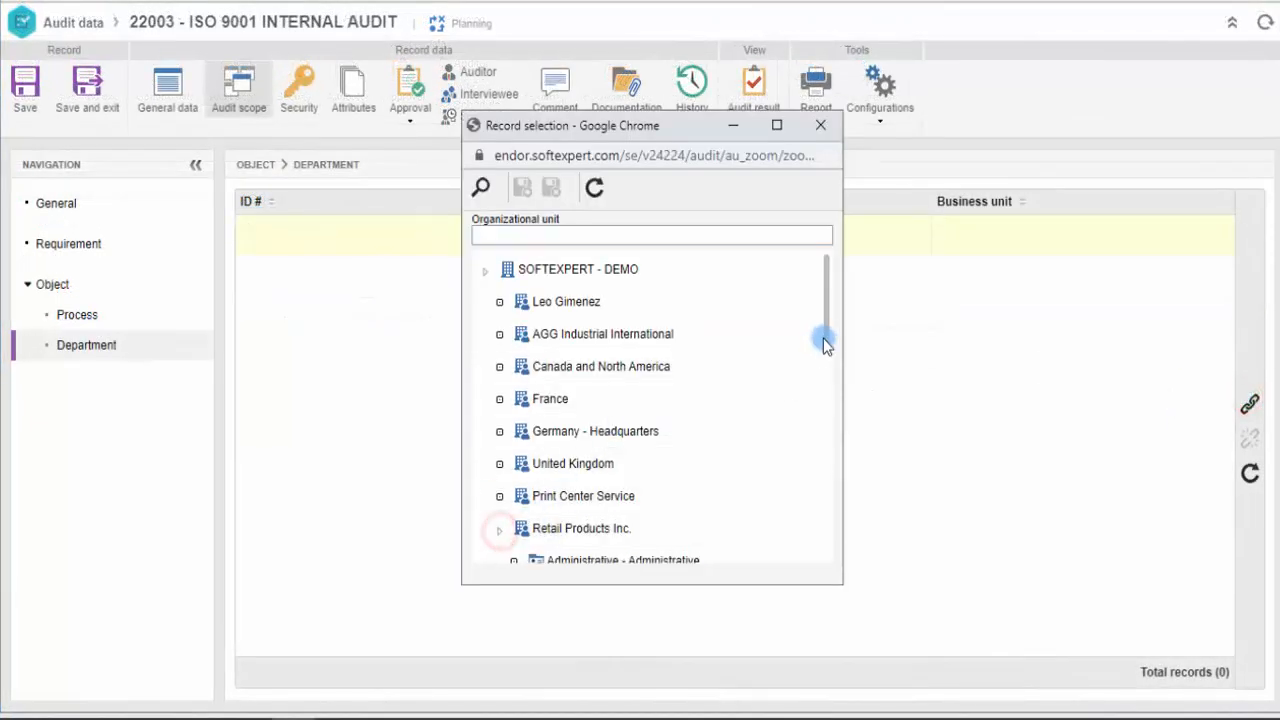
pyautogui.scroll(-3)
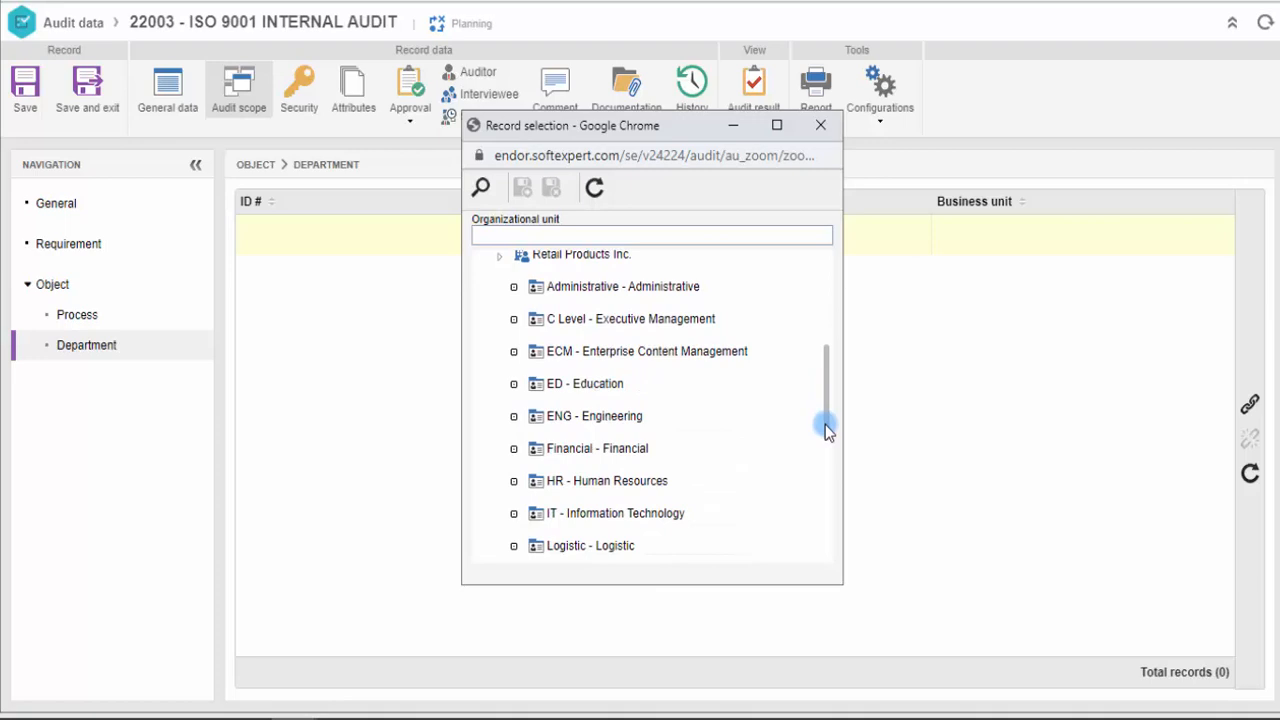
pyautogui.scroll(-3)
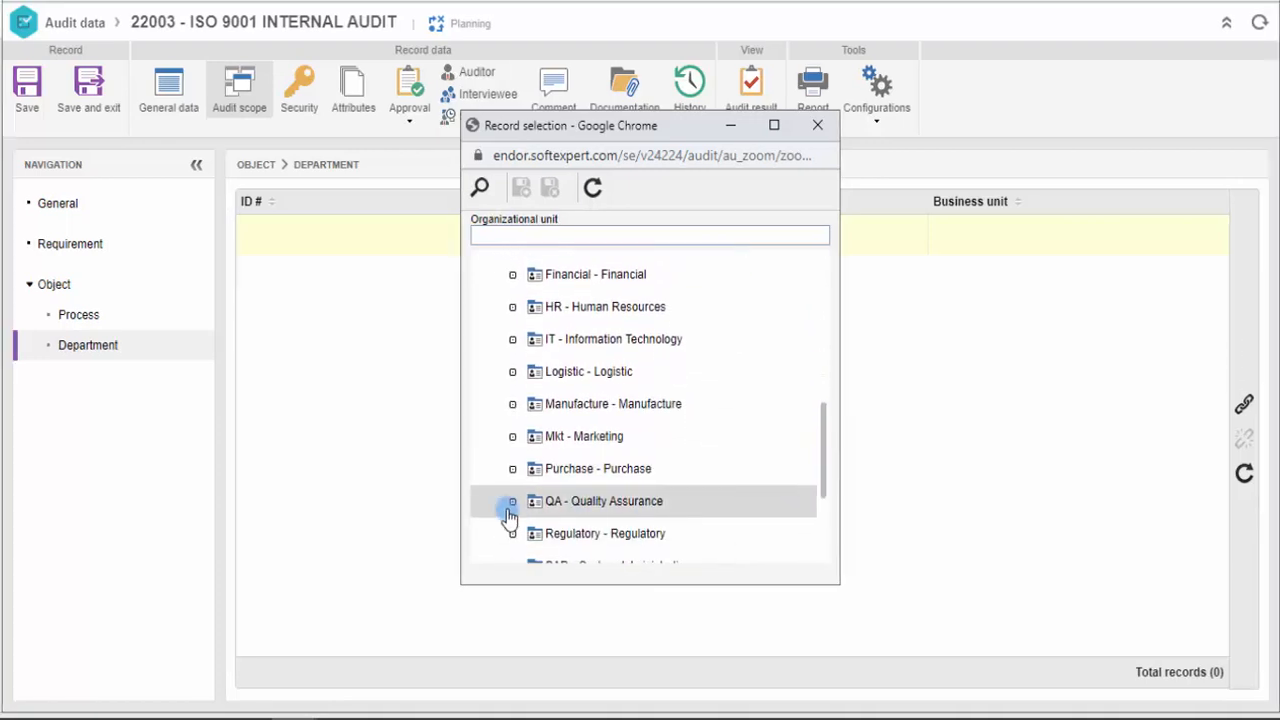
pyautogui.click(513, 501)
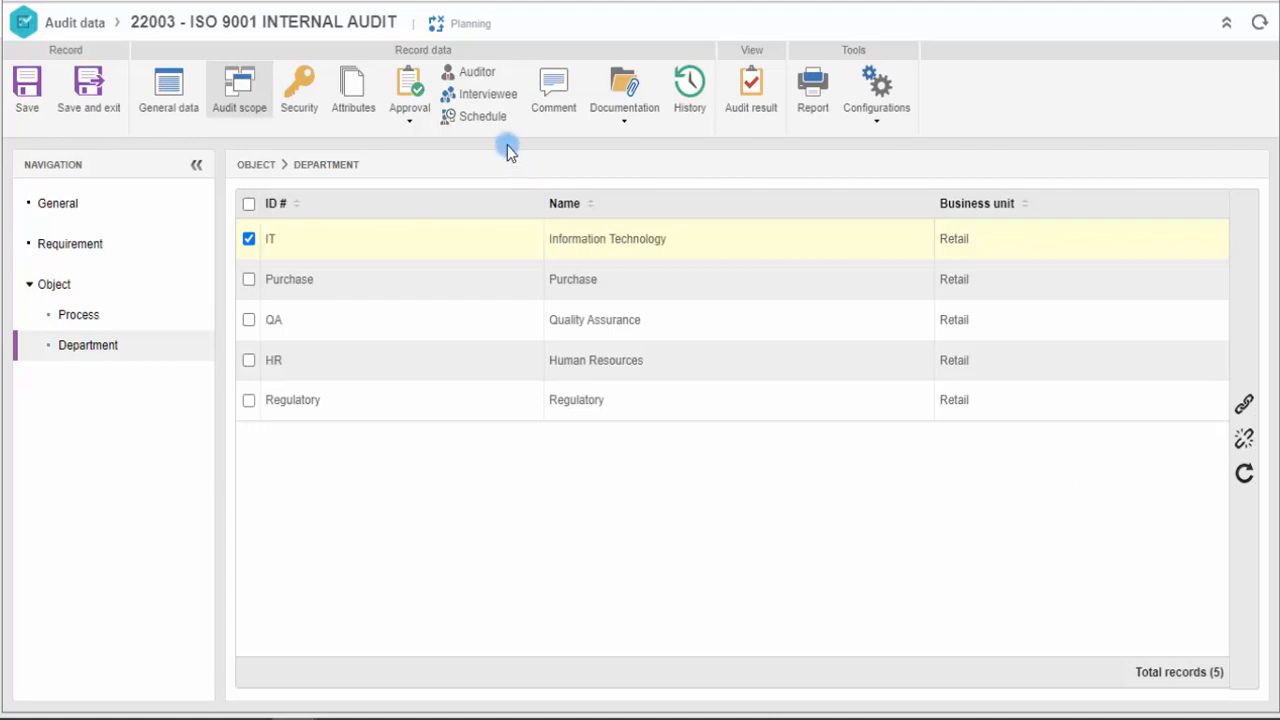
pyautogui.click(477, 71)
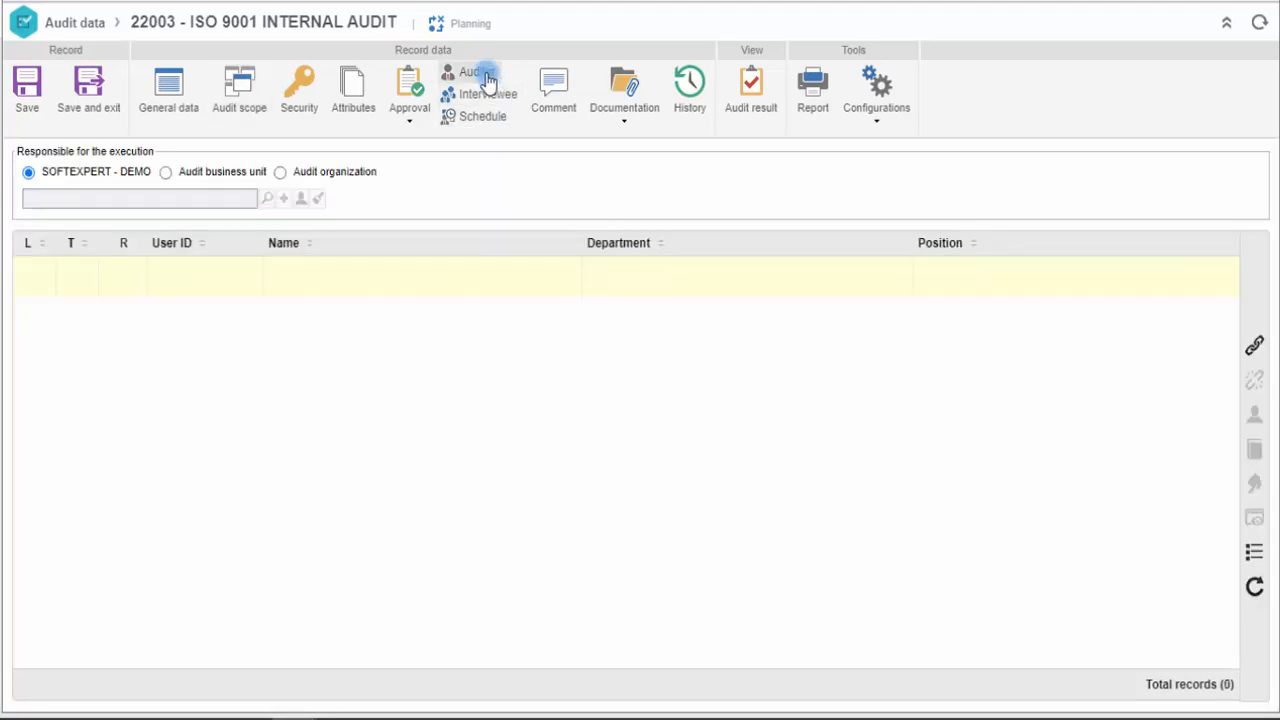
pyautogui.click(477, 71)
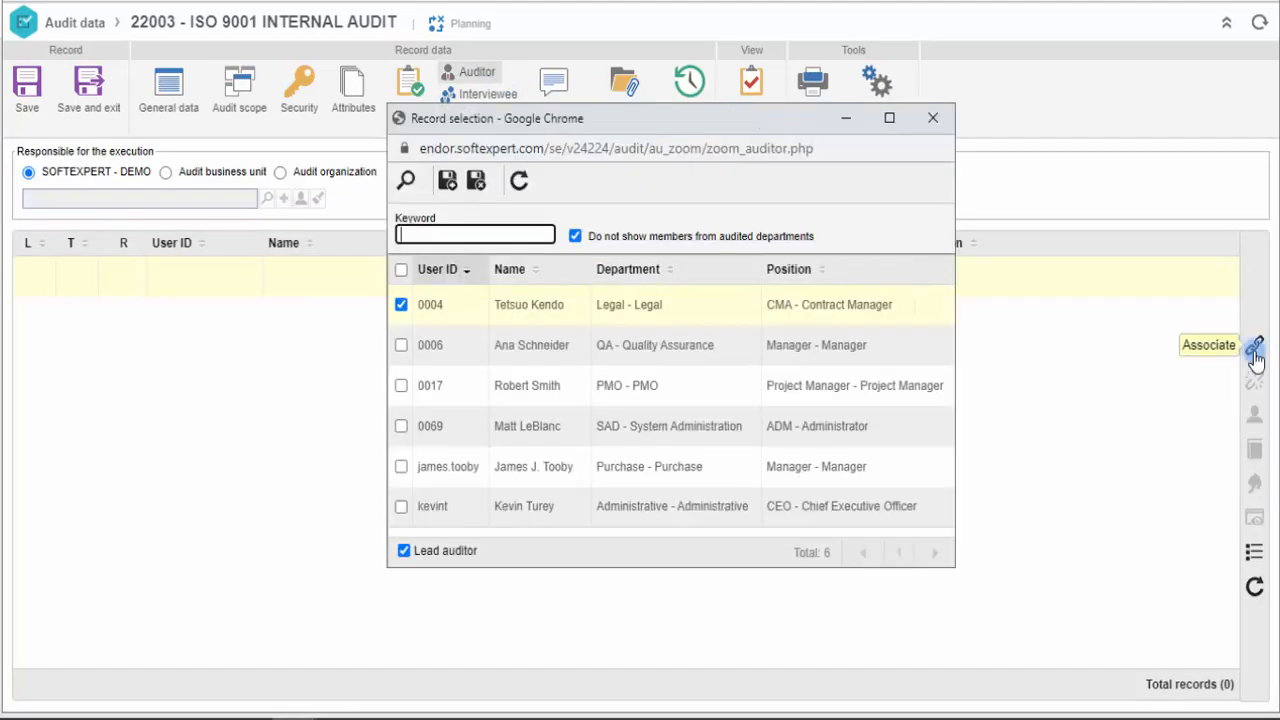
pyautogui.click(401, 345)
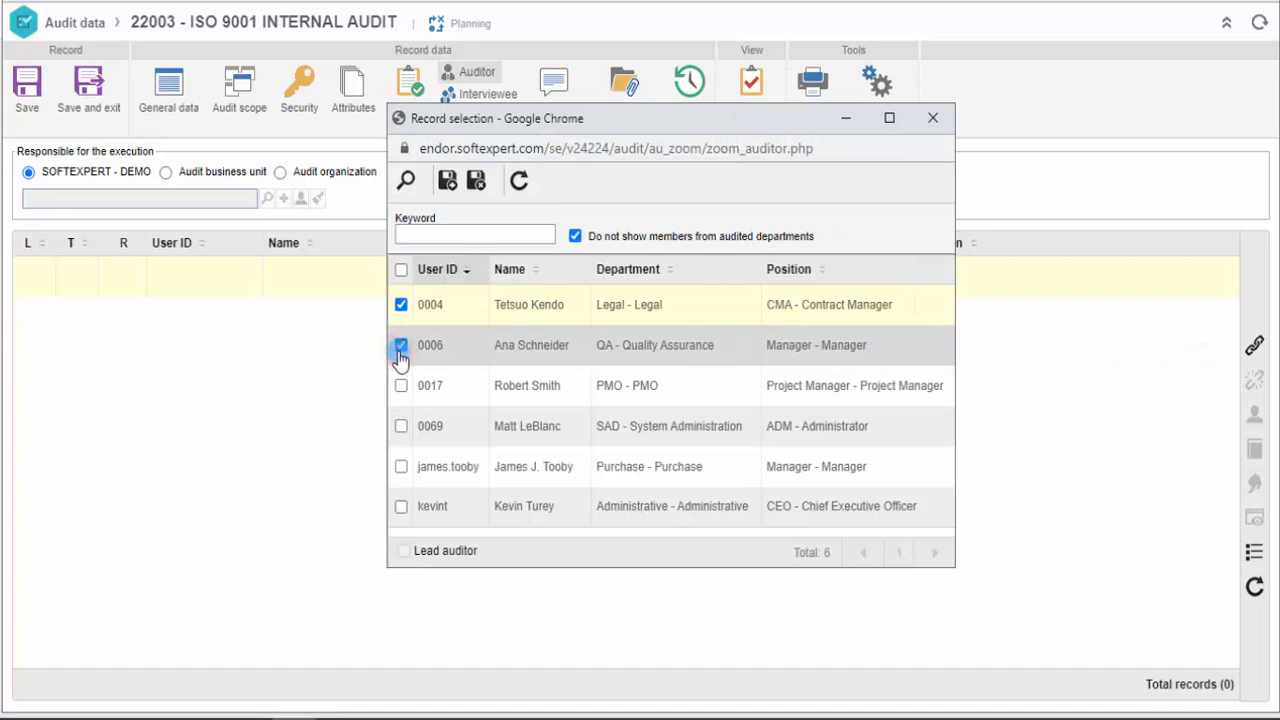
pyautogui.click(401, 466)
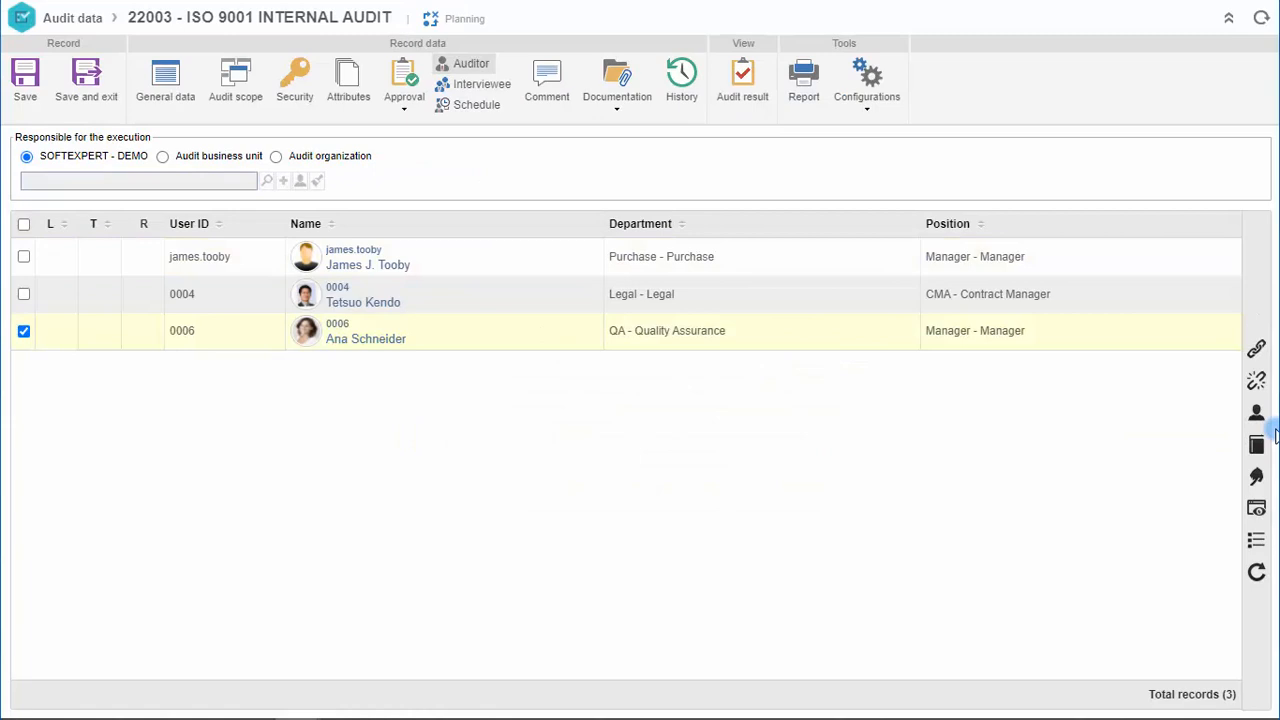
pyautogui.moveTo(1256, 413)
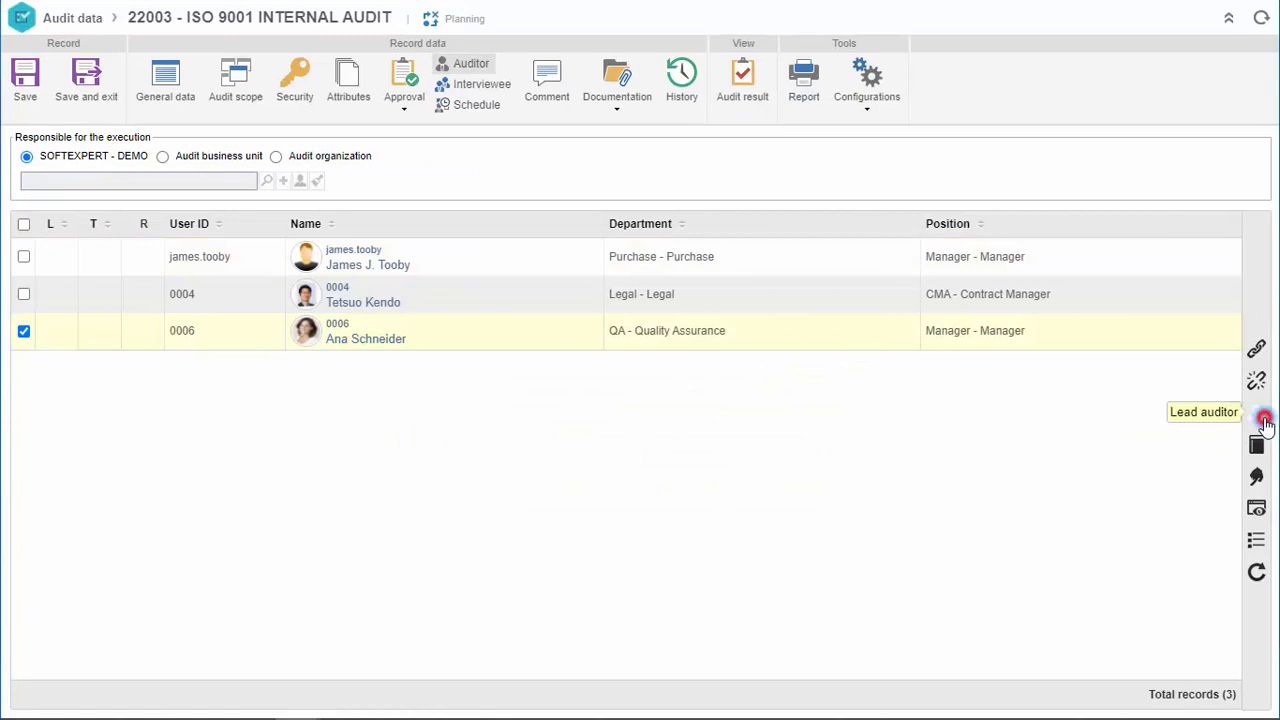
pyautogui.click(617, 80)
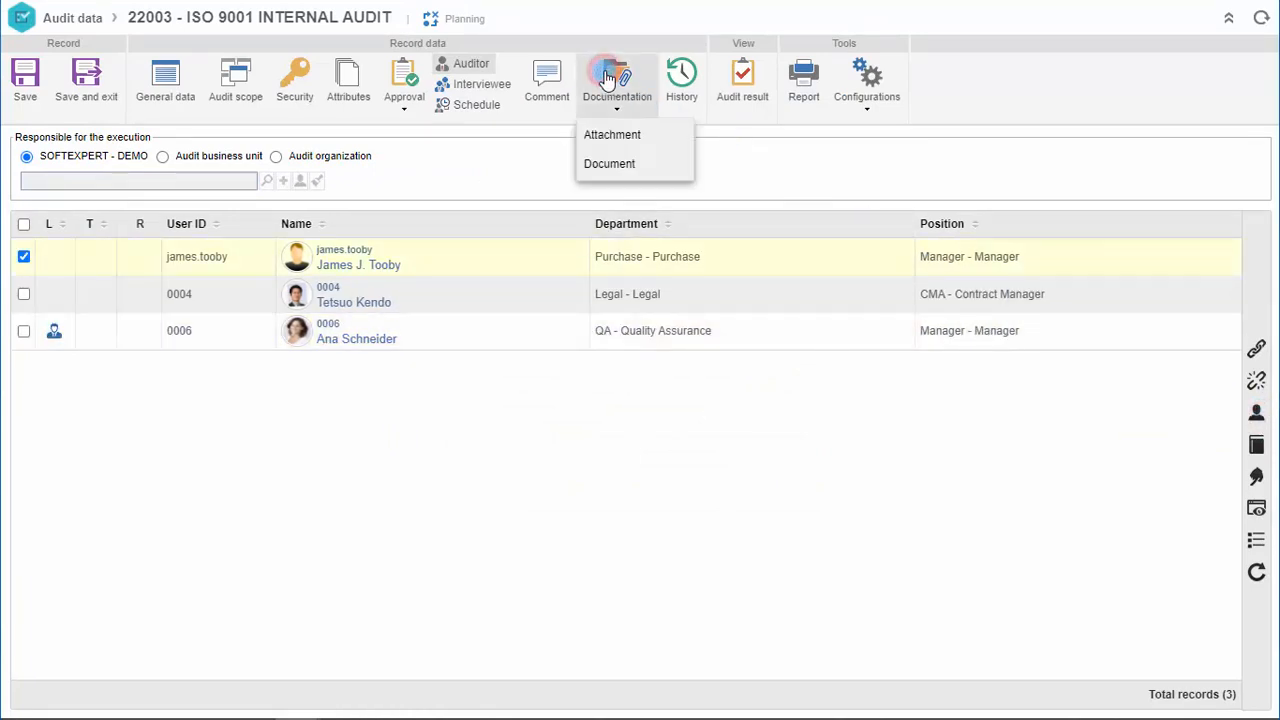
pyautogui.click(612, 134)
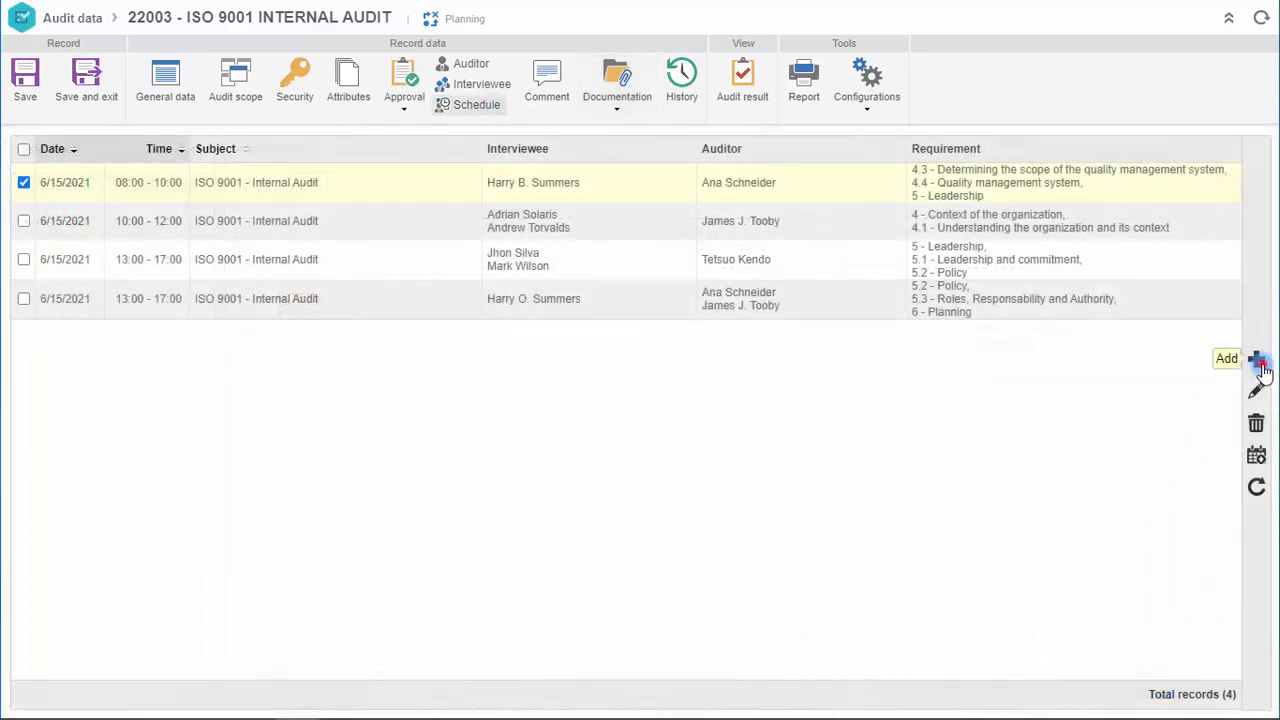
# Add an 'ISO 9001 - Internal Audit' session on June 16 at 12:00 covering requirements 6.1–6.2.
pyautogui.click(1257, 358)
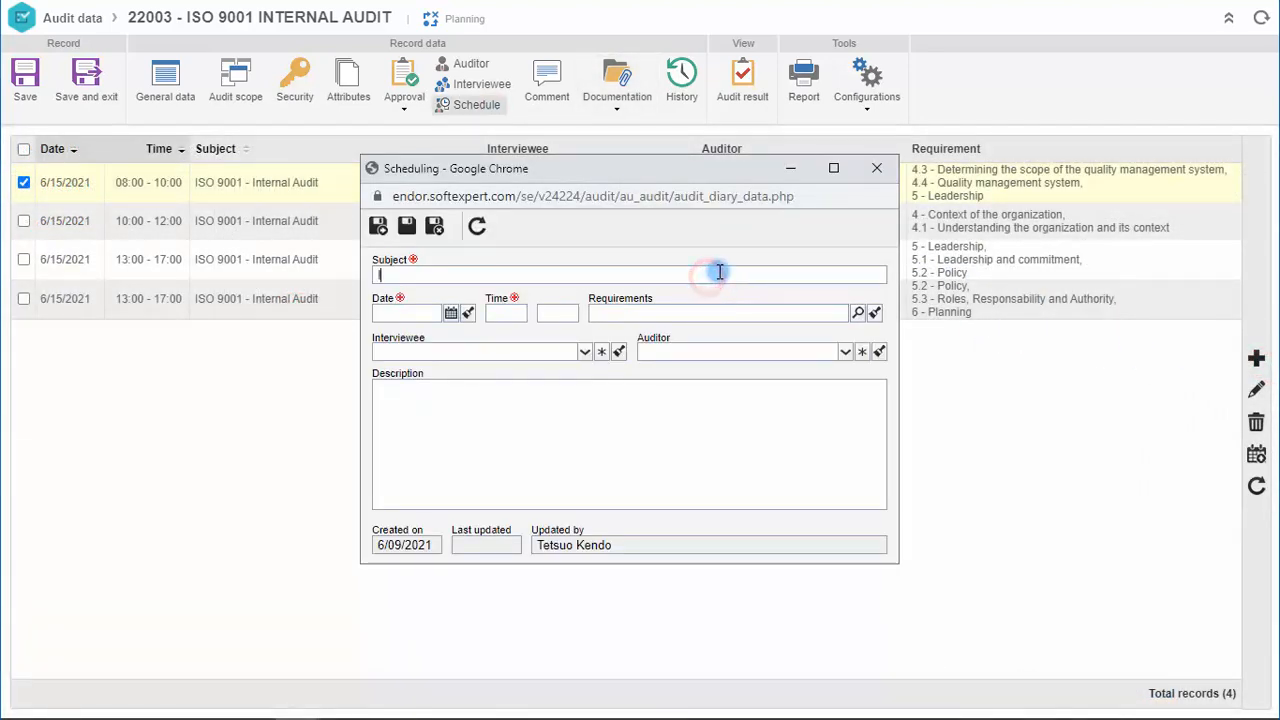
pyautogui.write('ISO 9001 - Internal Audit')
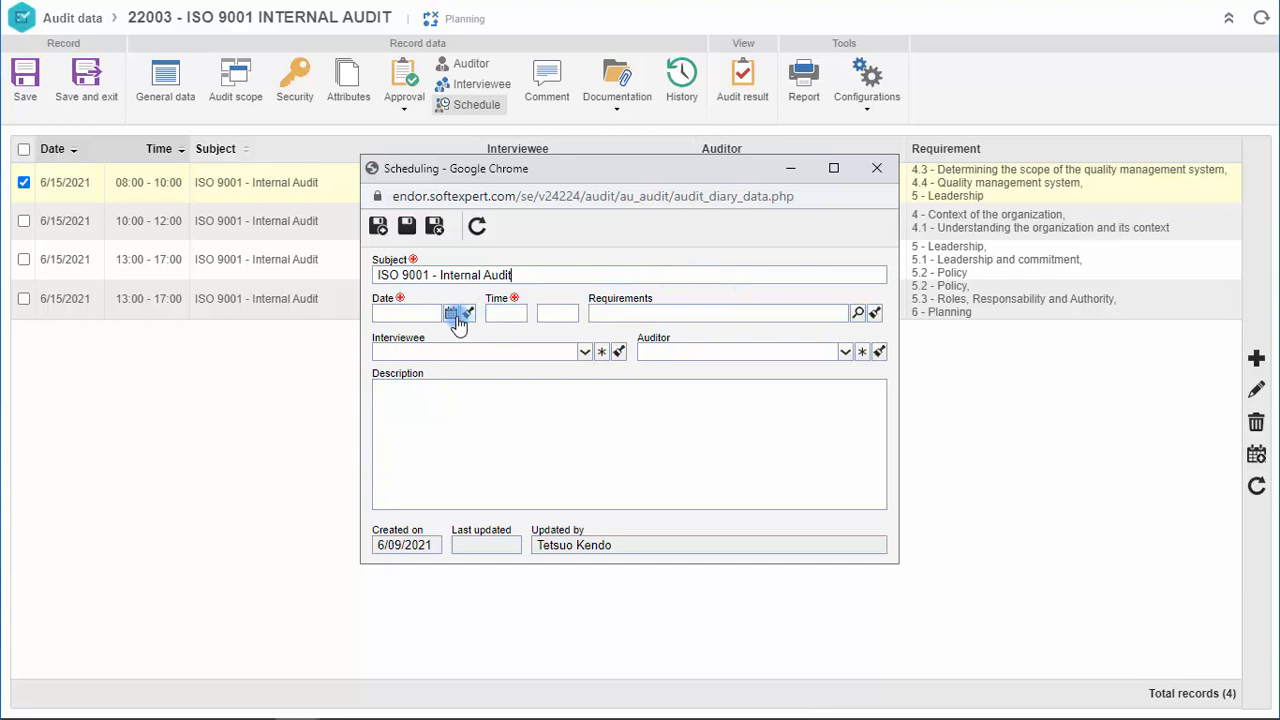
pyautogui.click(451, 312)
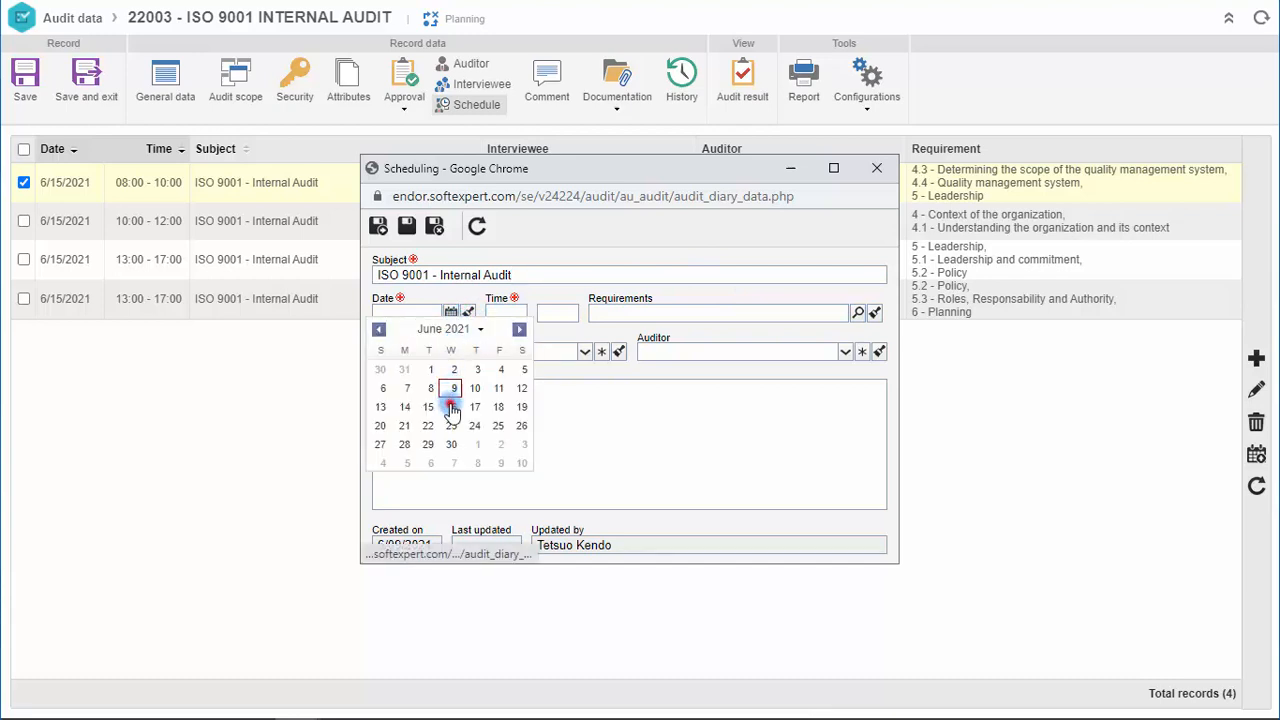
pyautogui.click(451, 406)
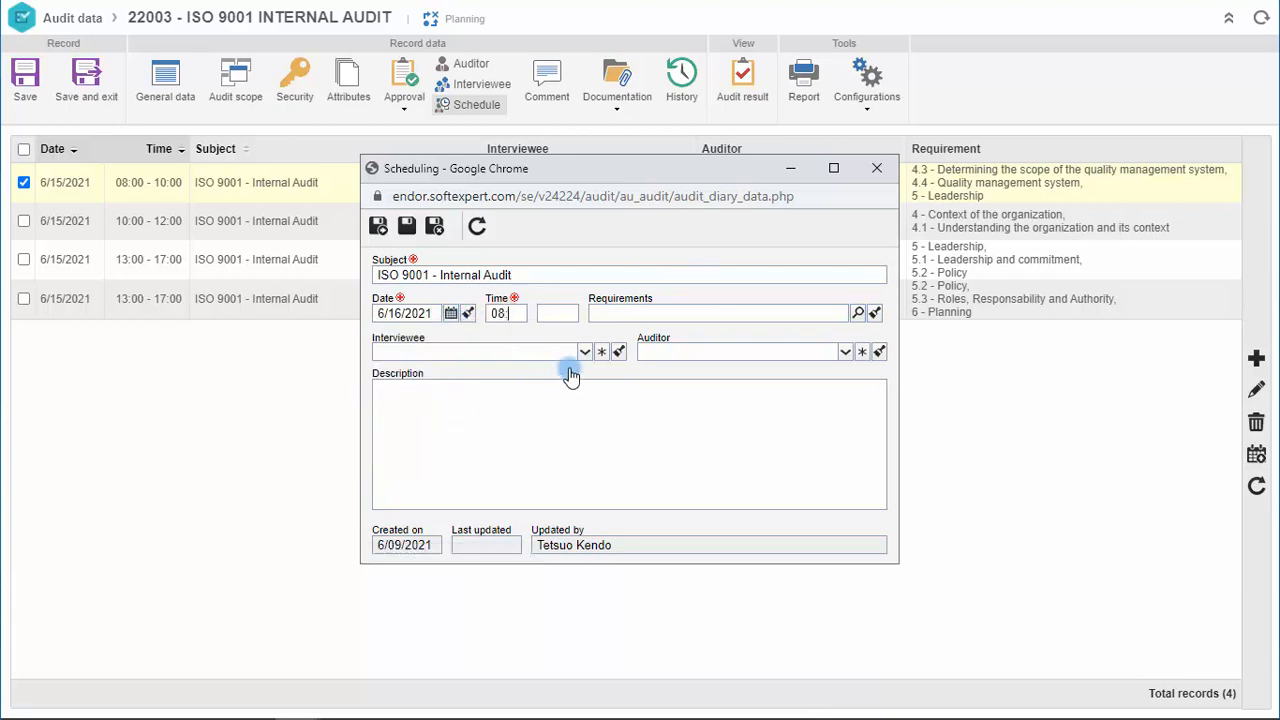
pyautogui.write('12:0')
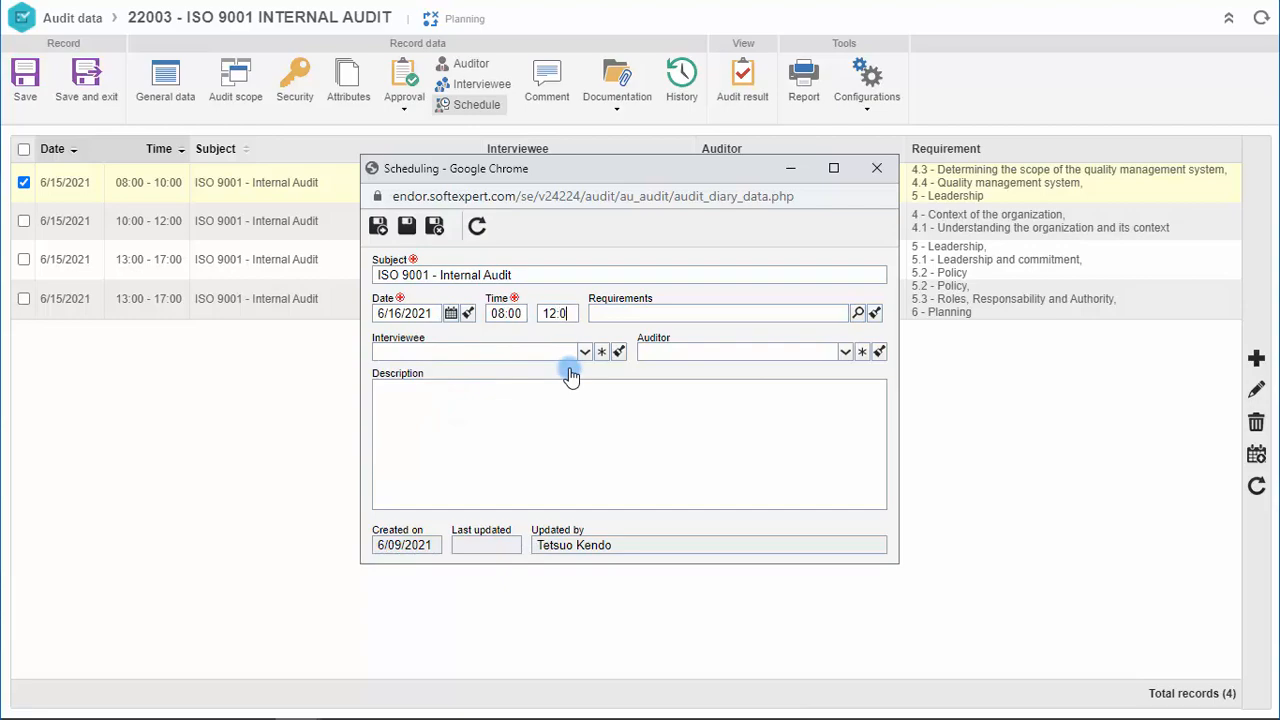
pyautogui.click(857, 313)
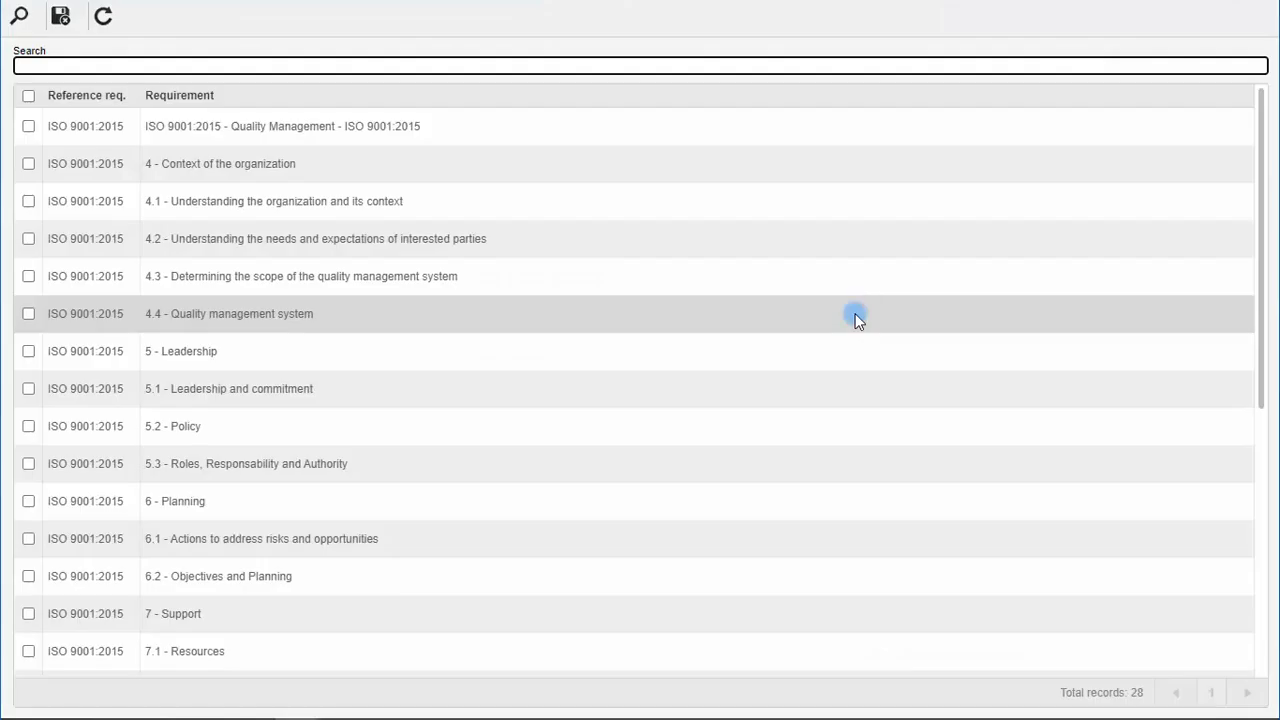
pyautogui.click(28, 538)
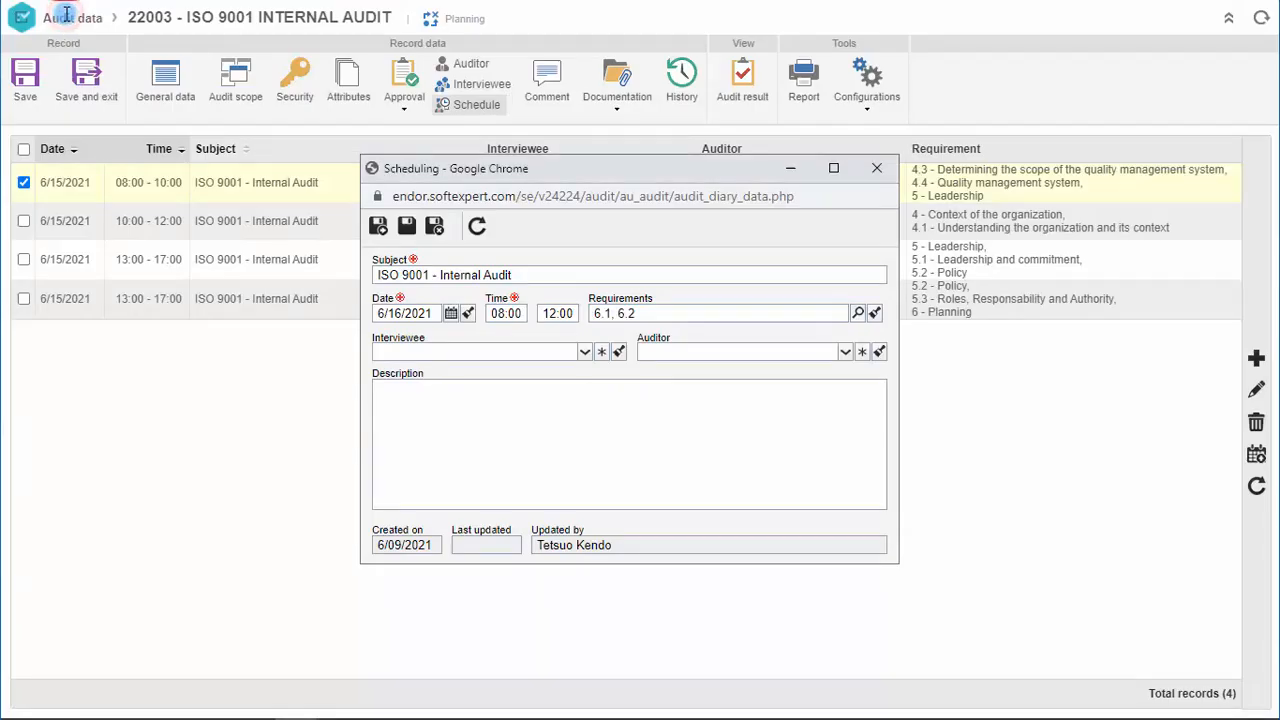
# Pick the session's interviewee and send the Outlook meeting invitation.
pyautogui.click(584, 351)
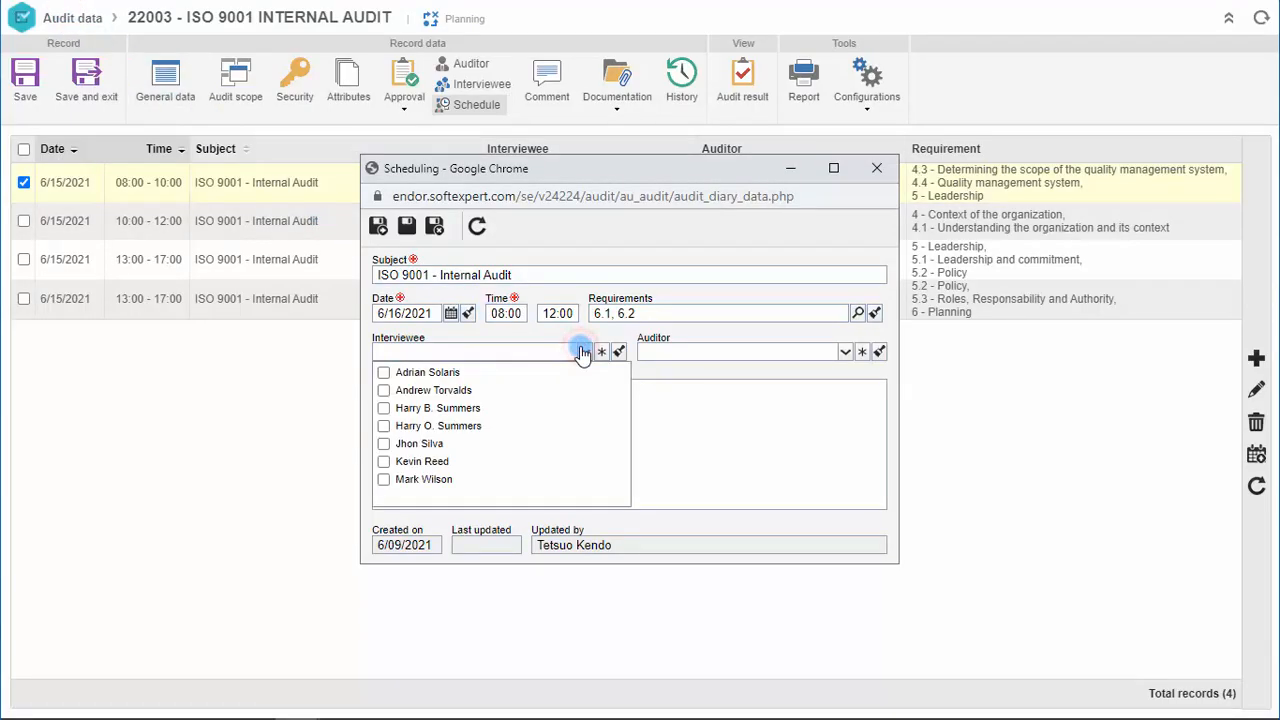
pyautogui.click(383, 461)
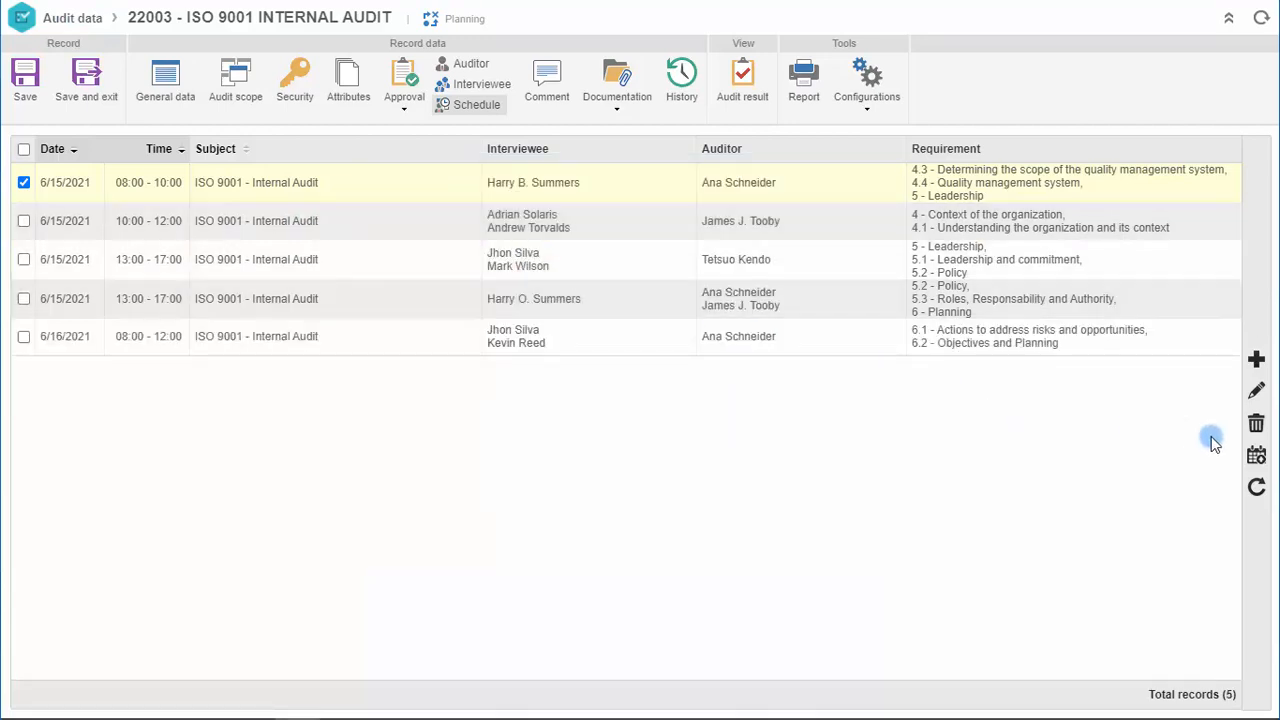
pyautogui.click(477, 104)
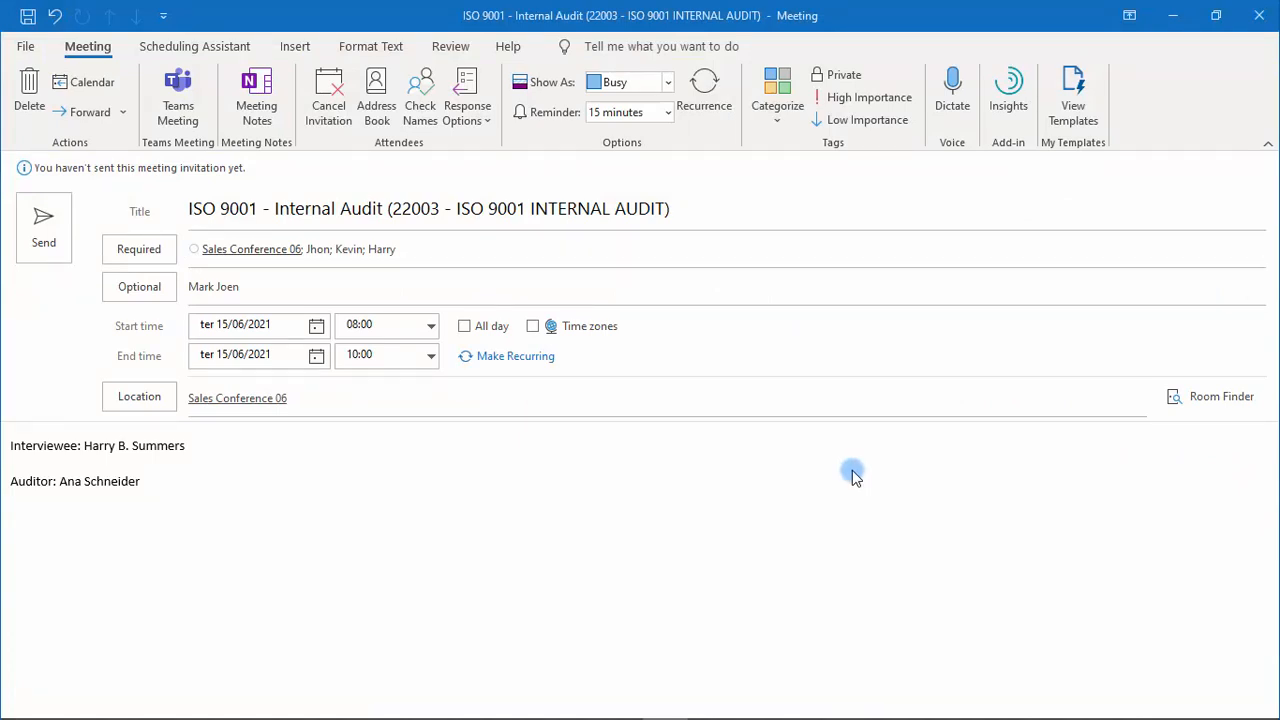
pyautogui.moveTo(43, 225)
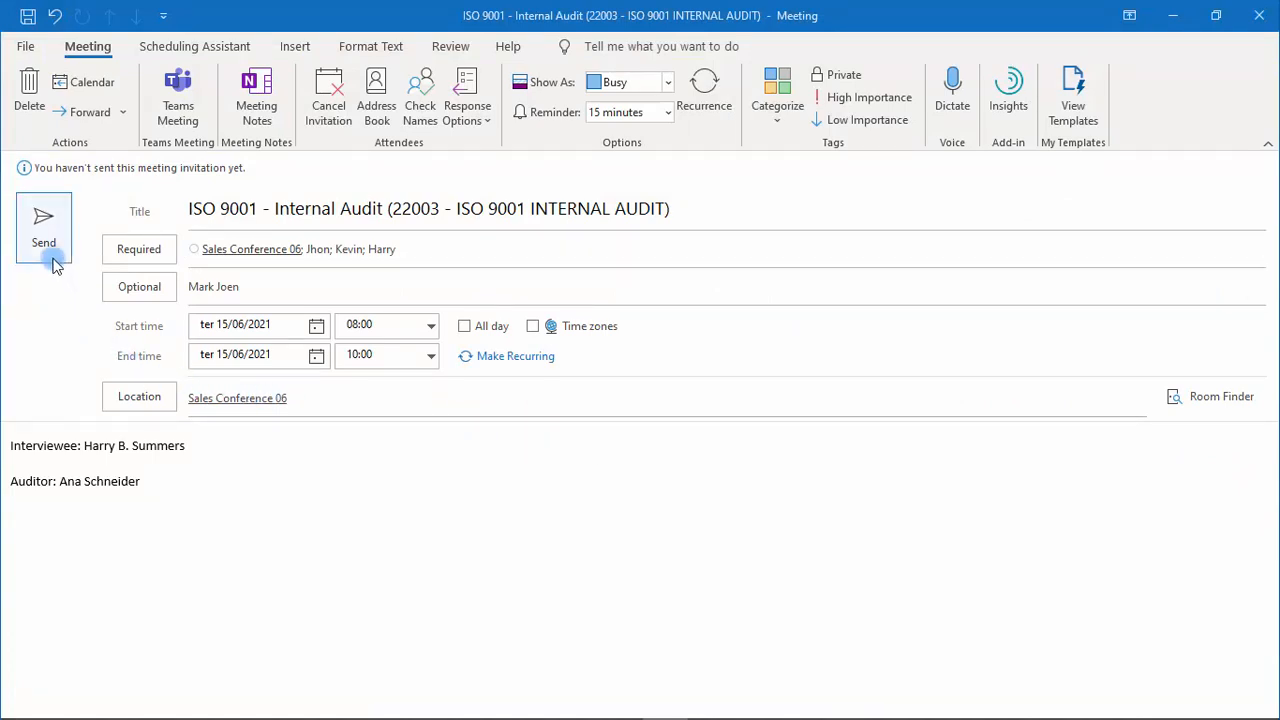
pyautogui.click(43, 228)
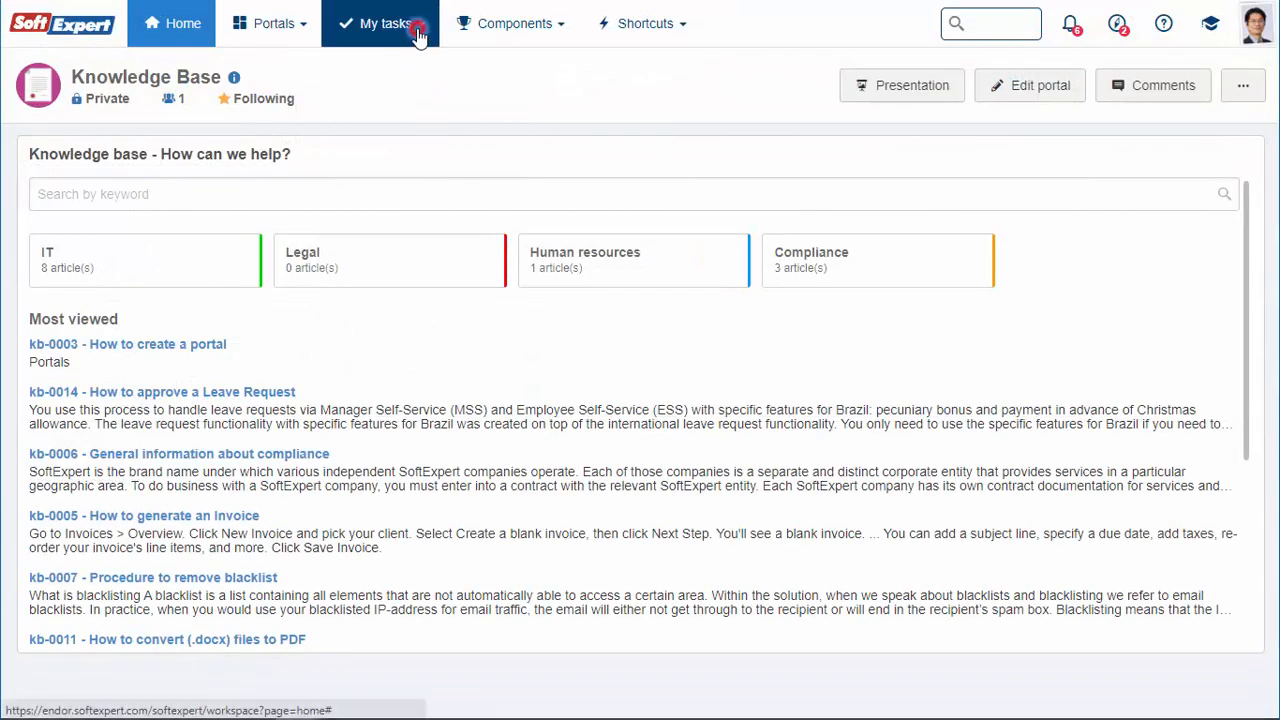
# From My tasks > Audit execution, open audit 22003's record data and its working paper.
pyautogui.click(385, 23)
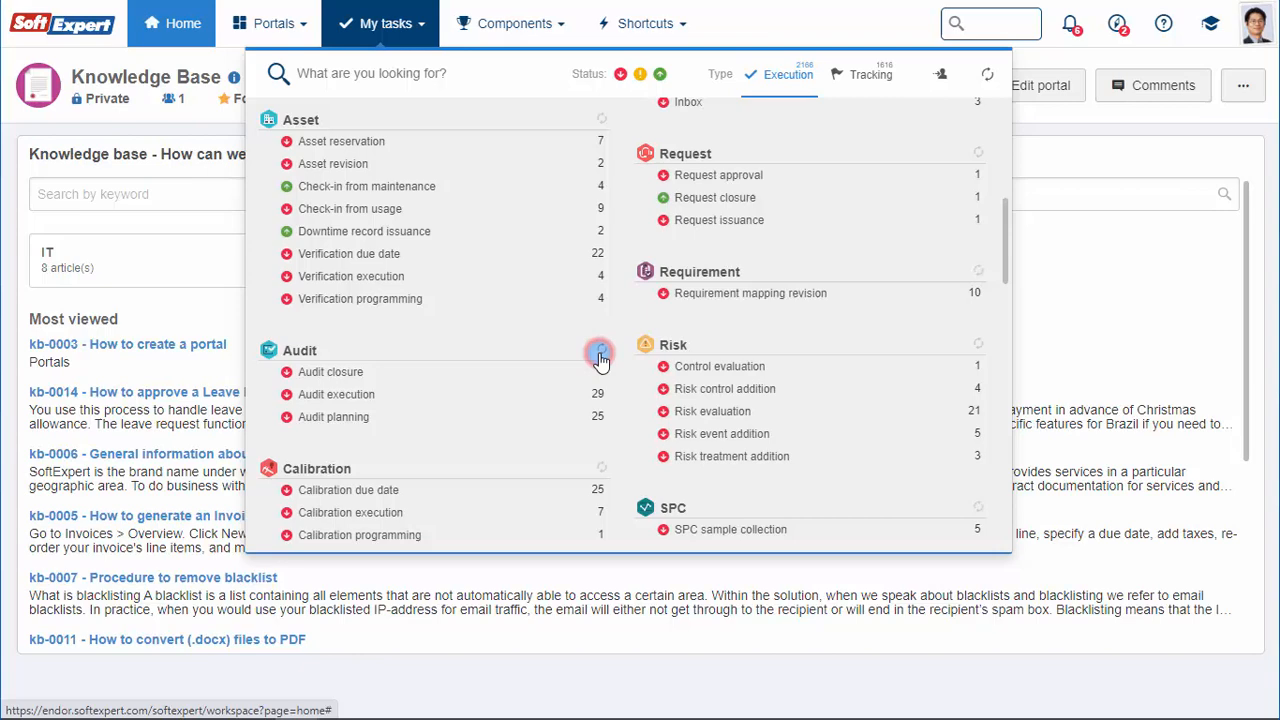
pyautogui.click(336, 394)
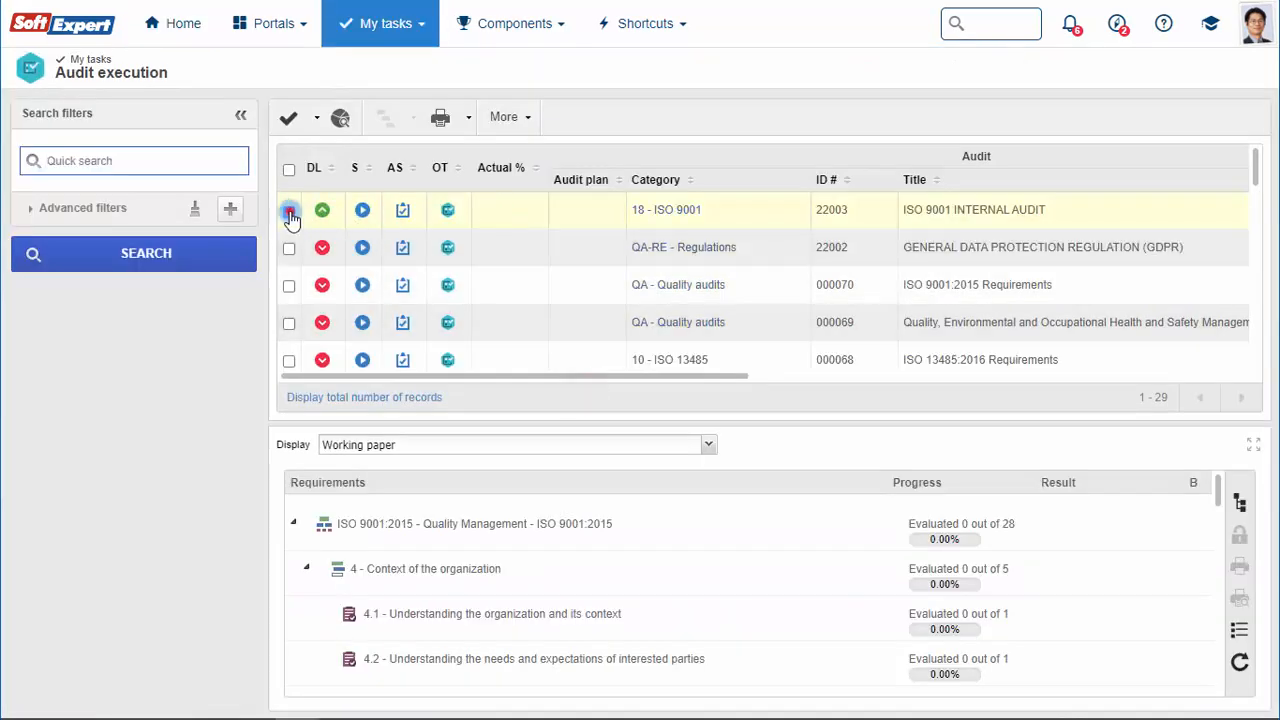
pyautogui.click(316, 117)
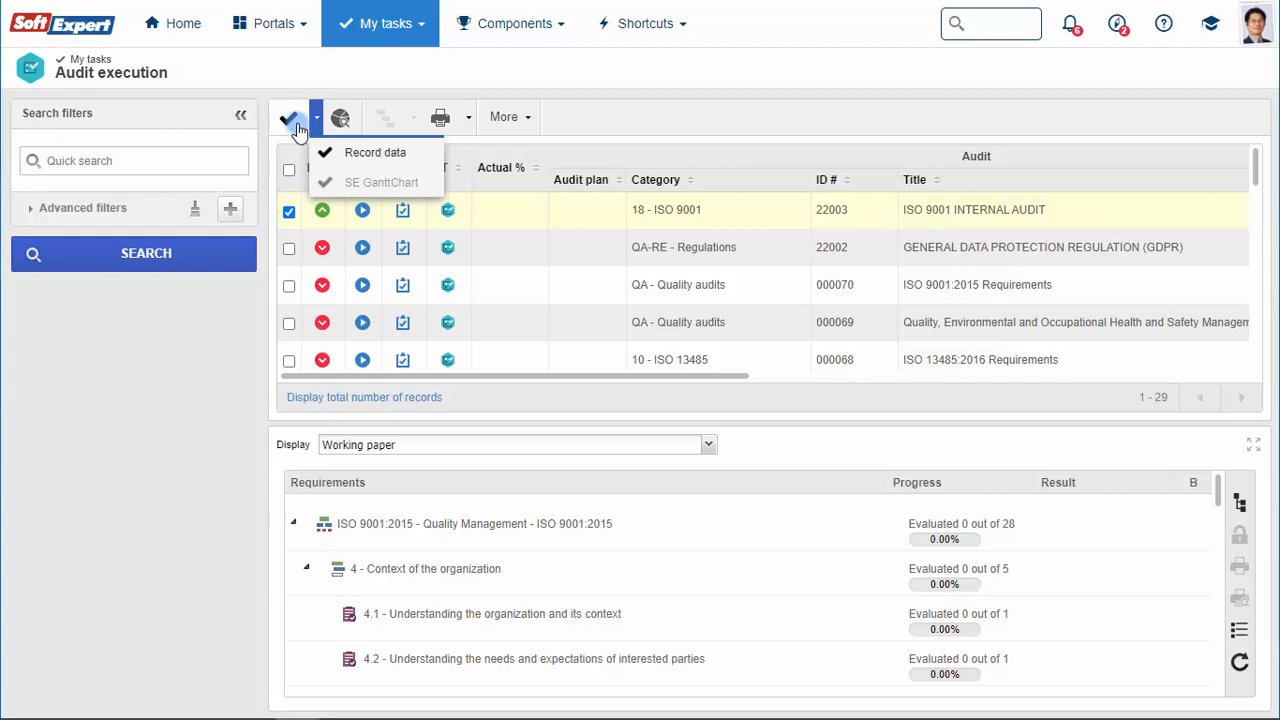
pyautogui.click(375, 152)
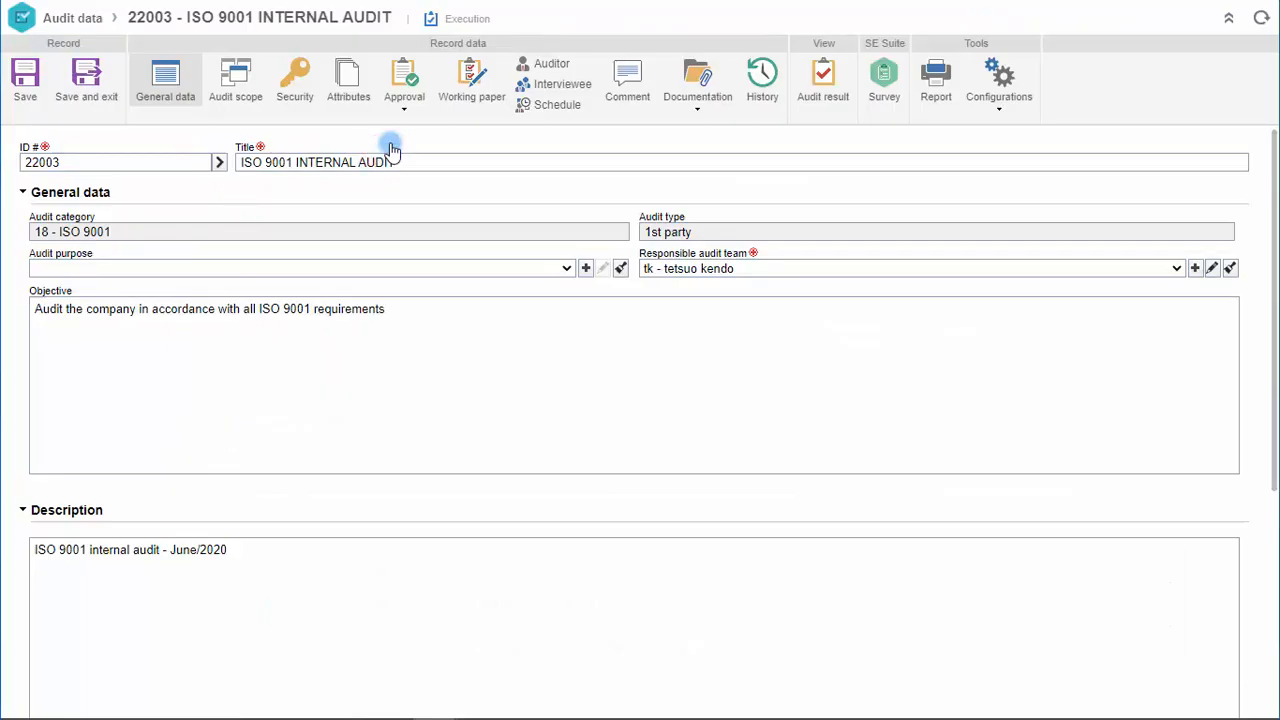
pyautogui.click(470, 80)
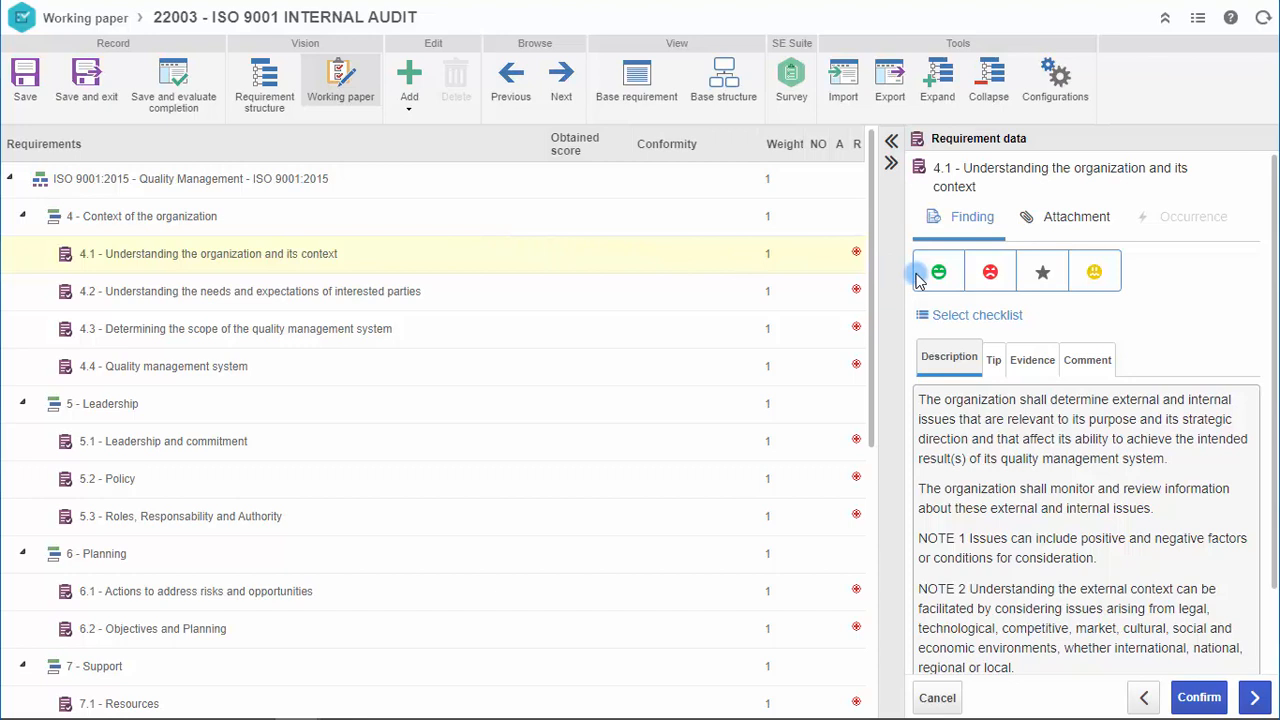
# Mark requirement 4.1 as Conformity (score 100) and start a comment on the finding.
pyautogui.click(938, 271)
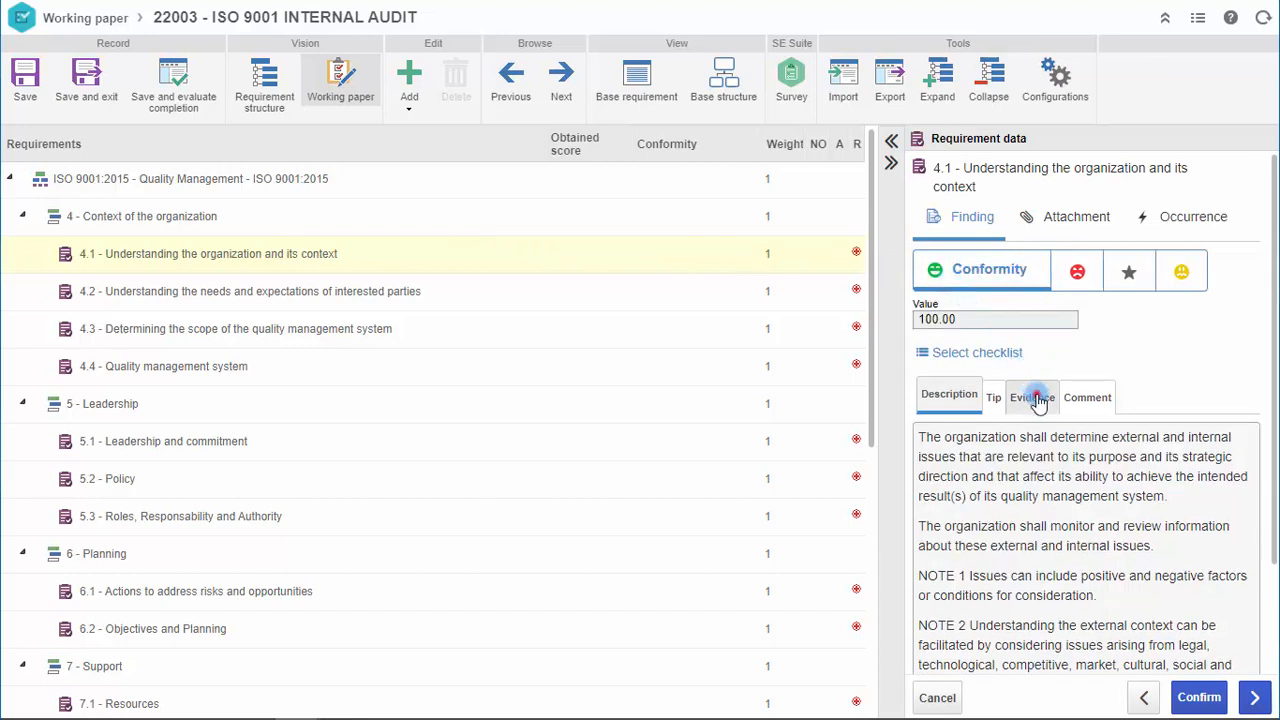
pyautogui.click(1087, 397)
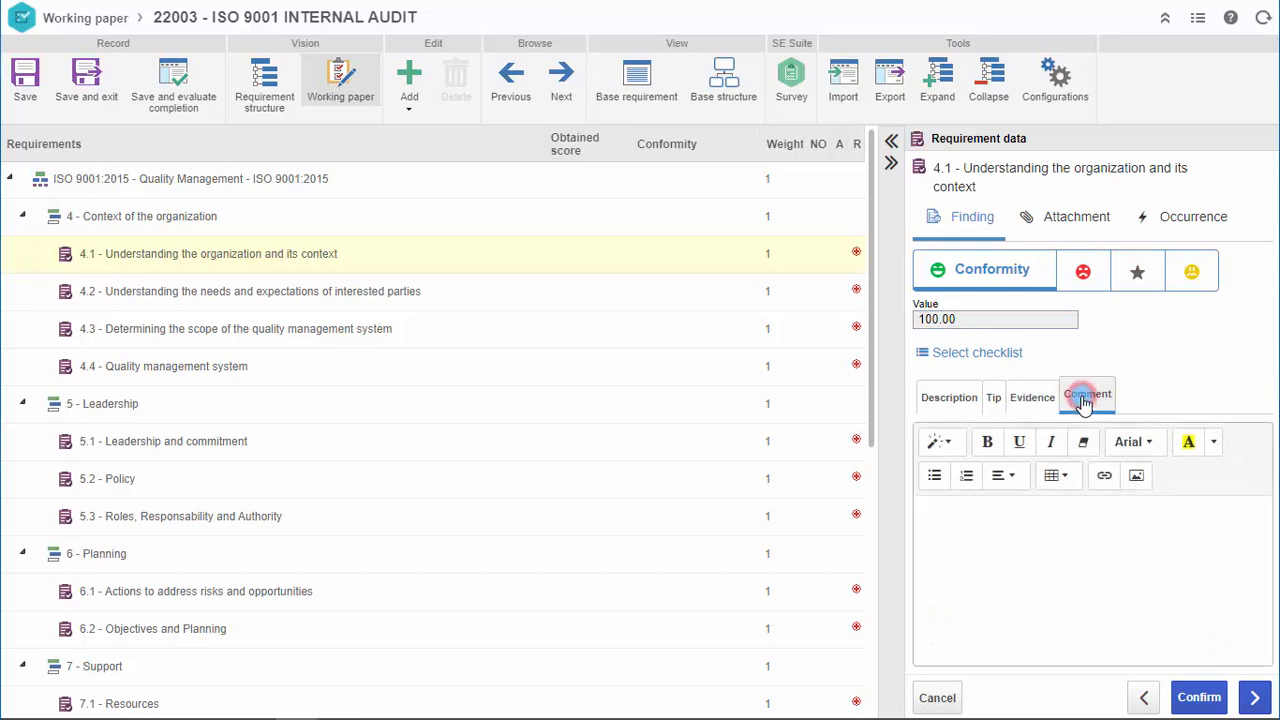
pyautogui.click(1087, 393)
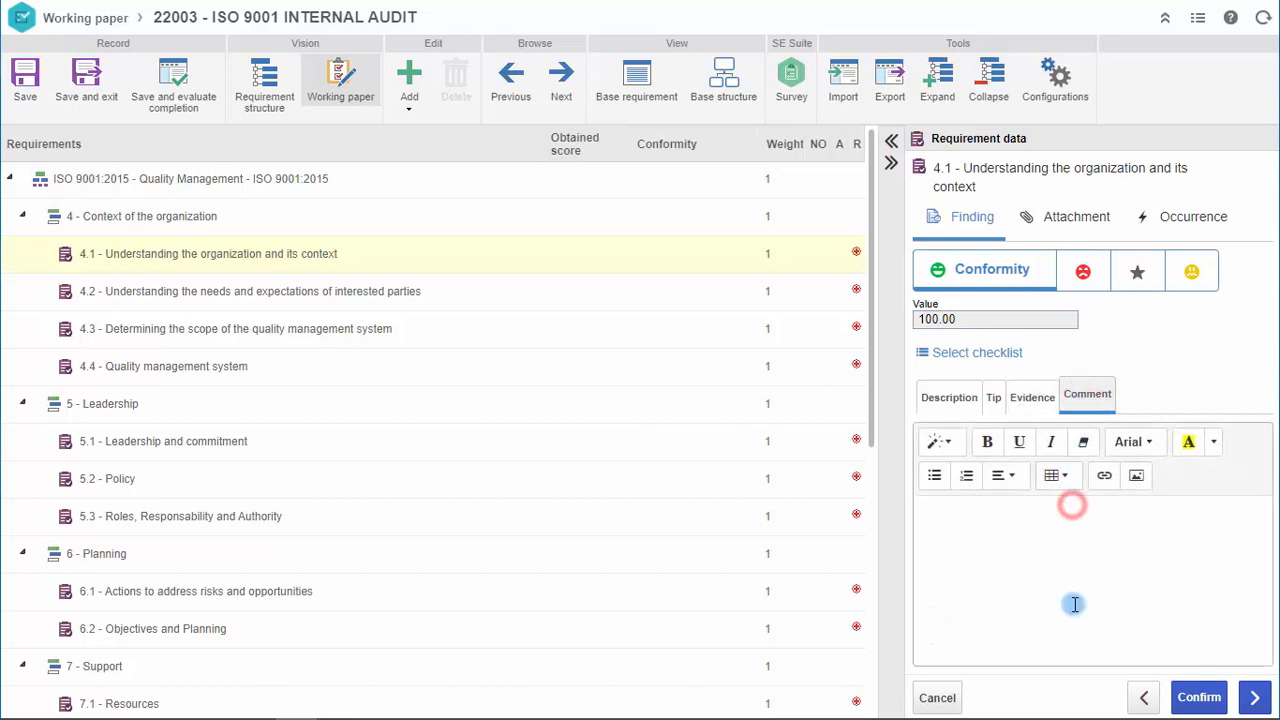
pyautogui.write('The co')
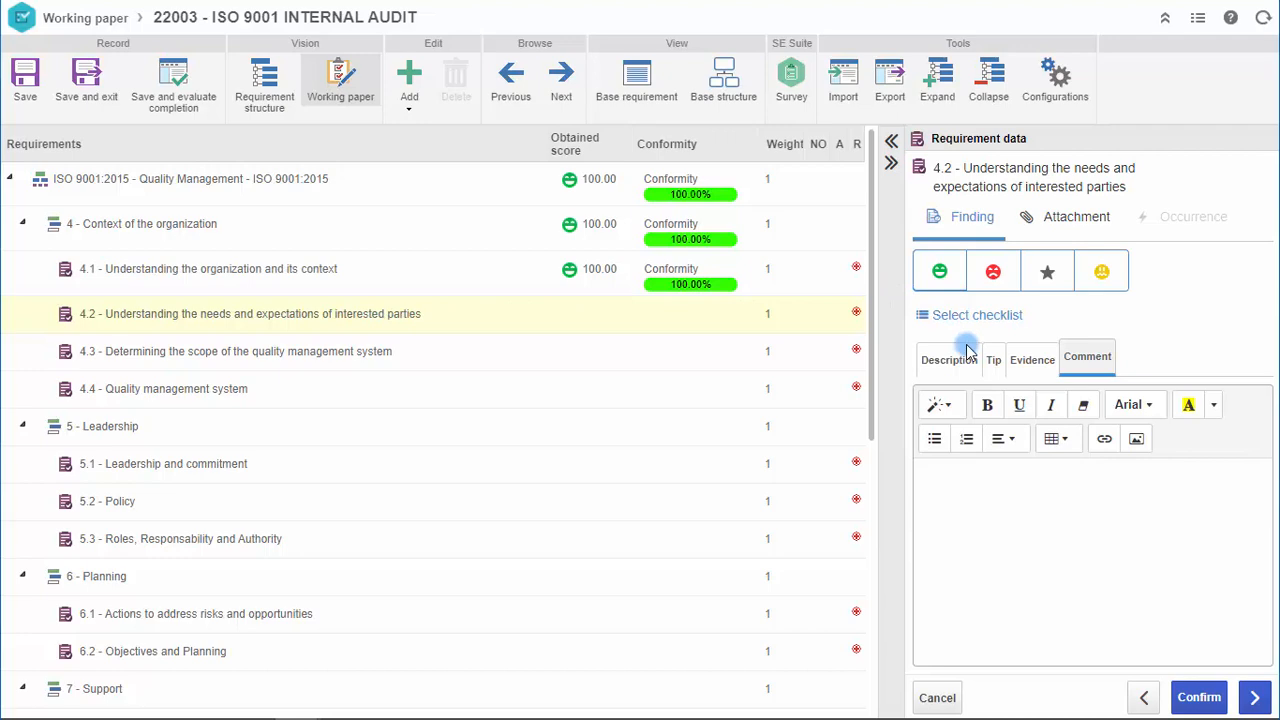
# Rate requirement 4.2 Non Conformity with evidence that no interested-party expectation information existed.
pyautogui.click(948, 356)
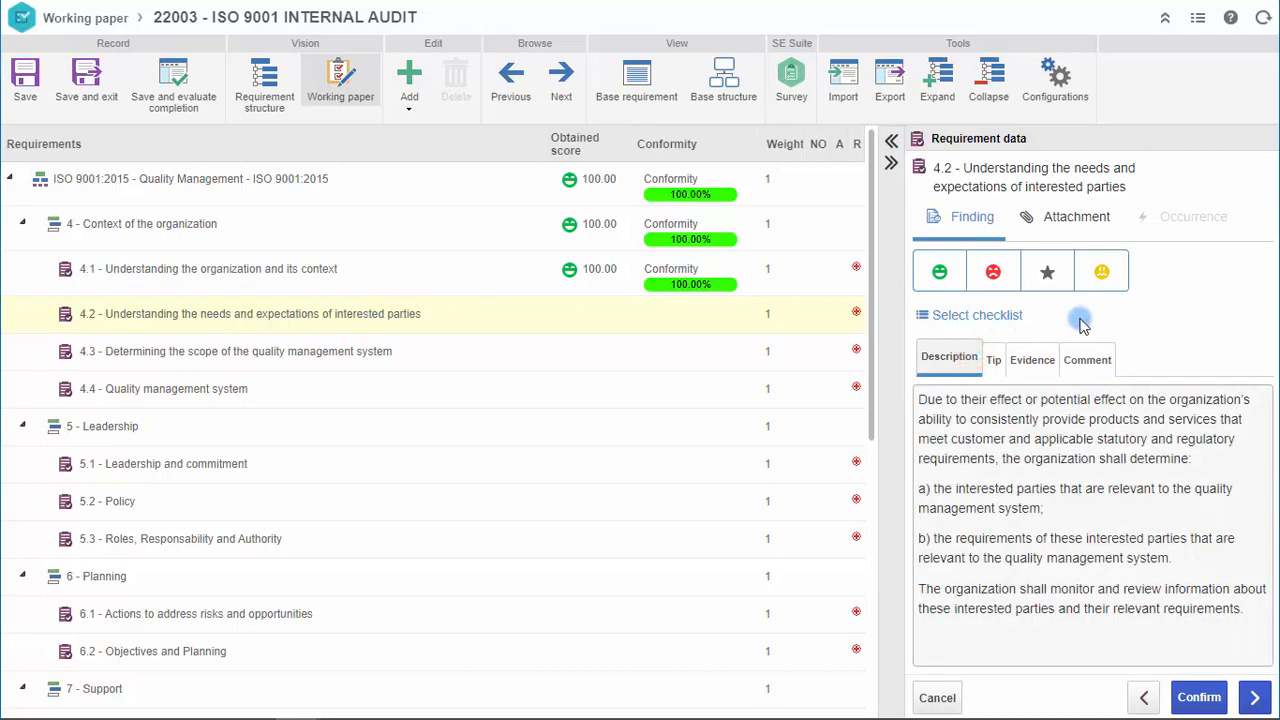
pyautogui.click(993, 271)
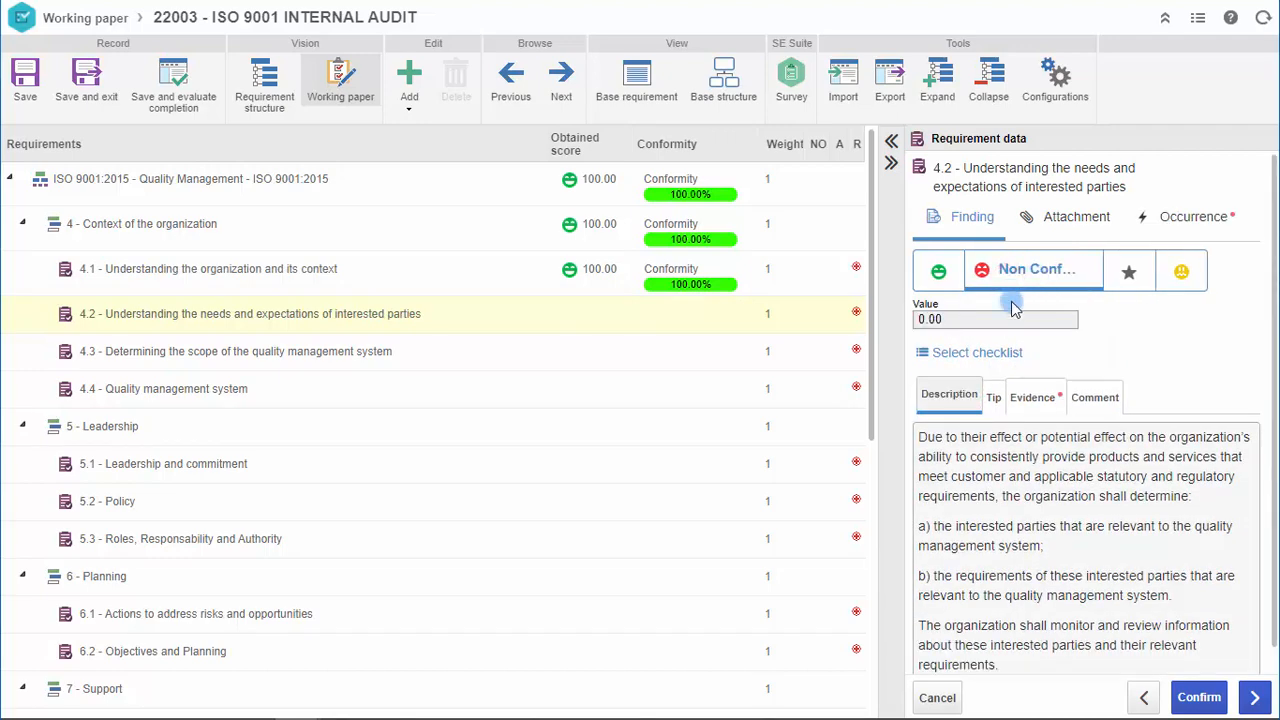
pyautogui.click(1033, 397)
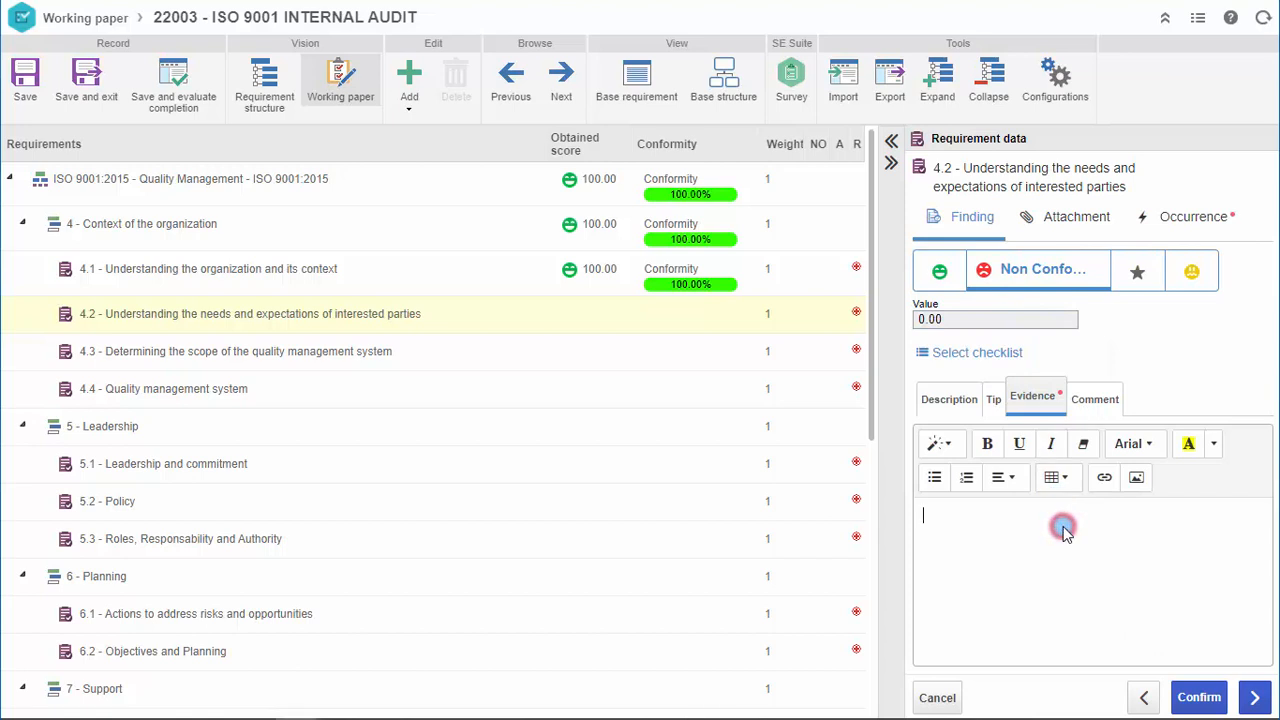
pyautogui.write('There wasn´t any information about the expectations of interested parties')
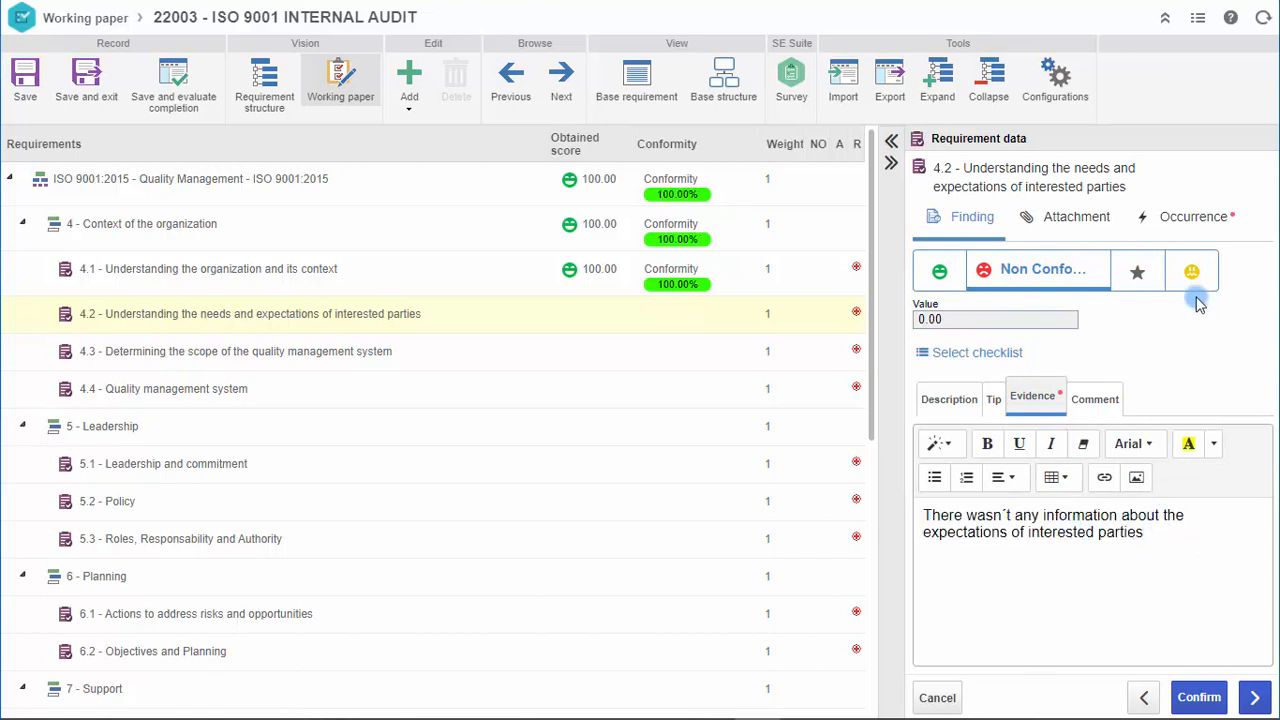
# Raise a Problem occurrence linked to requirement 4.2.
pyautogui.click(1193, 216)
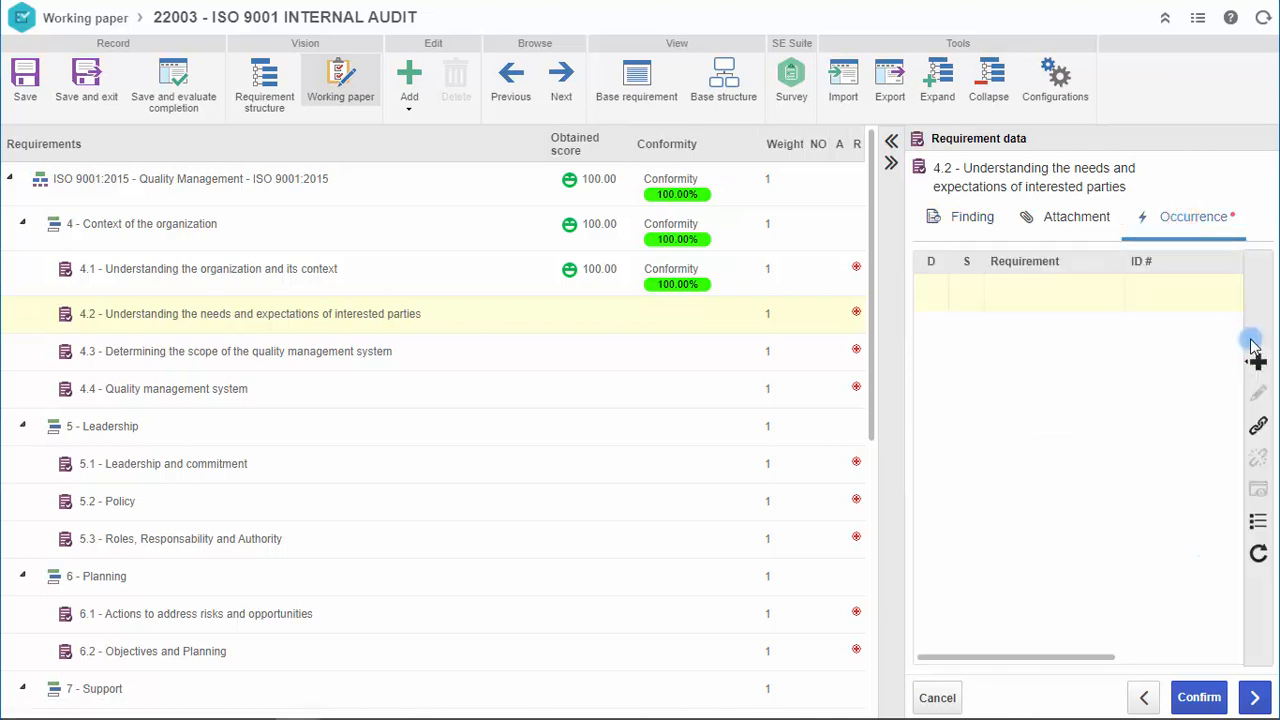
pyautogui.click(1257, 361)
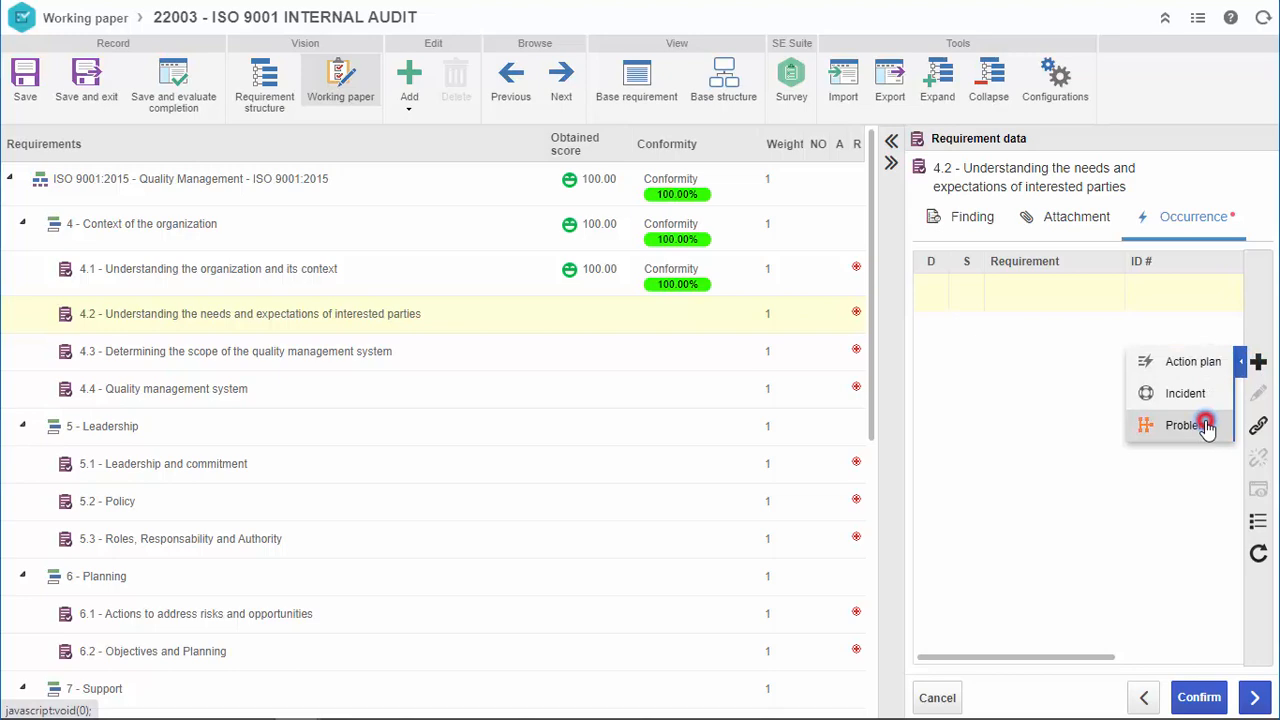
pyautogui.click(1184, 425)
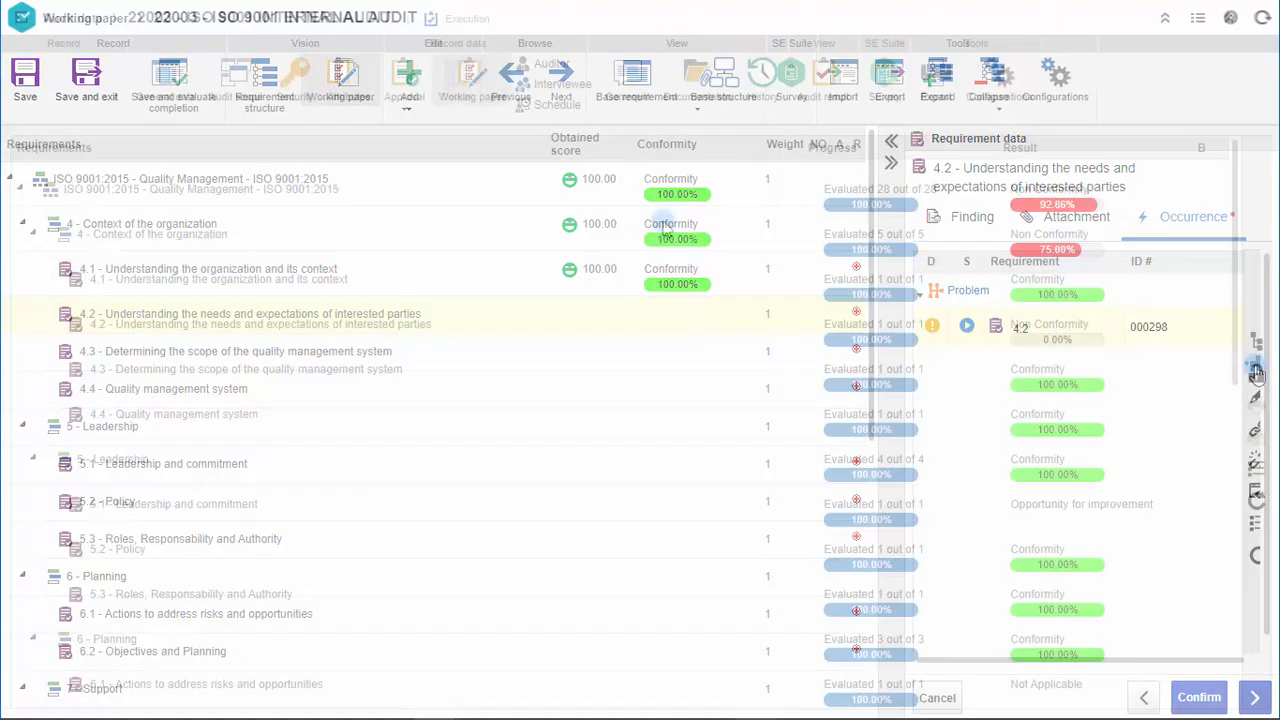
# View the audit's workflow status history and scroll through its timeline entries.
pyautogui.click(761, 80)
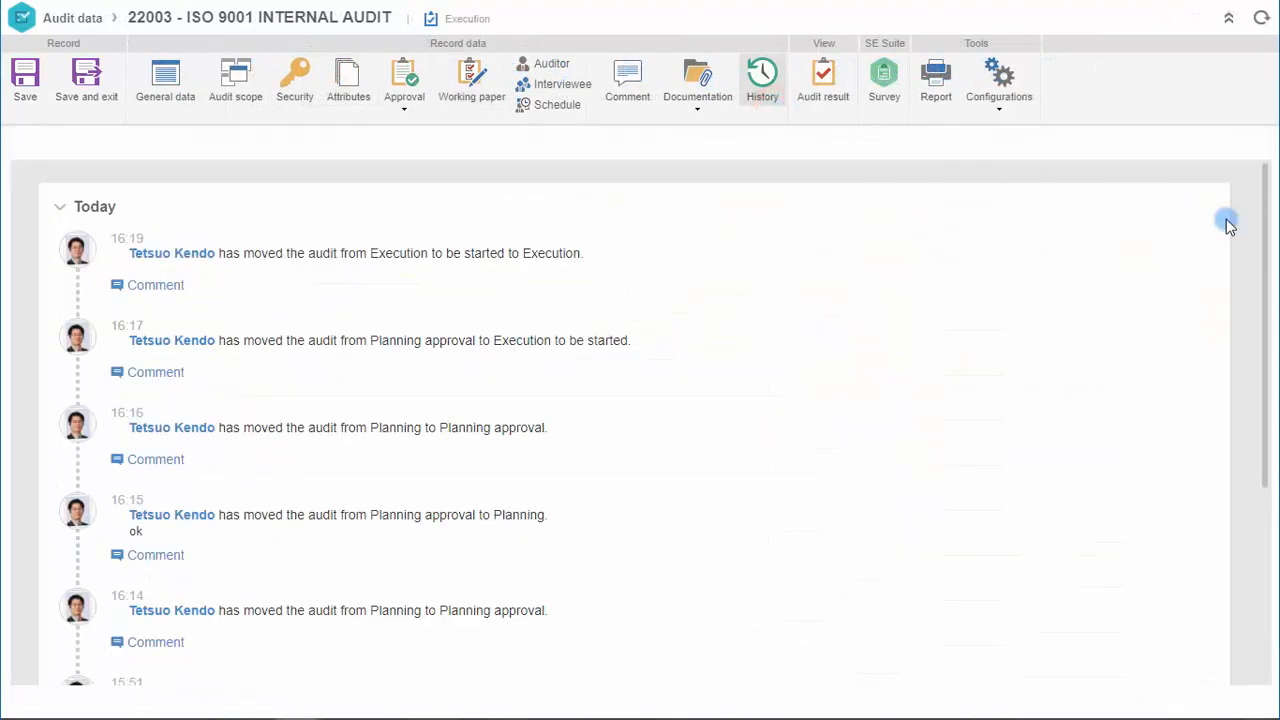
pyautogui.scroll(-3)
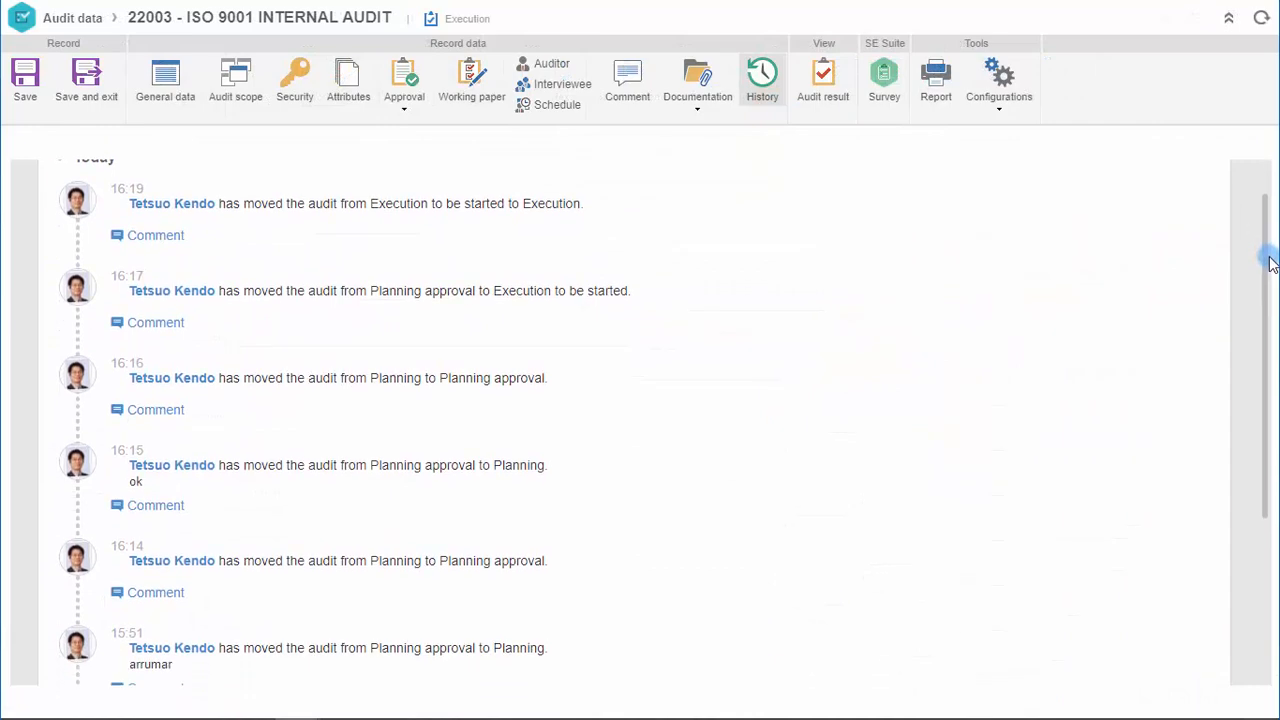
pyautogui.scroll(-3)
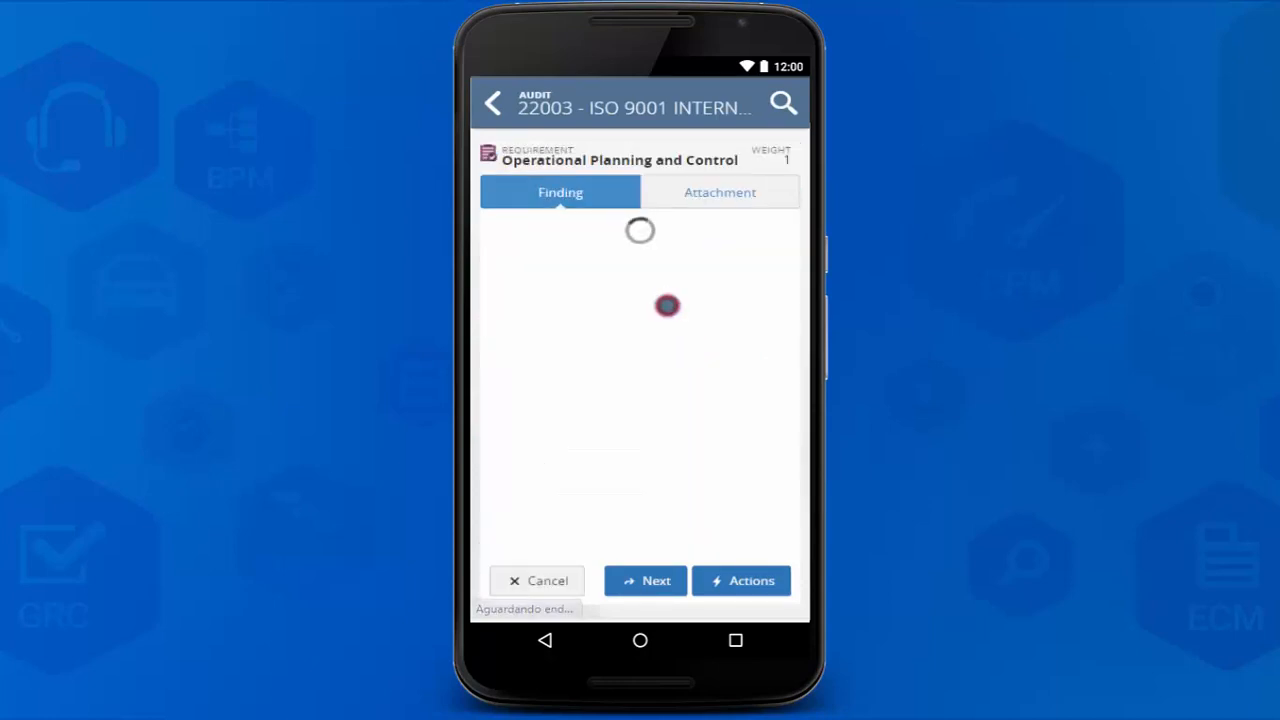
# Mark Operational Planning and Control as Conformity (100) in the mobile app.
pyautogui.click(526, 253)
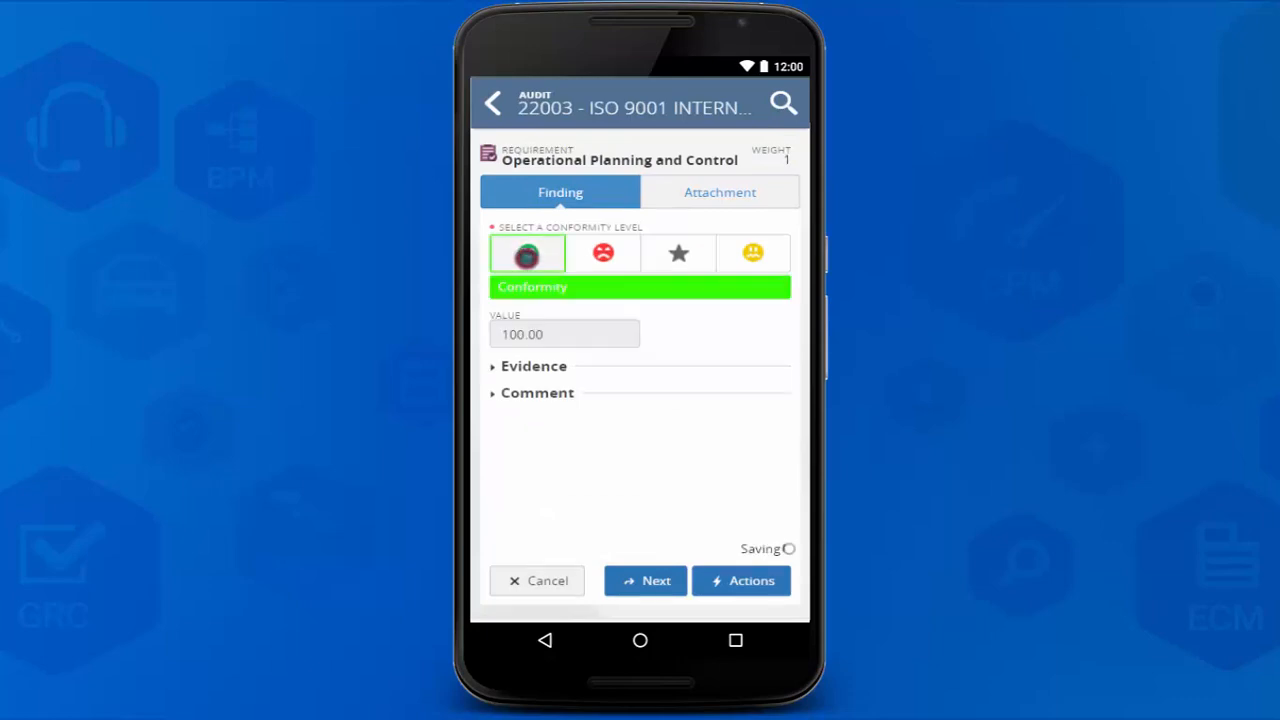
pyautogui.click(527, 253)
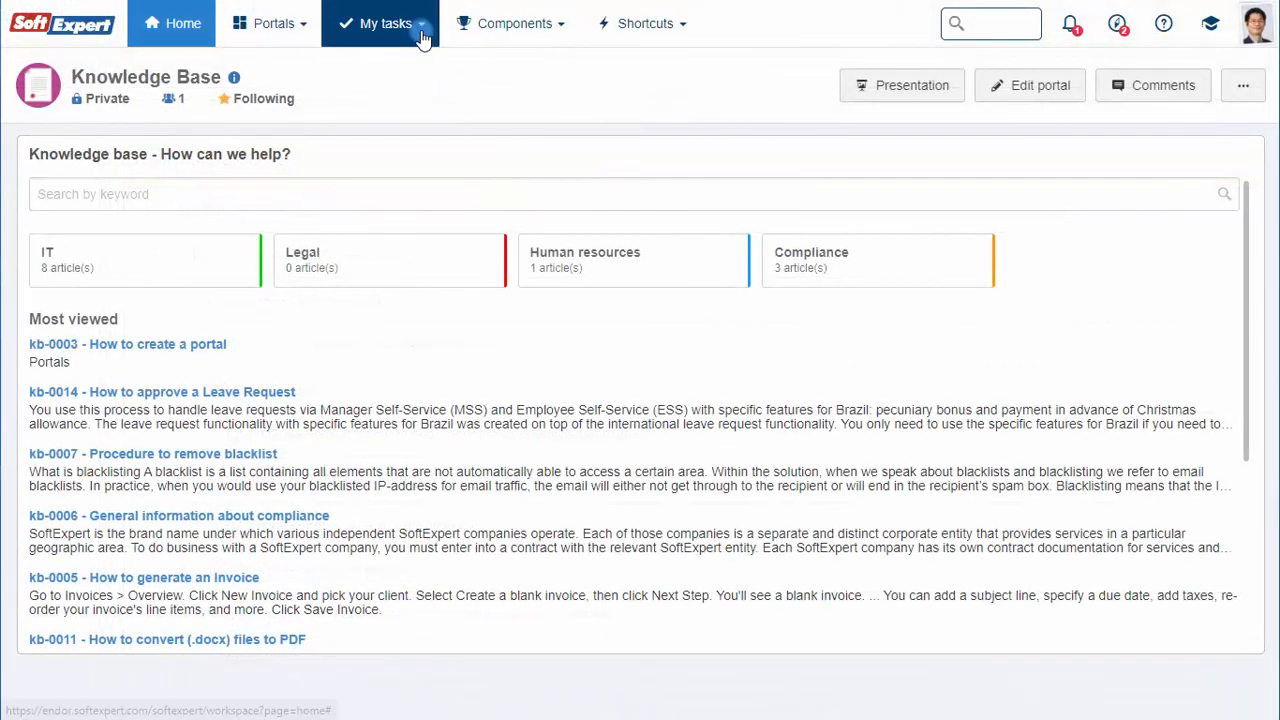
# From My tasks > Audit closure, run audit 22007 – ISO 9001 INTERNAL AUDIT and reach its result form.
pyautogui.click(385, 23)
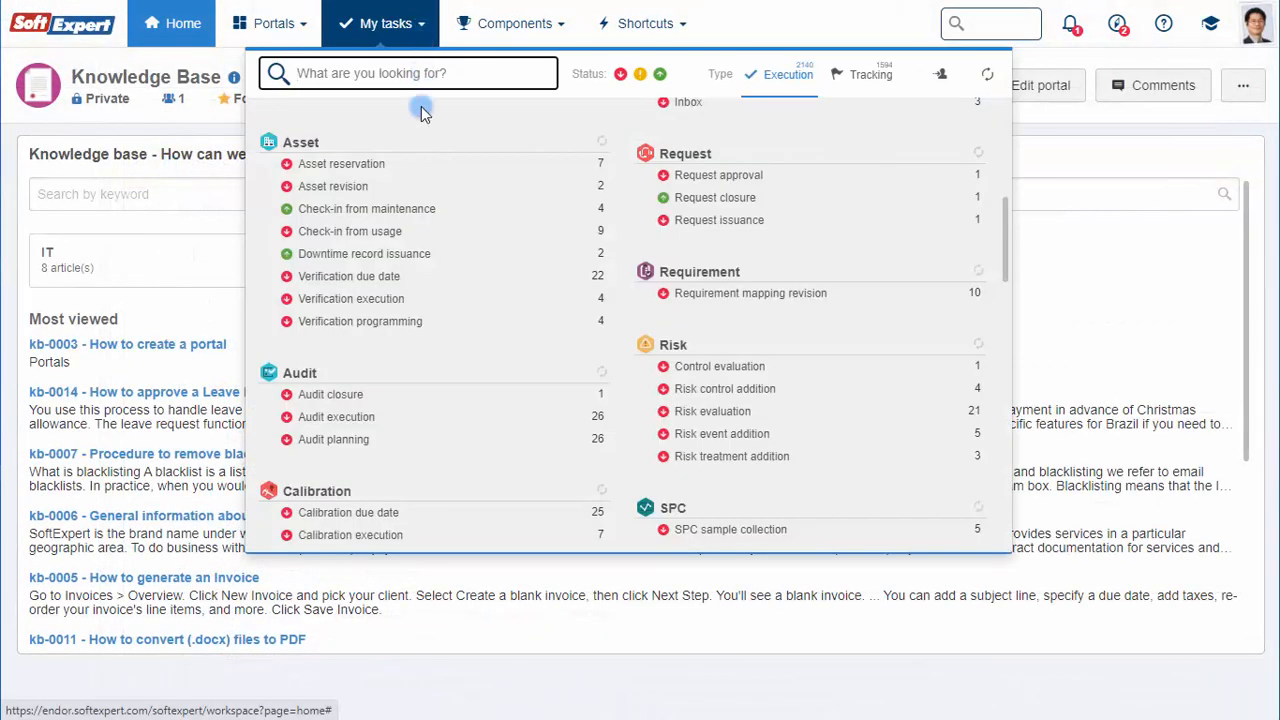
pyautogui.moveTo(420, 394)
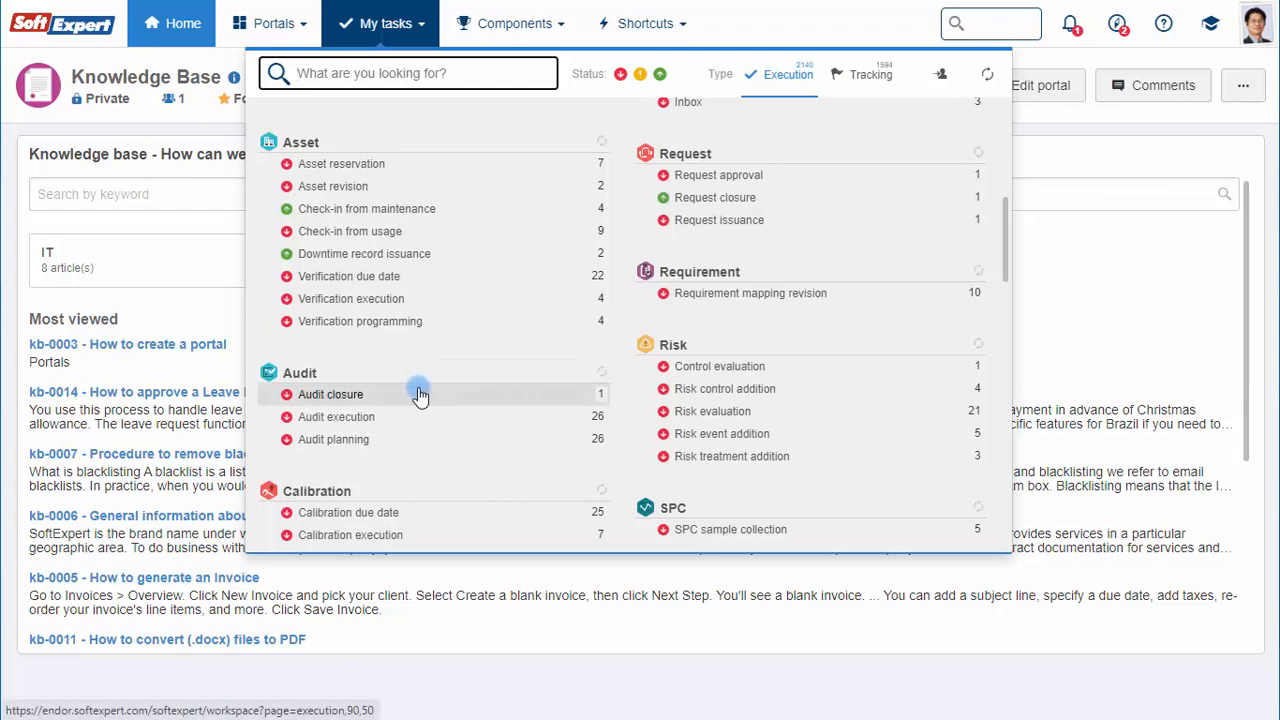
pyautogui.click(330, 394)
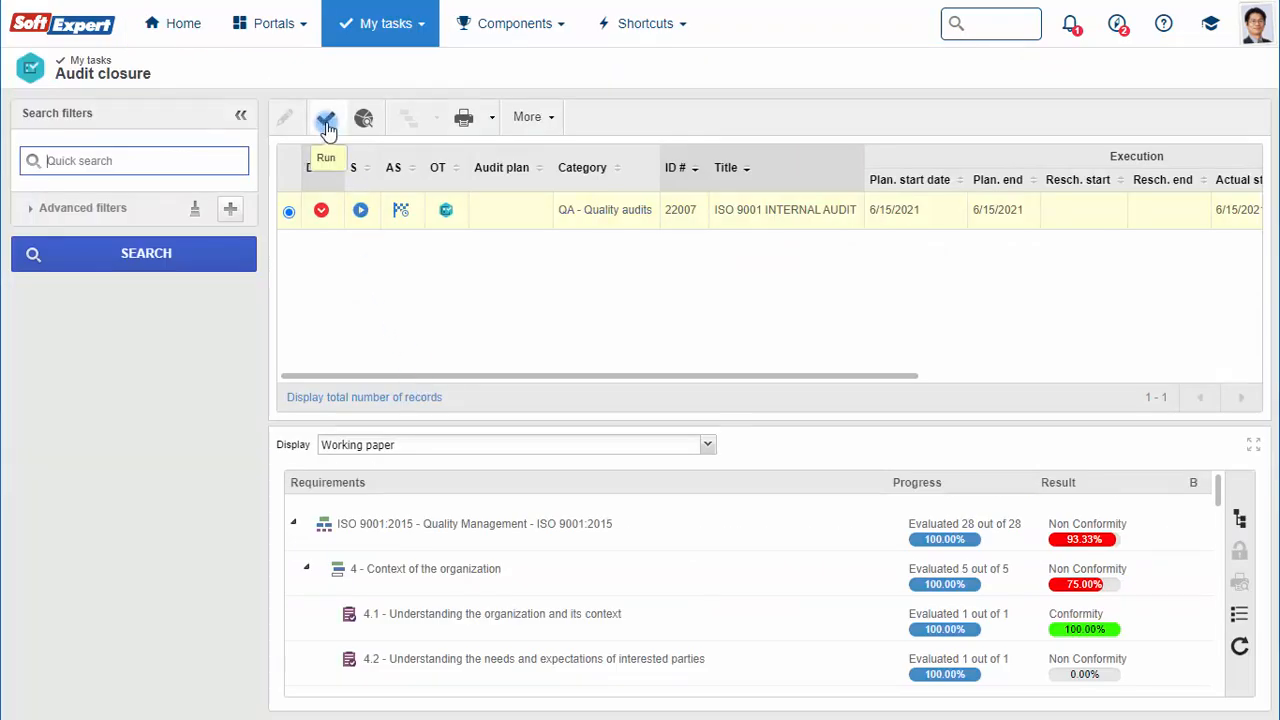
pyautogui.click(326, 117)
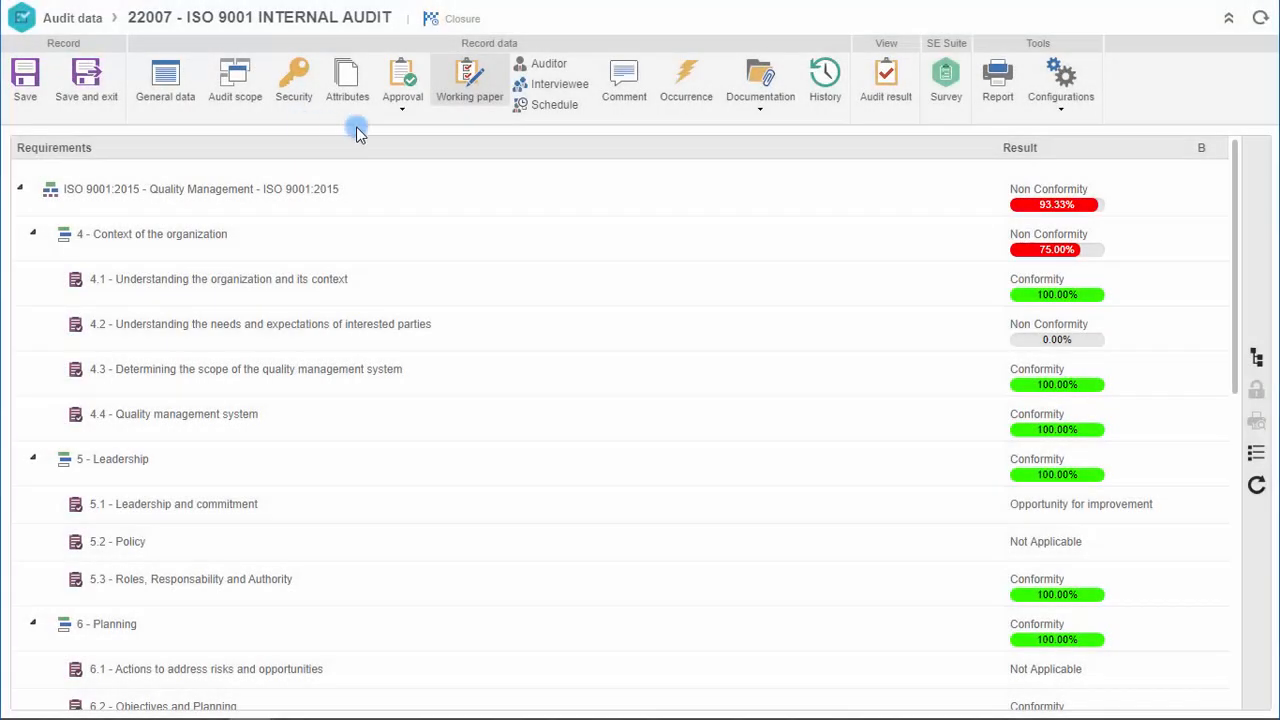
pyautogui.moveTo(886, 80)
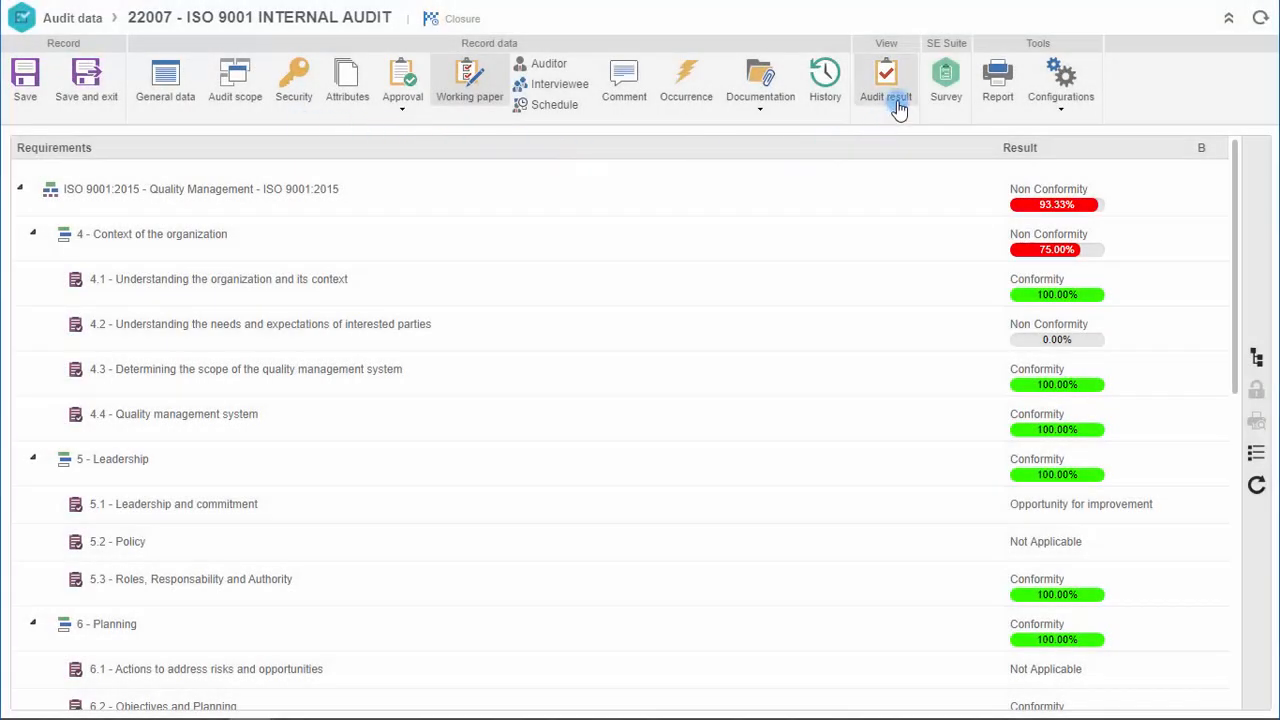
pyautogui.click(885, 80)
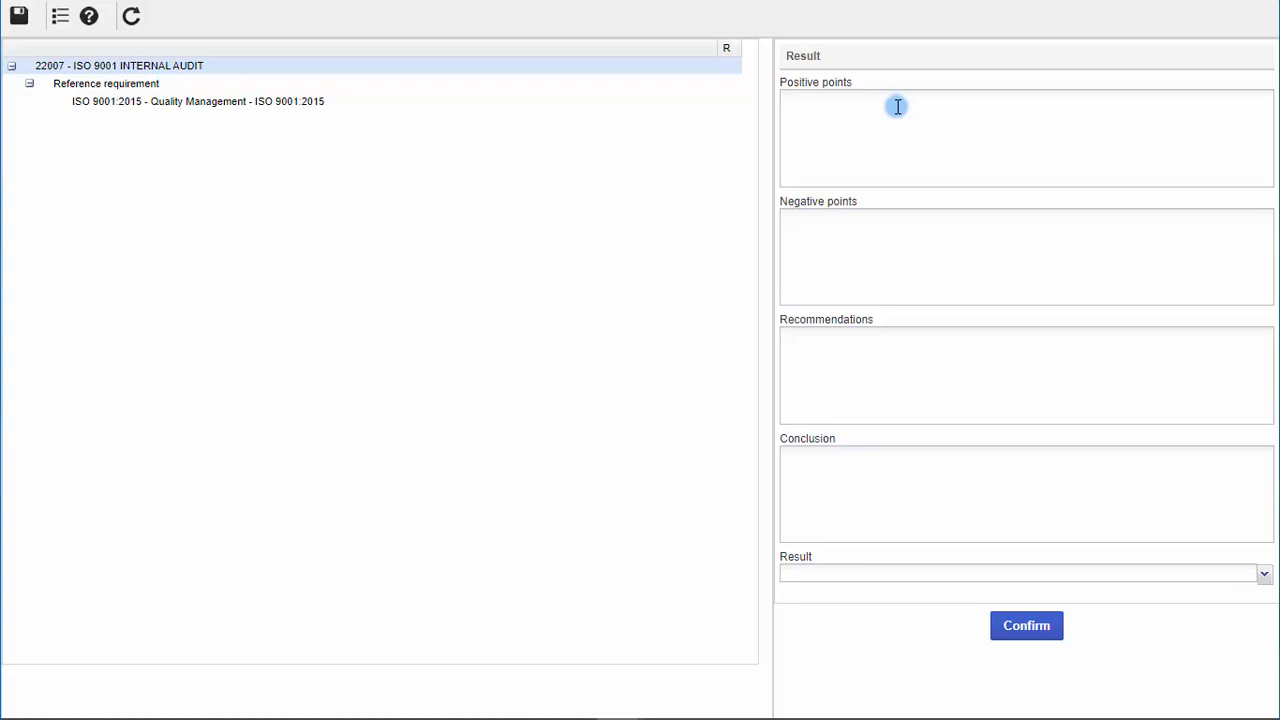
# Enter positive points, negative points and conclusion, rate OUT - Outstanding results, and confirm.
pyautogui.write('Customer complaint investigations carried out with great care')
pyautogui.write('The training department has no practical evidence.')
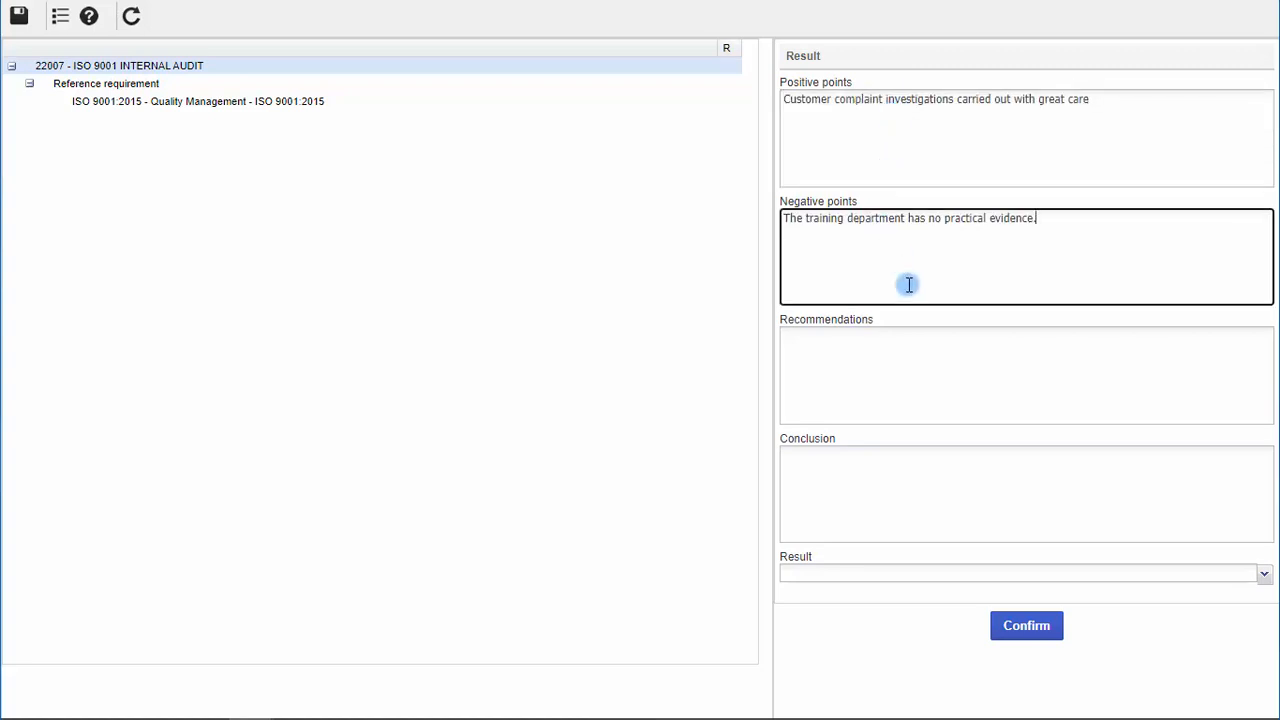
pyautogui.write('Purchasing procedures can be improved')
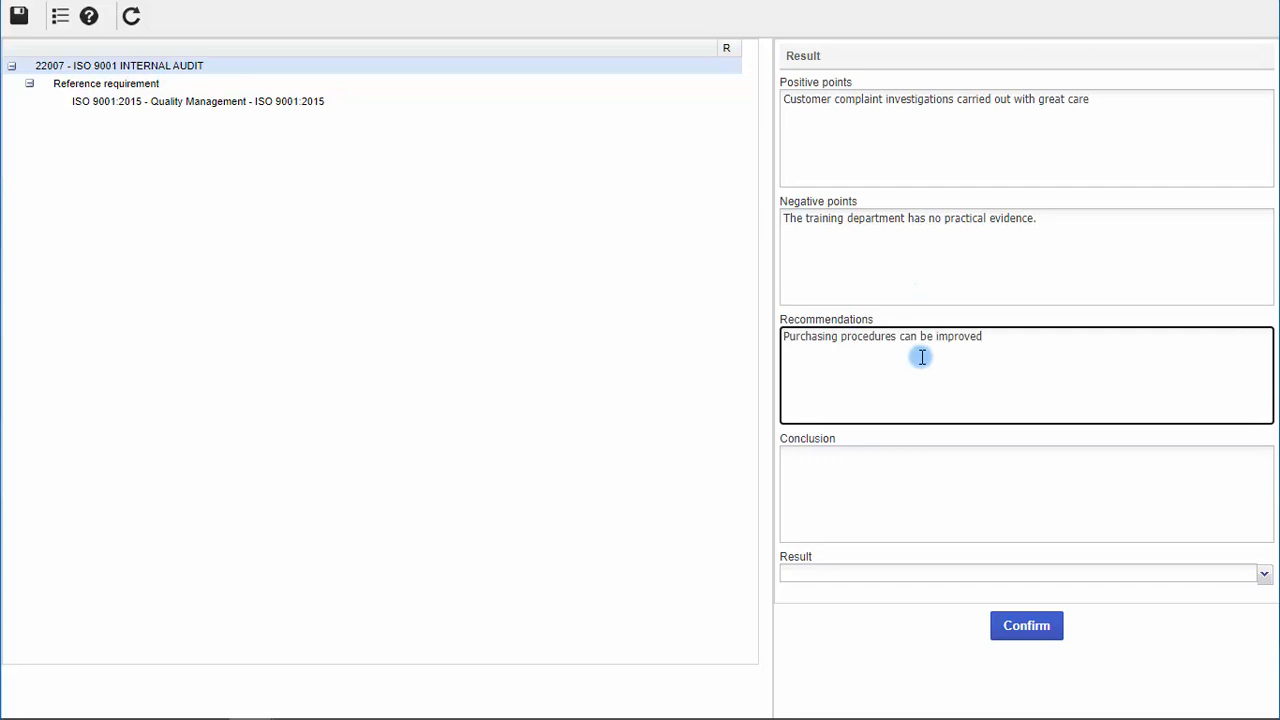
pyautogui.write('After an audit, it was found that the organization has its Quality Management System implemented and maintained in accordance with the requirements of the NBR ISO 9001 normative reference for the requested scope.')
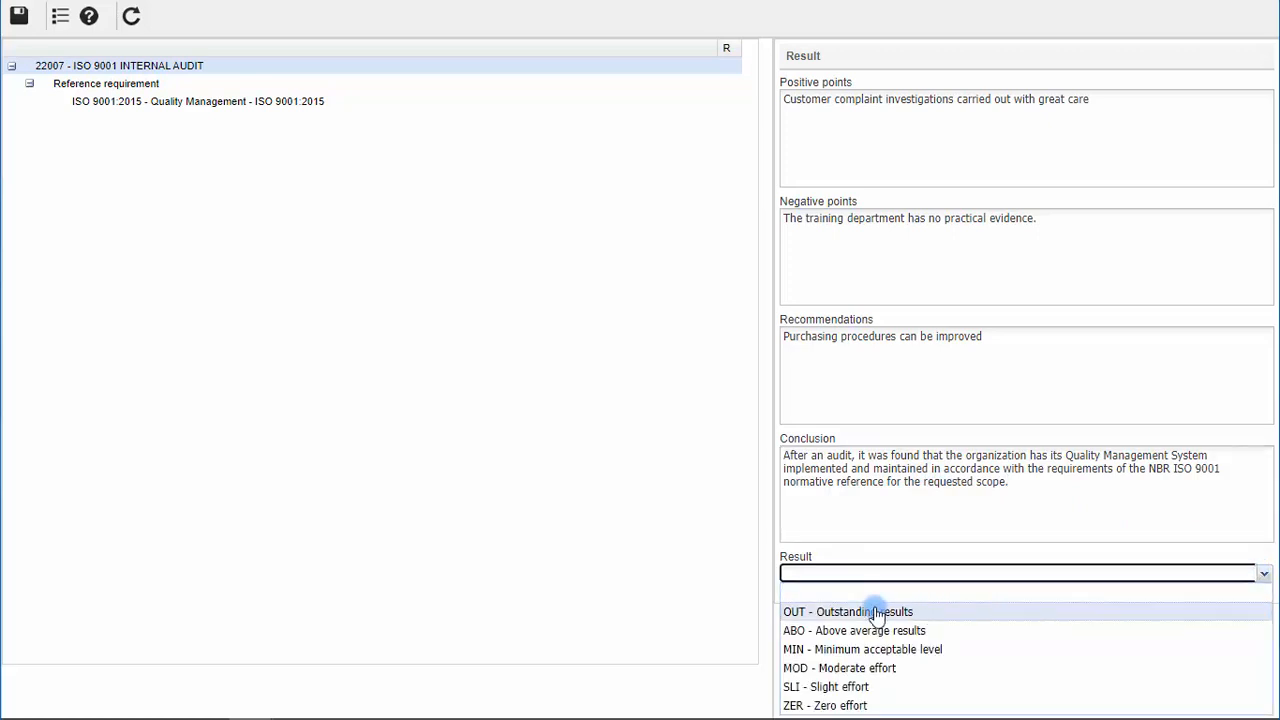
pyautogui.click(848, 611)
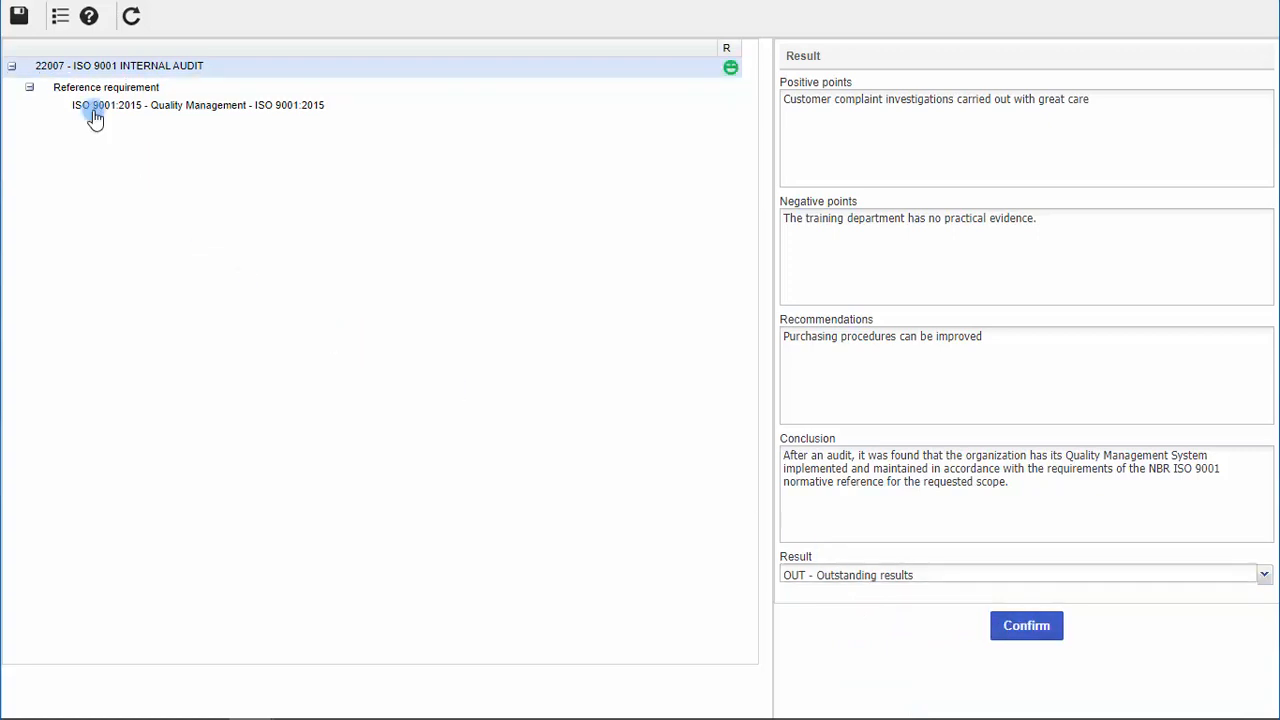
pyautogui.click(1026, 625)
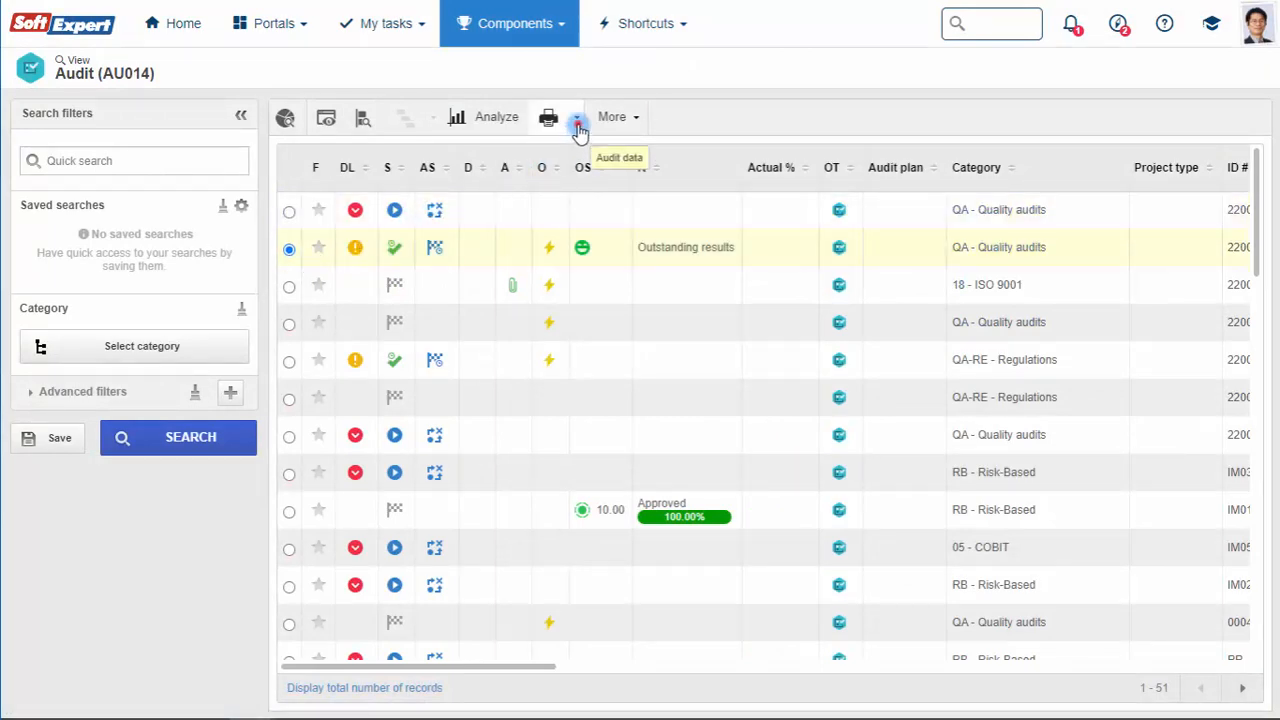
# Generate the Audit data PDF report from the Print menu.
pyautogui.click(576, 117)
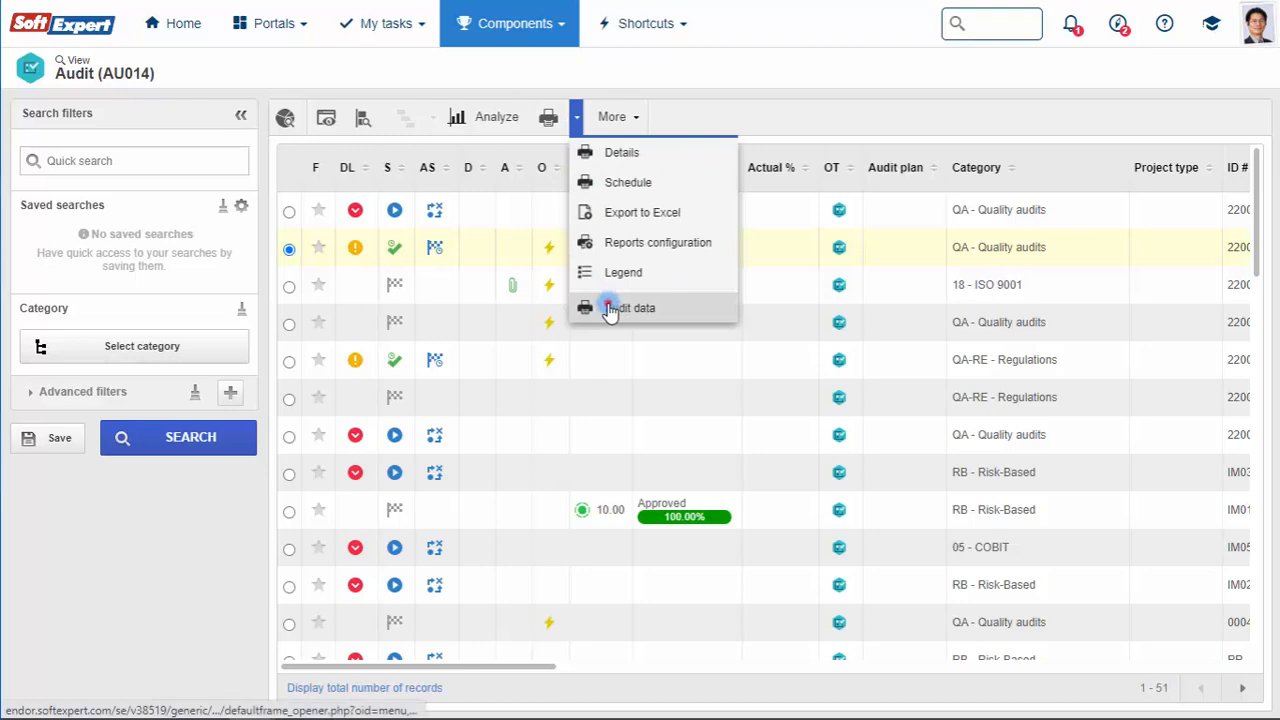
pyautogui.click(630, 307)
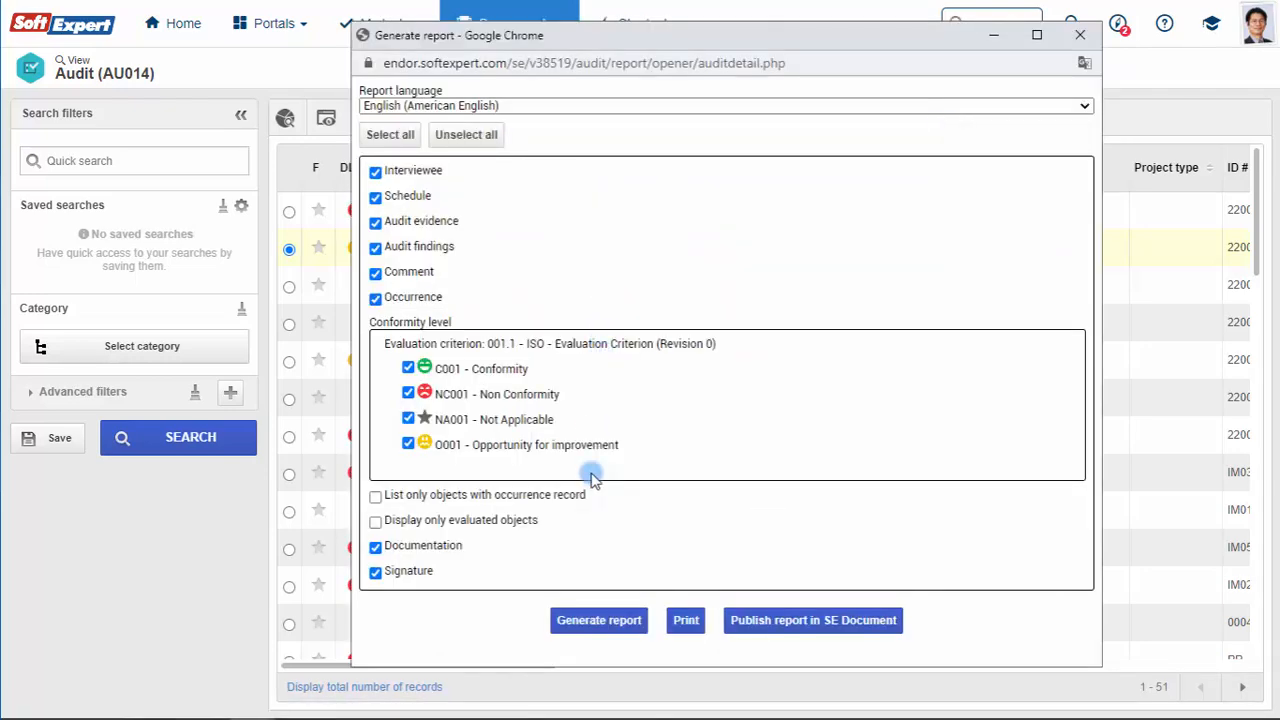
pyautogui.click(598, 620)
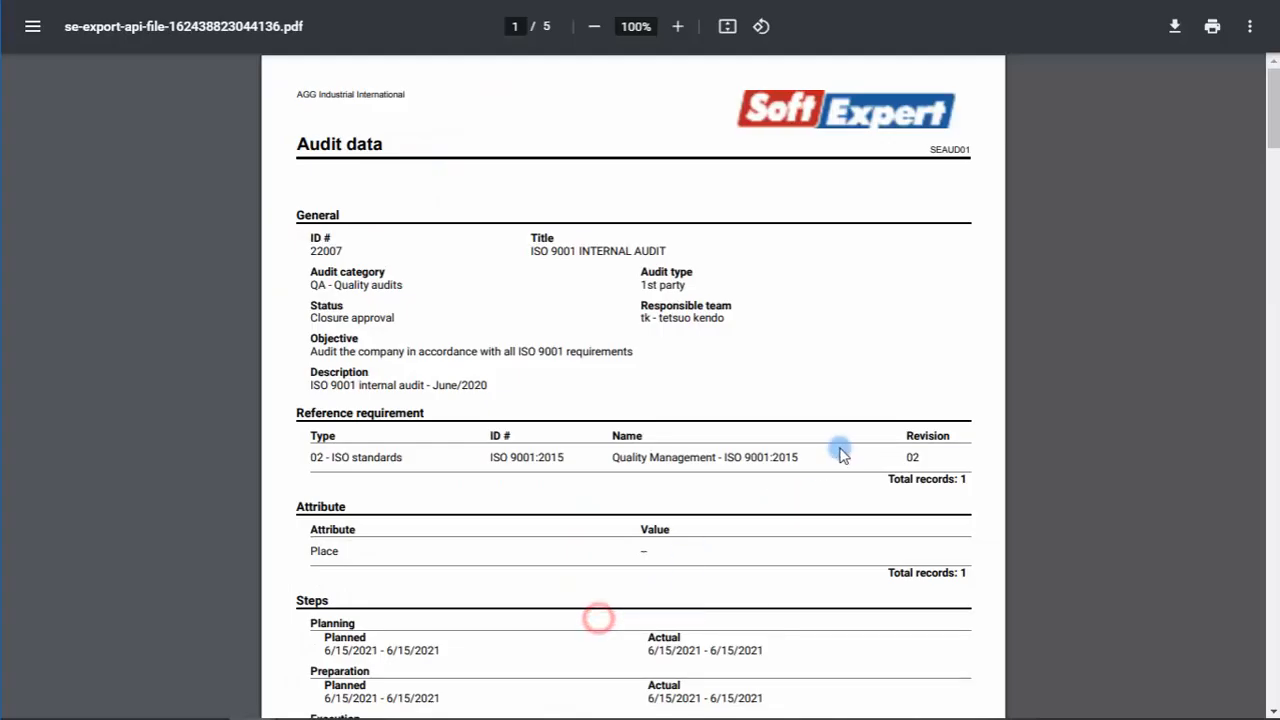
# Scroll through the five-page audit data report down to its occurrence section.
pyautogui.scroll(-3)
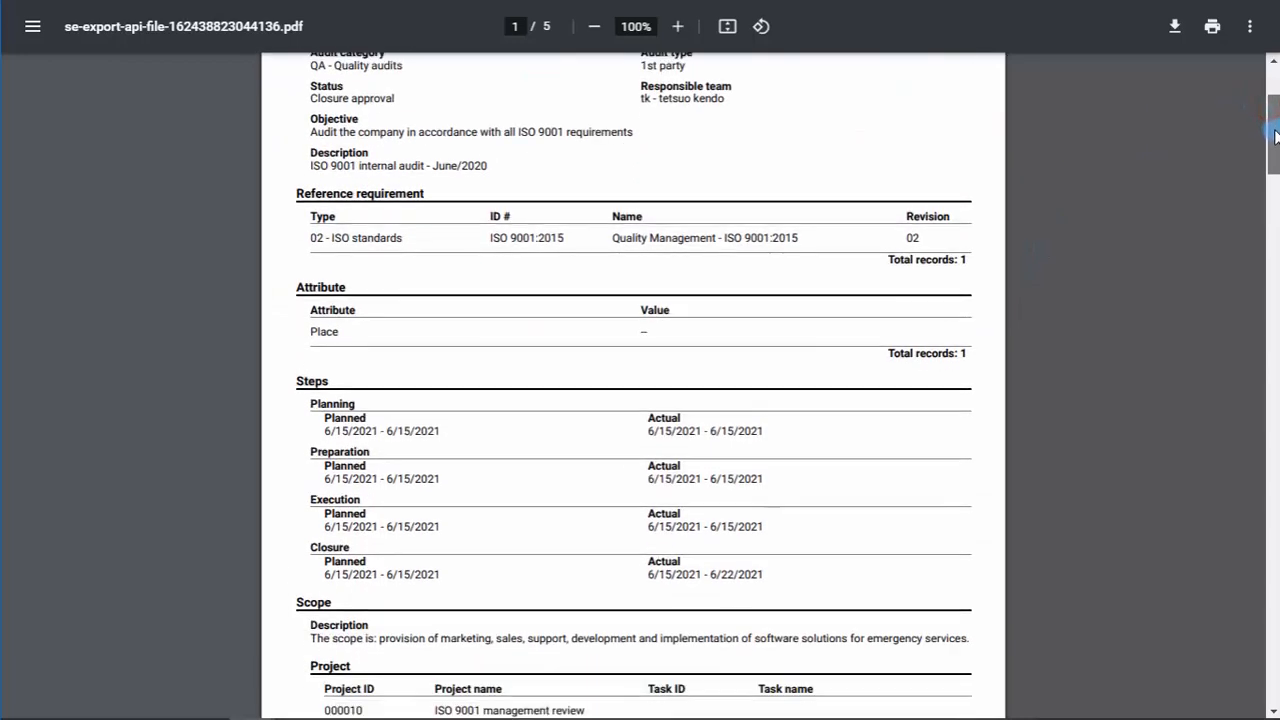
pyautogui.scroll(-3)
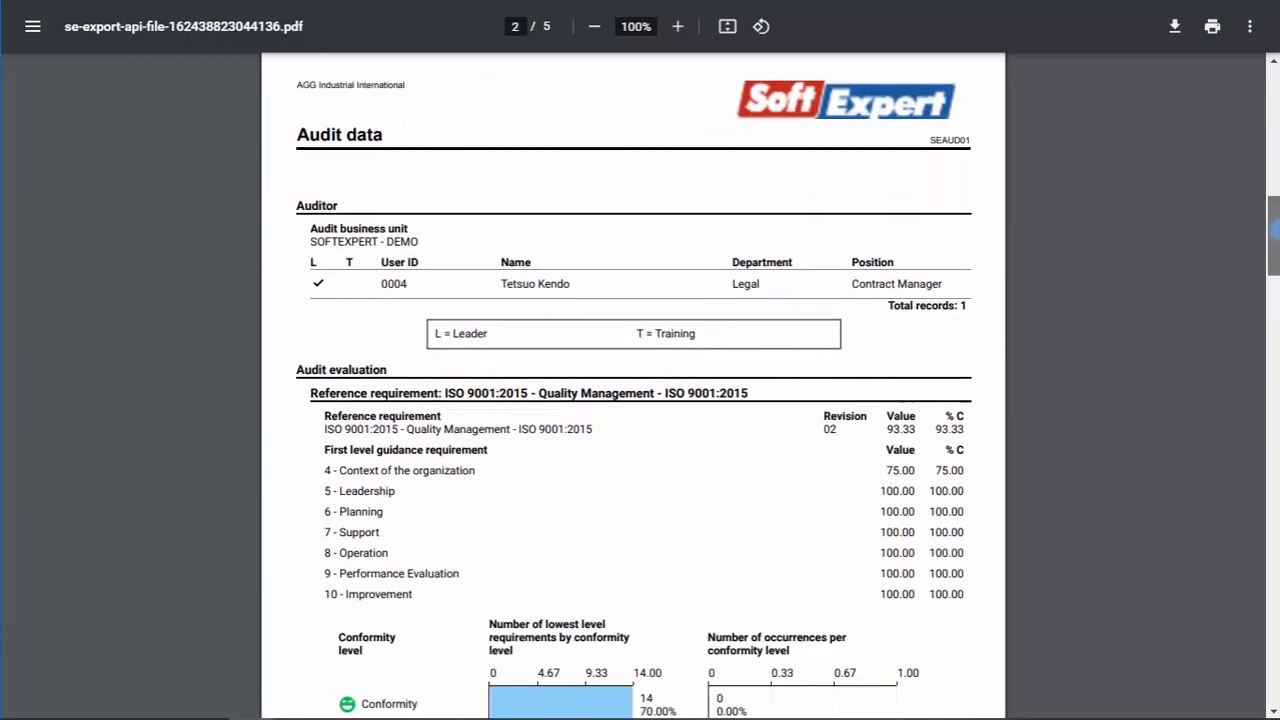
pyautogui.scroll(-3)
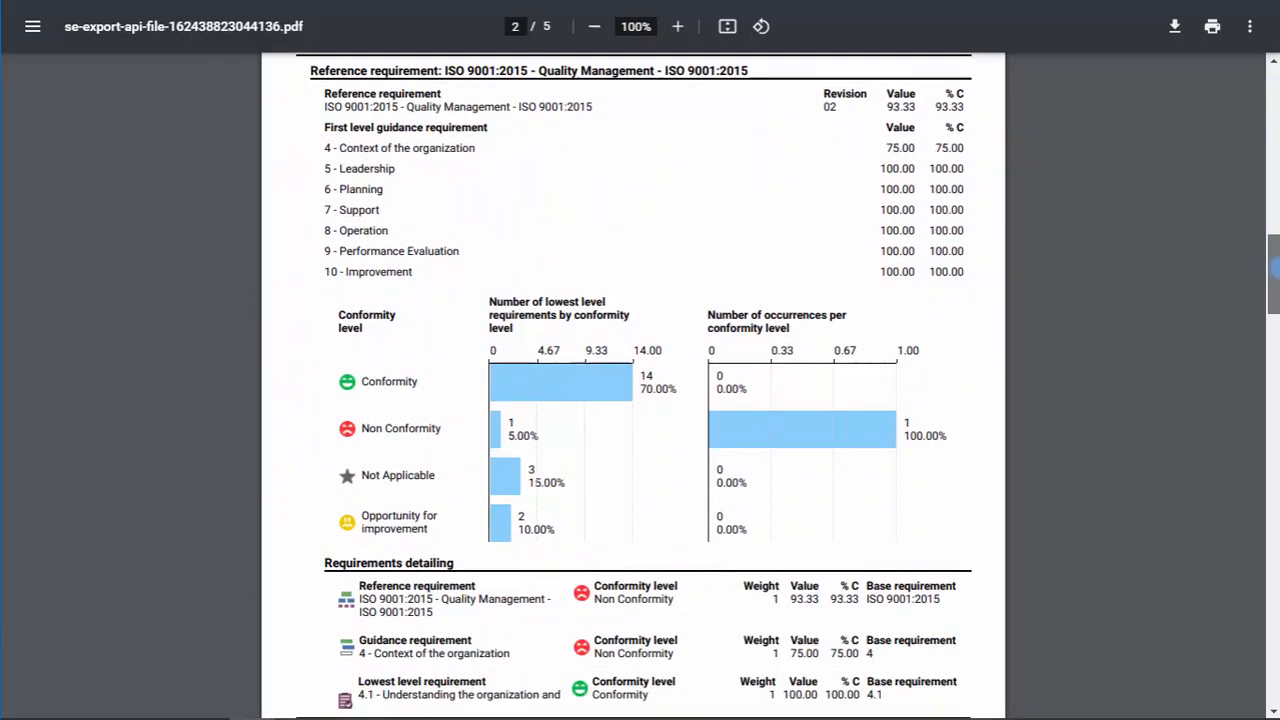
pyautogui.scroll(-3)
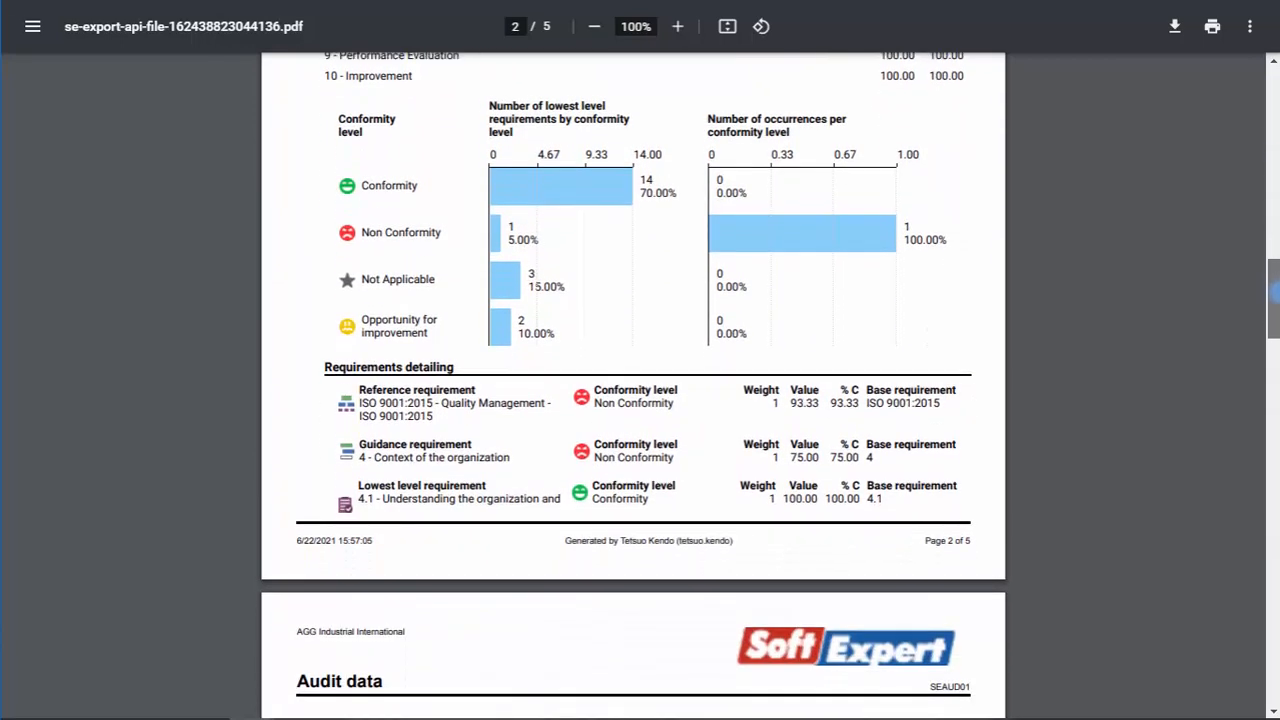
pyautogui.scroll(-3)
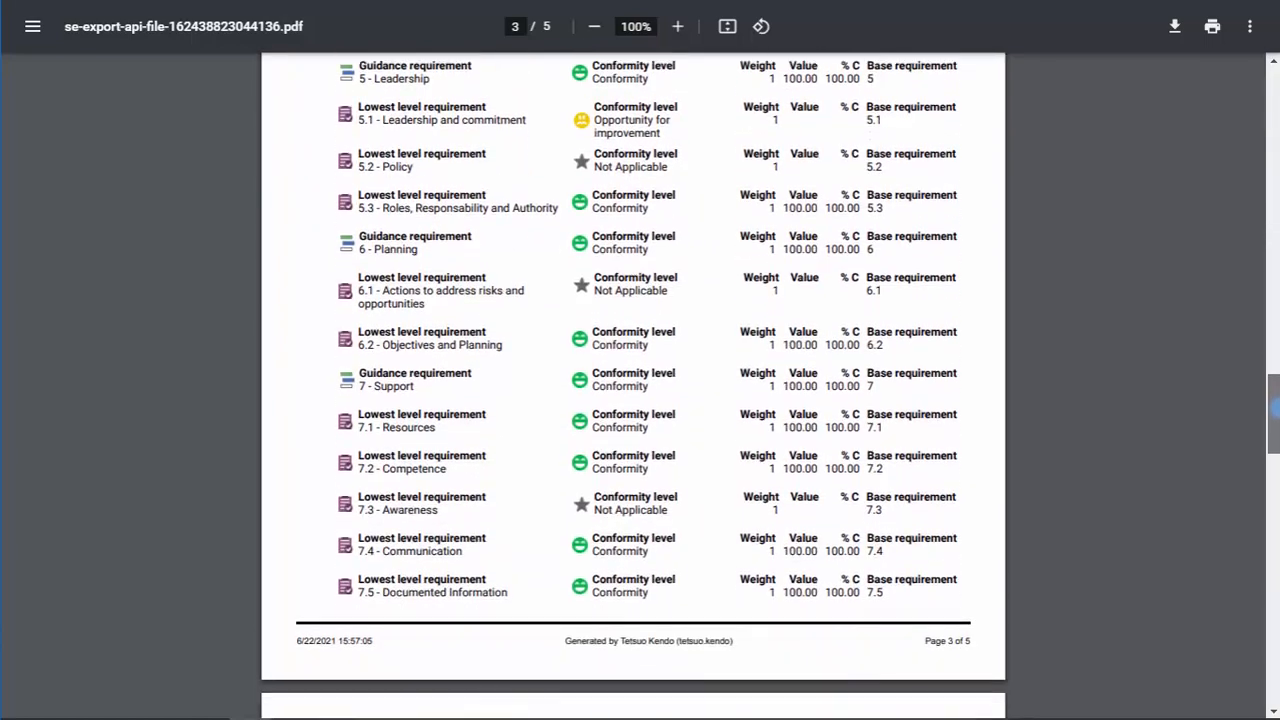
pyautogui.scroll(-3)
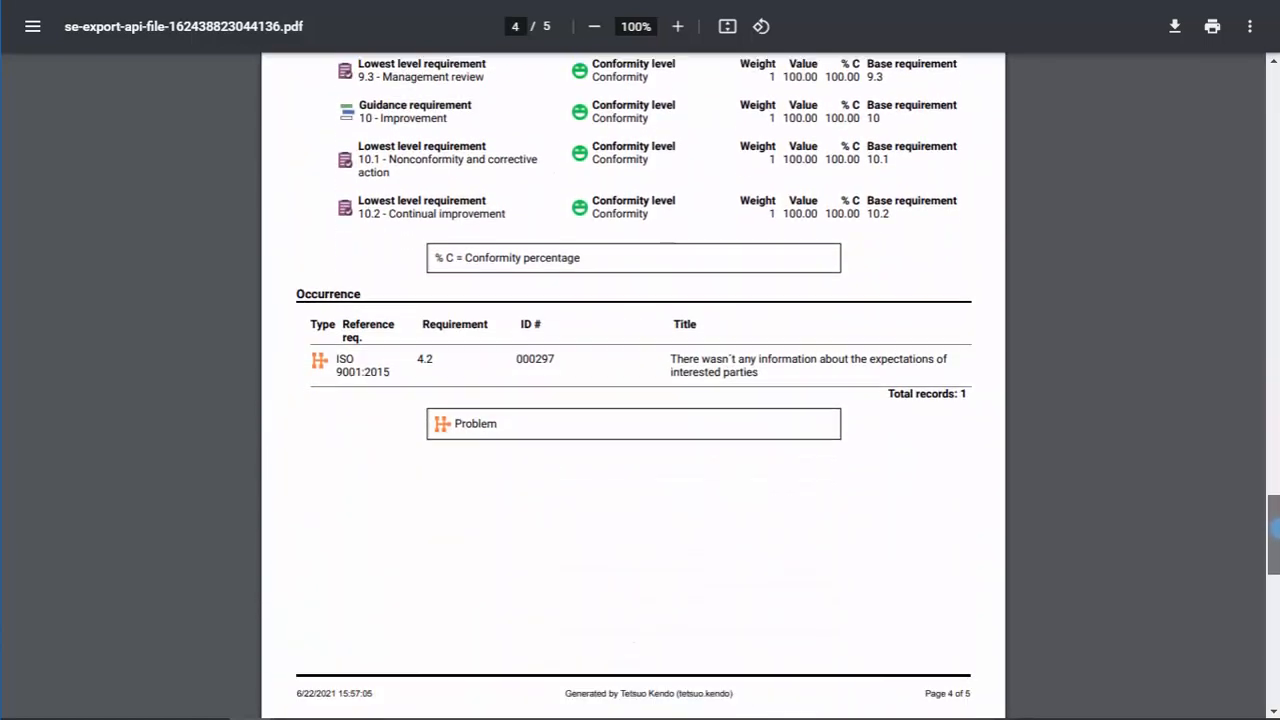
pyautogui.scroll(-3)
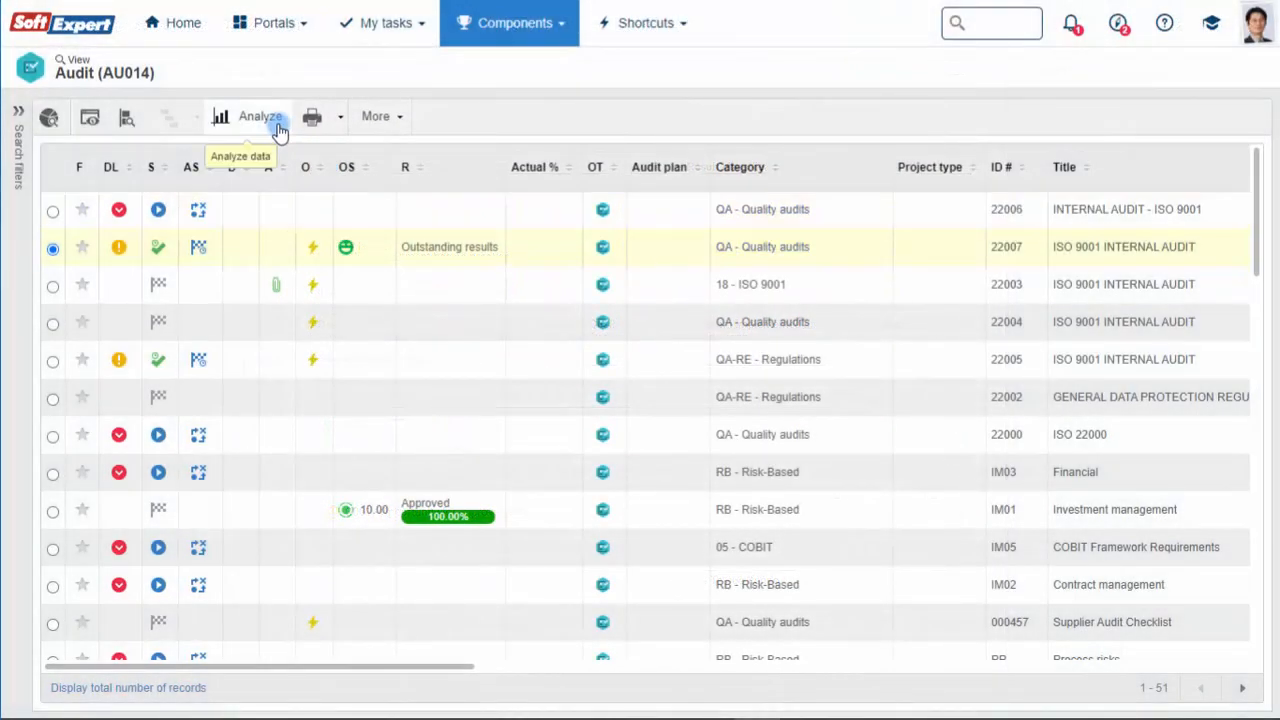
# In Analyze, build a view of audit Quantity by Status and update it.
pyautogui.click(259, 116)
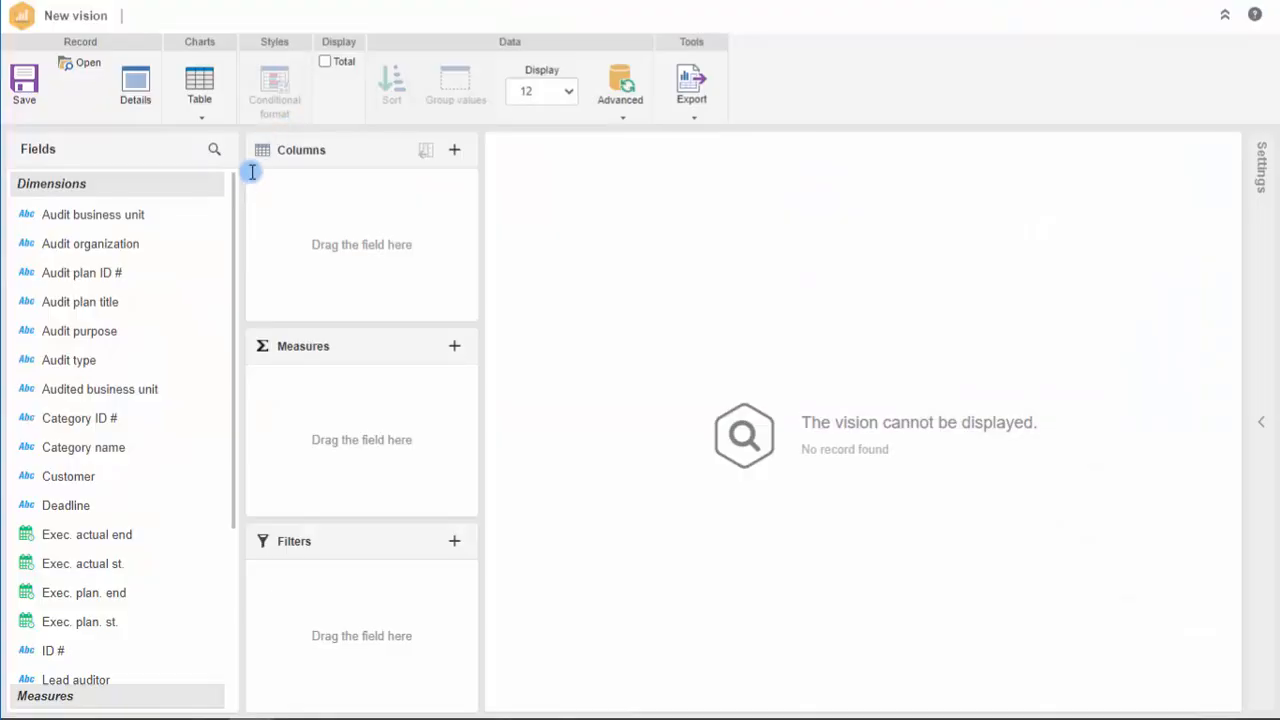
pyautogui.scroll(-3)
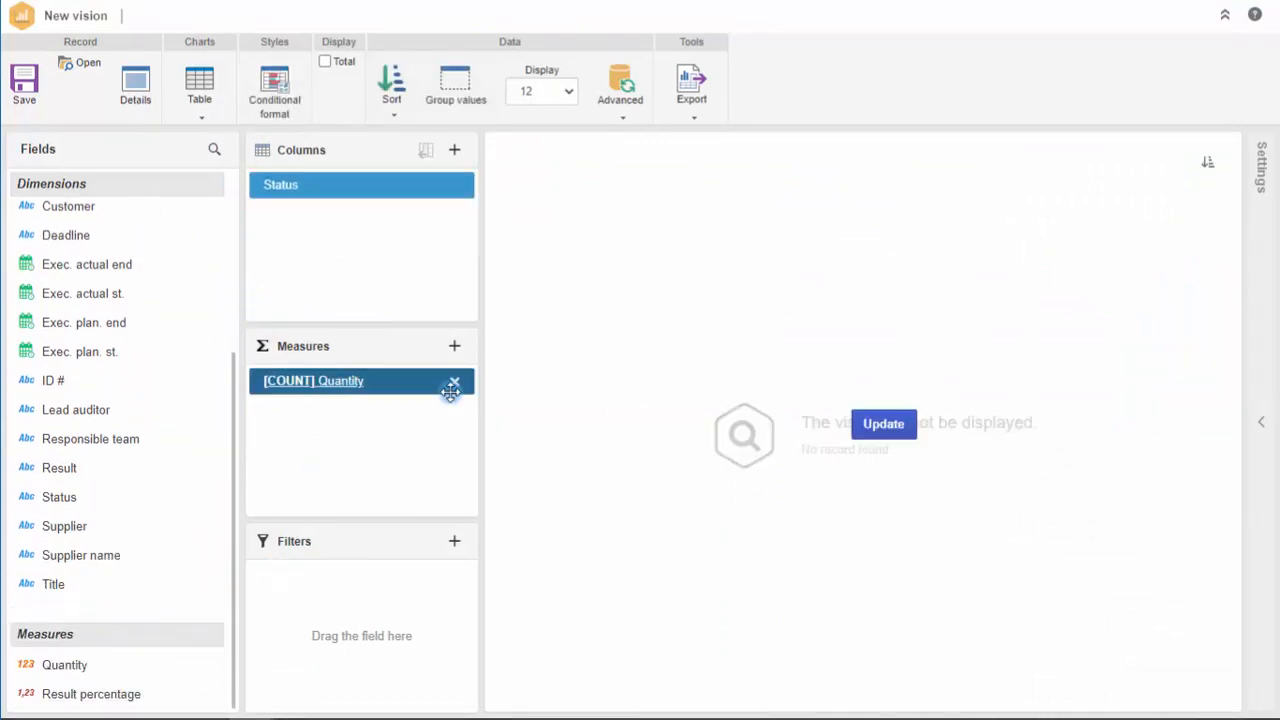
pyautogui.click(883, 423)
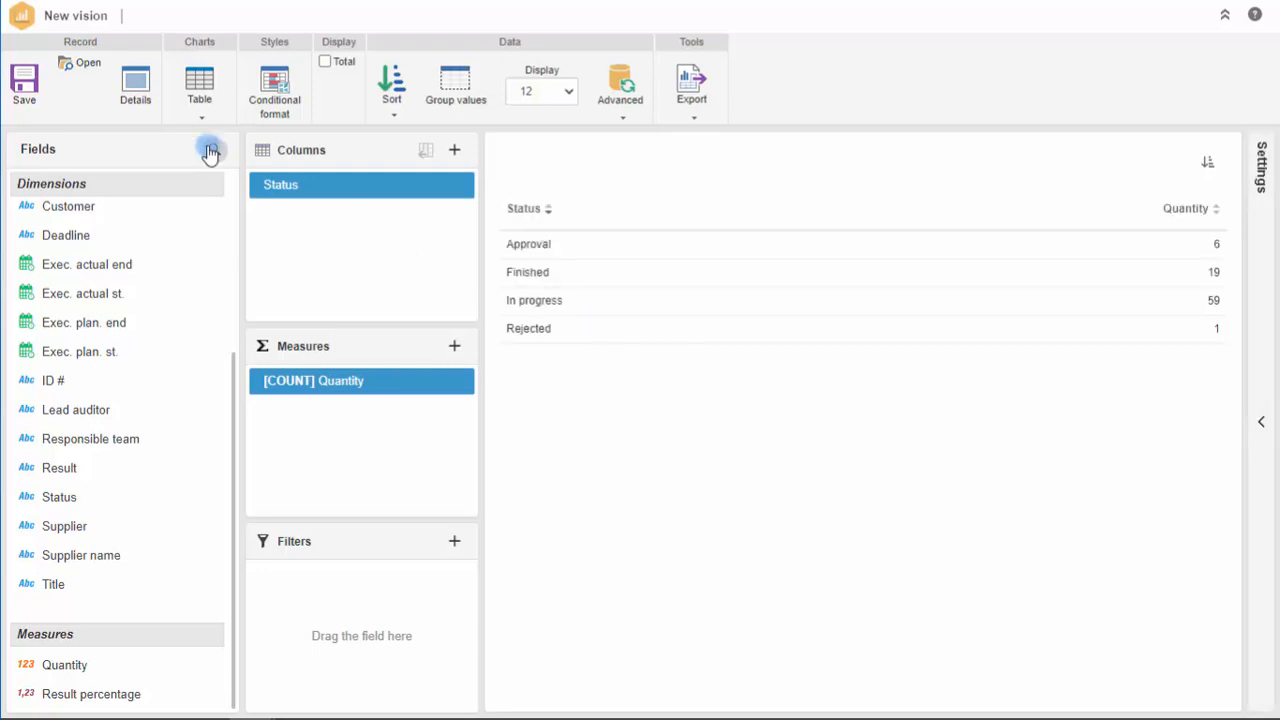
# Show the counts as a Column chart with Audit type and Category name on the x-axis.
pyautogui.click(199, 85)
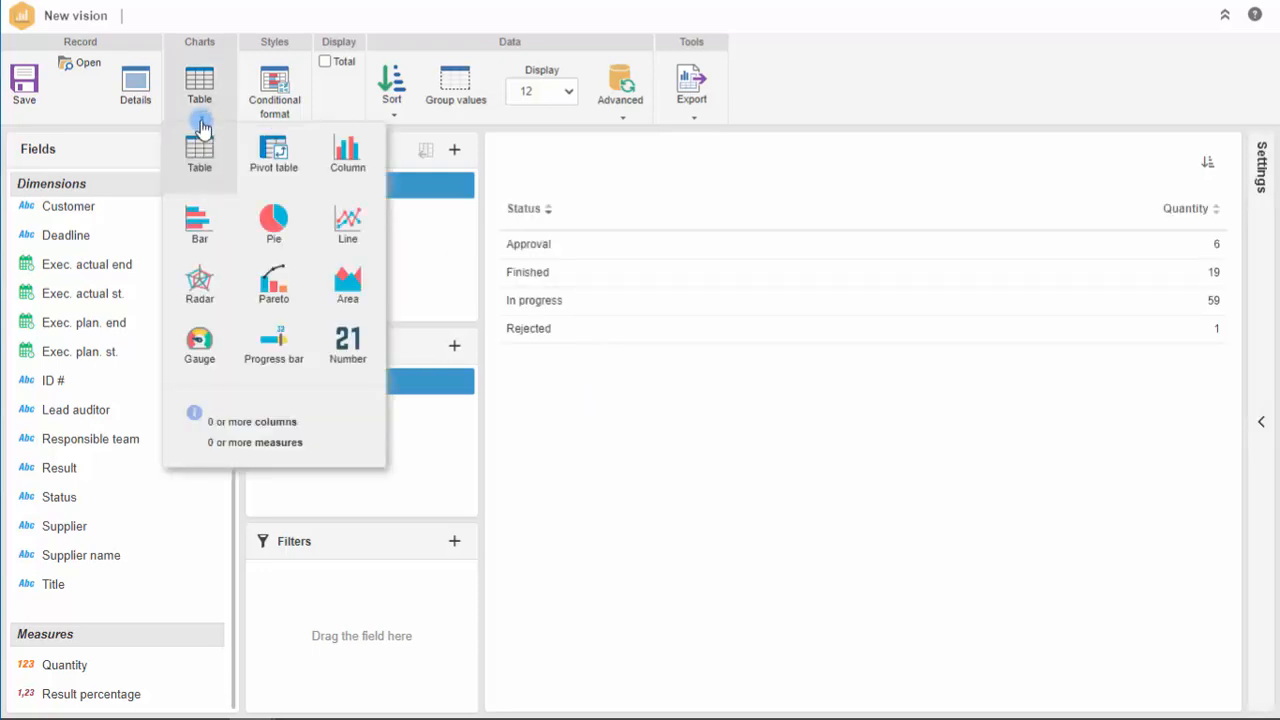
pyautogui.click(347, 153)
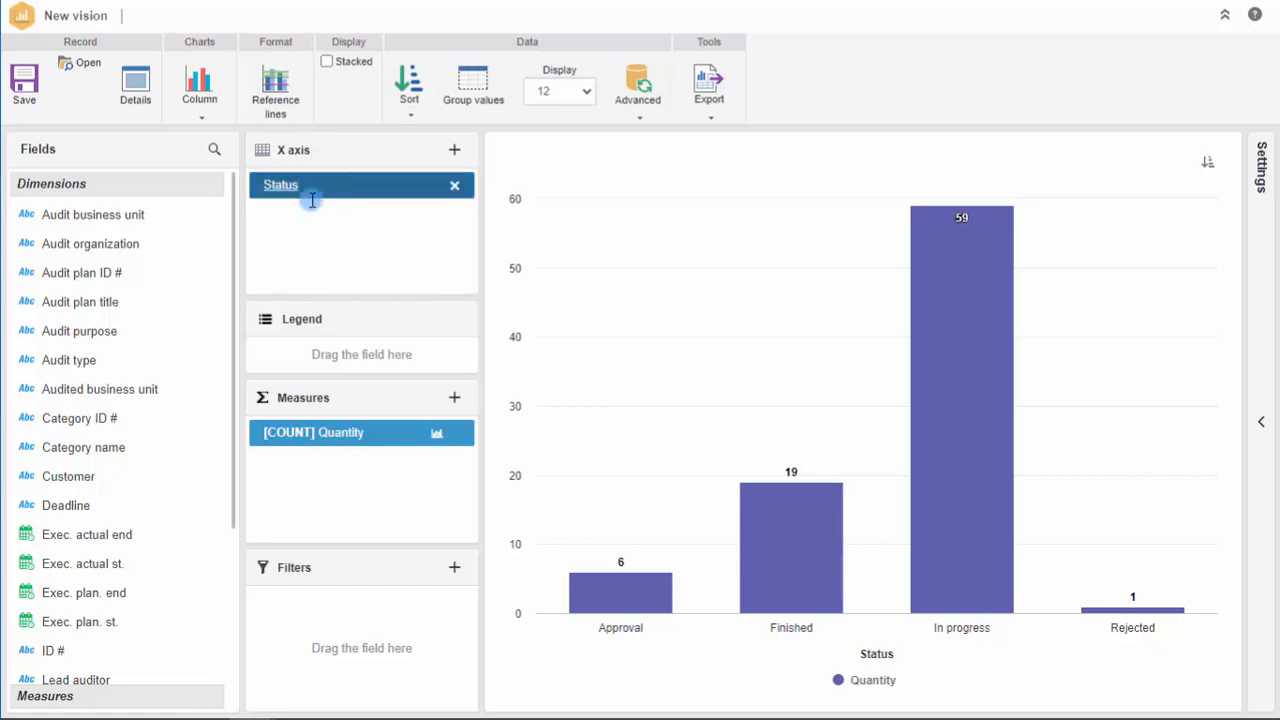
pyautogui.moveTo(70, 359); pyautogui.dragTo(360, 220)
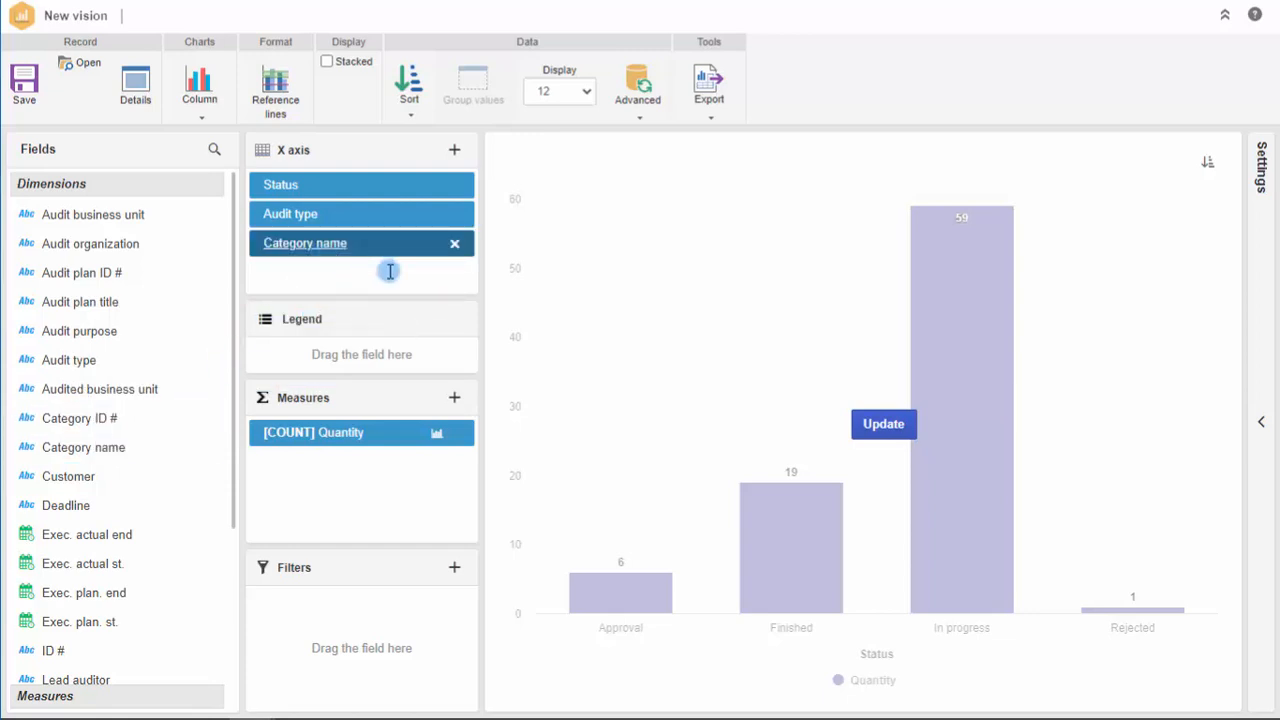
pyautogui.click(883, 423)
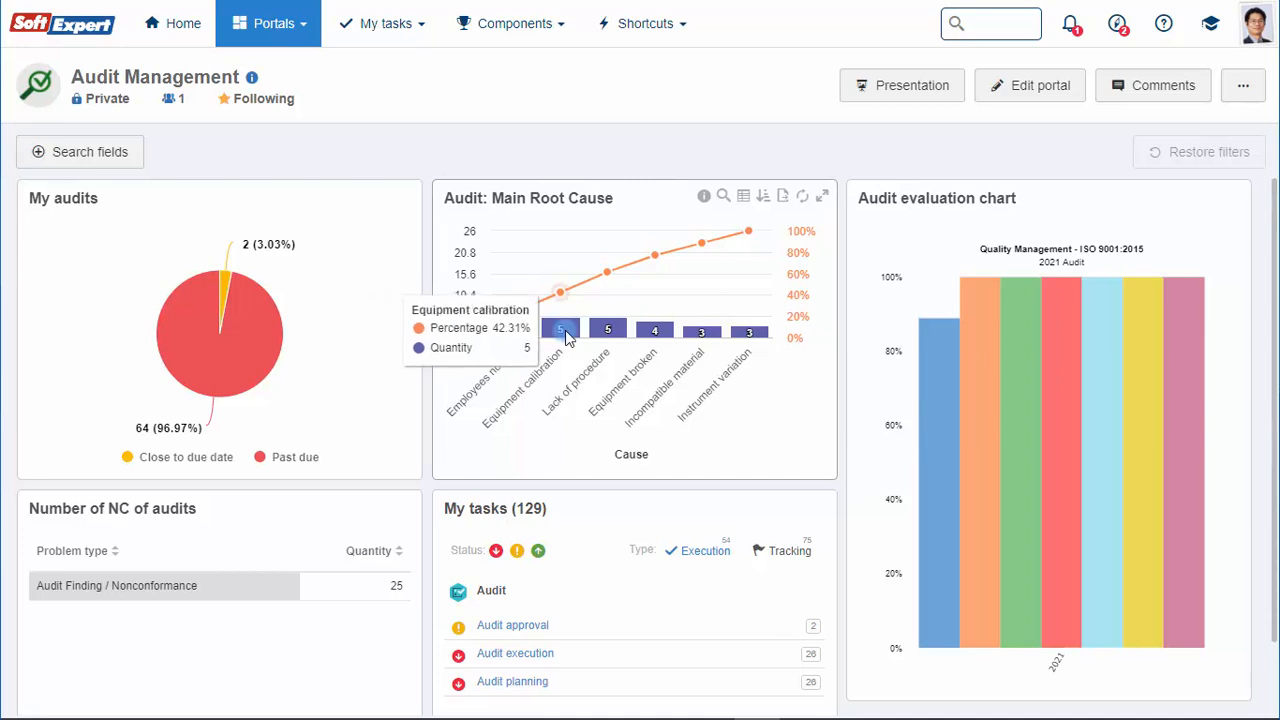
pyautogui.moveTo(608, 330)
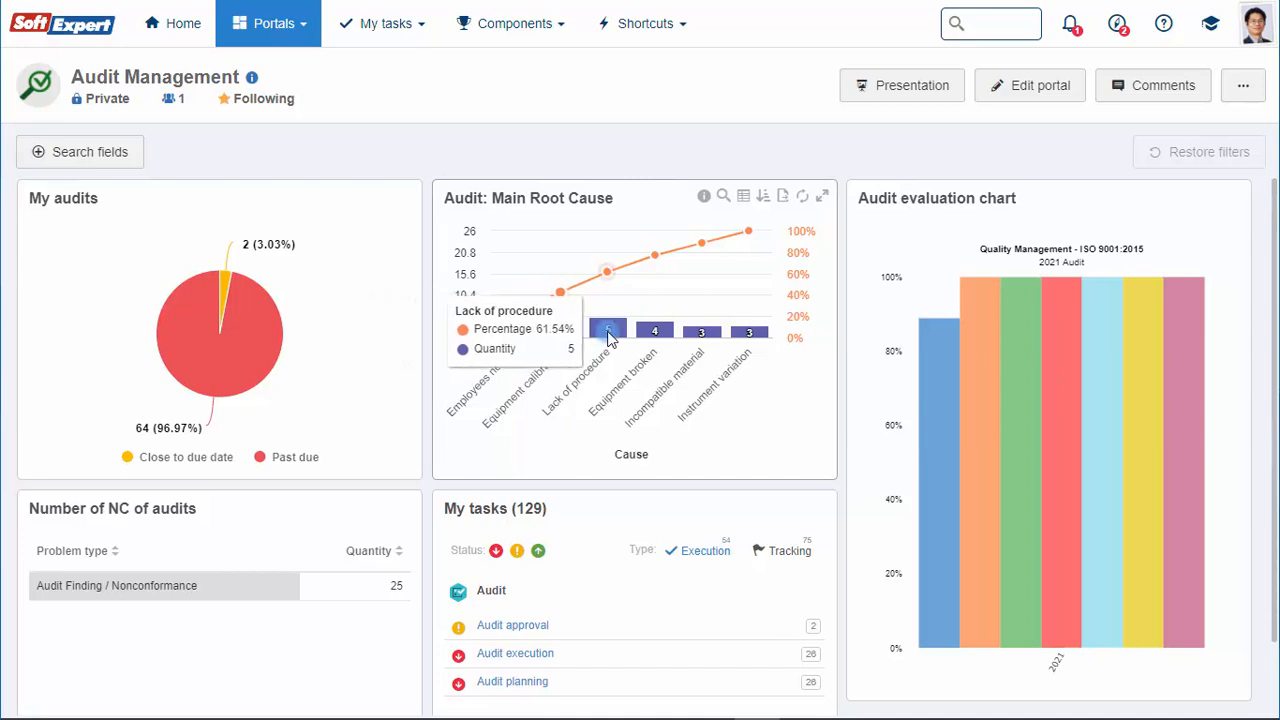
pyautogui.moveTo(810, 363)
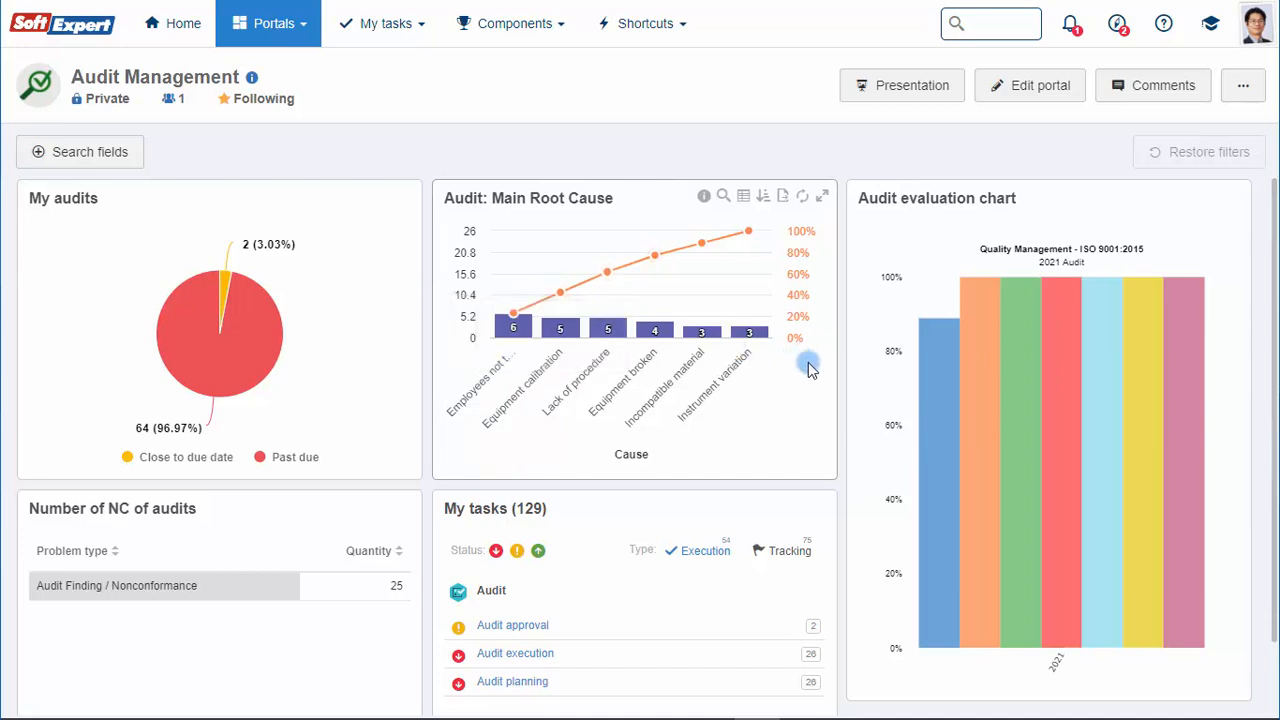
pyautogui.moveTo(940, 412)
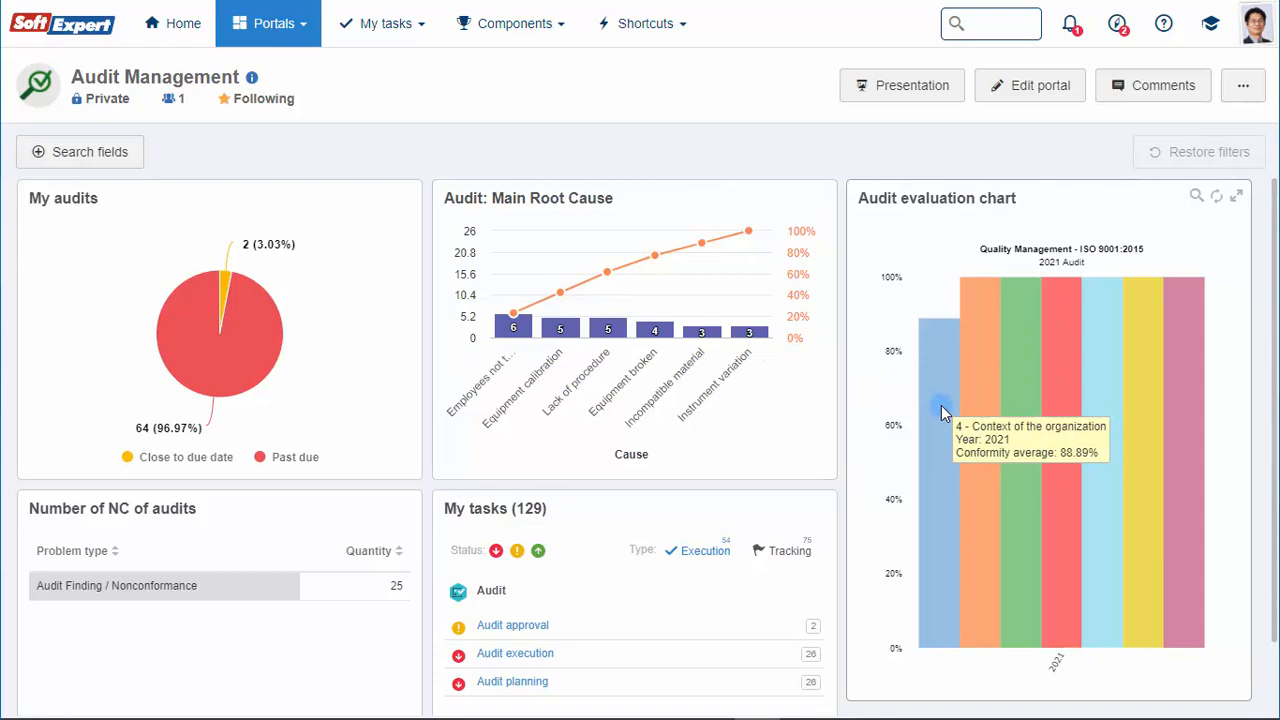
pyautogui.moveTo(997, 418)
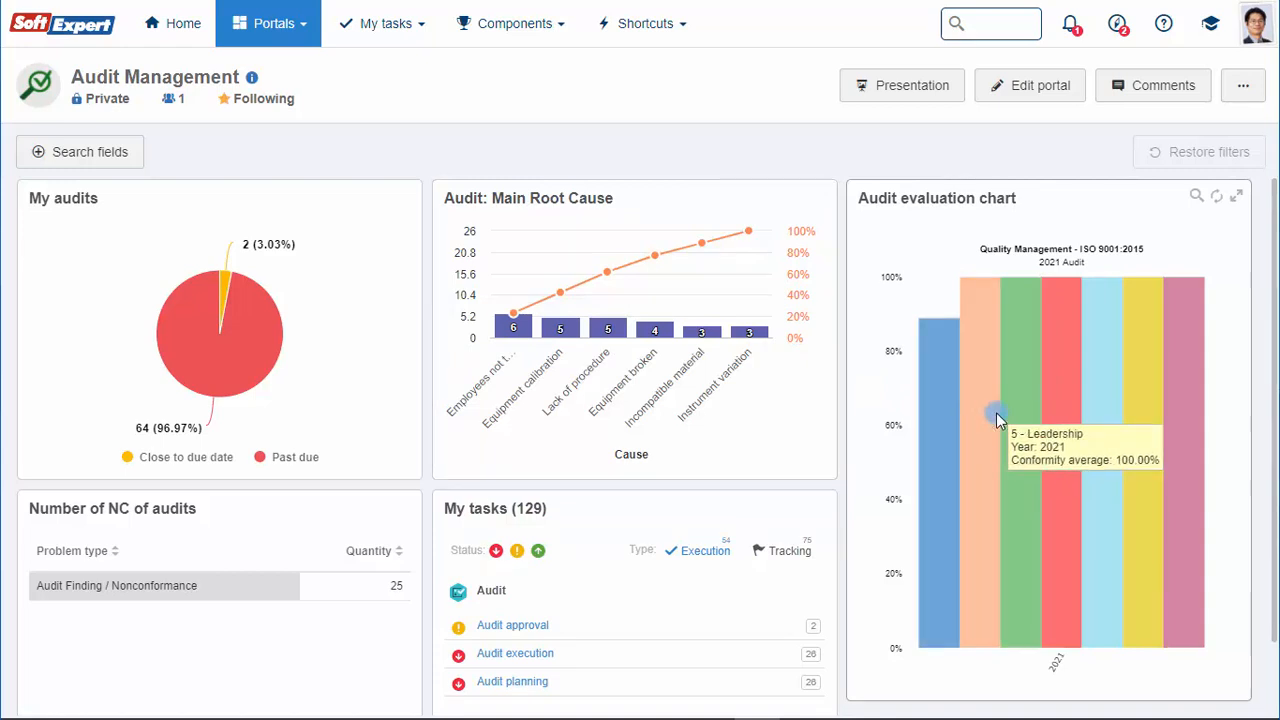
pyautogui.moveTo(1127, 450)
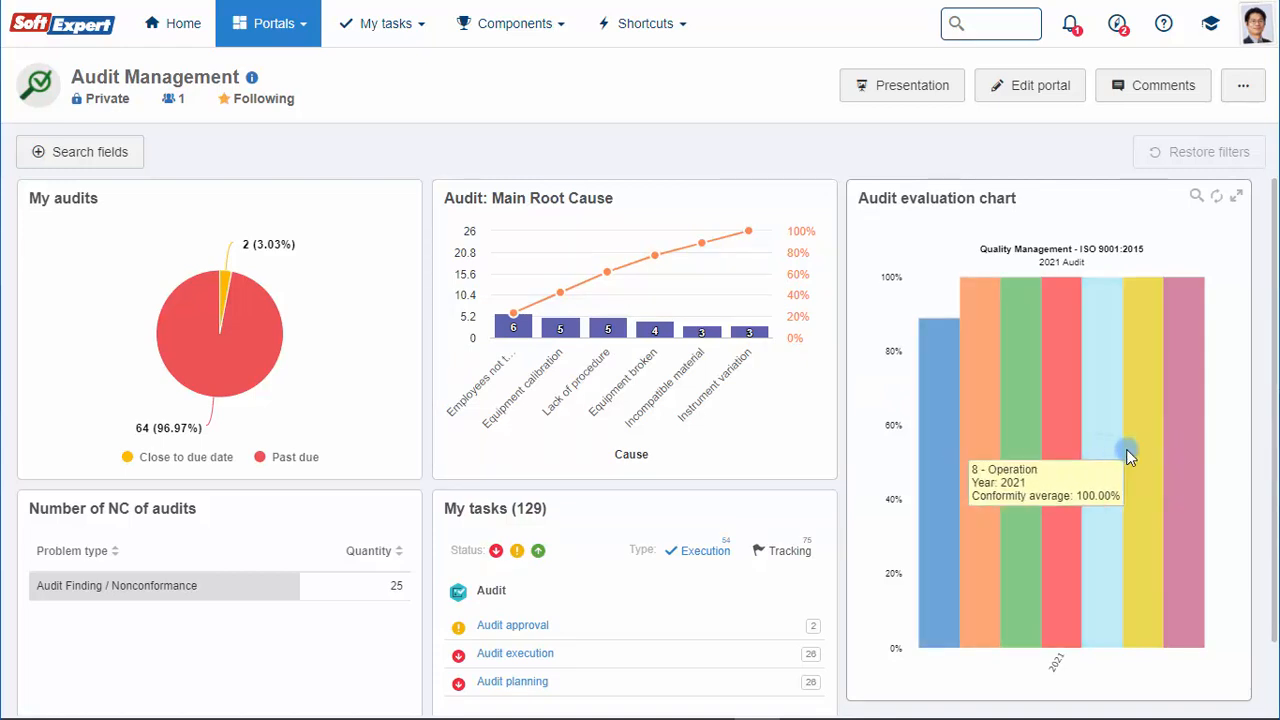
# Scroll the Audit Management portal down to the root cause and audit evaluation charts.
pyautogui.scroll(-3)
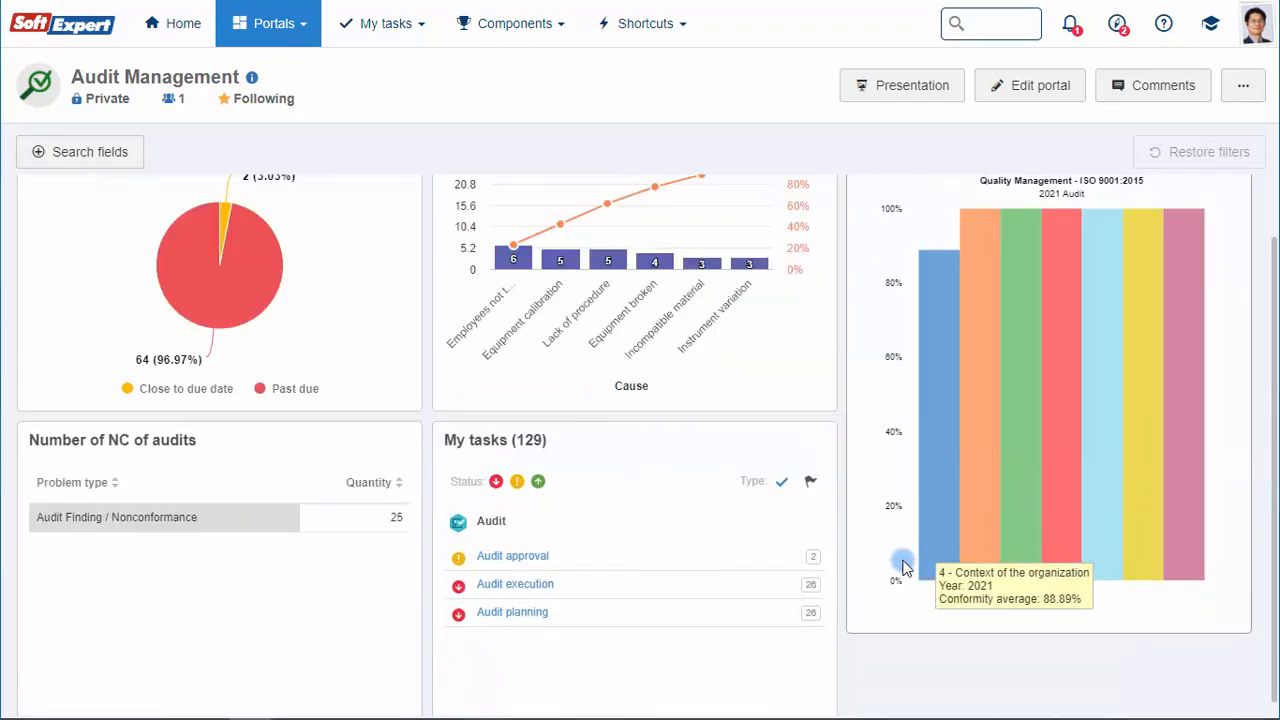